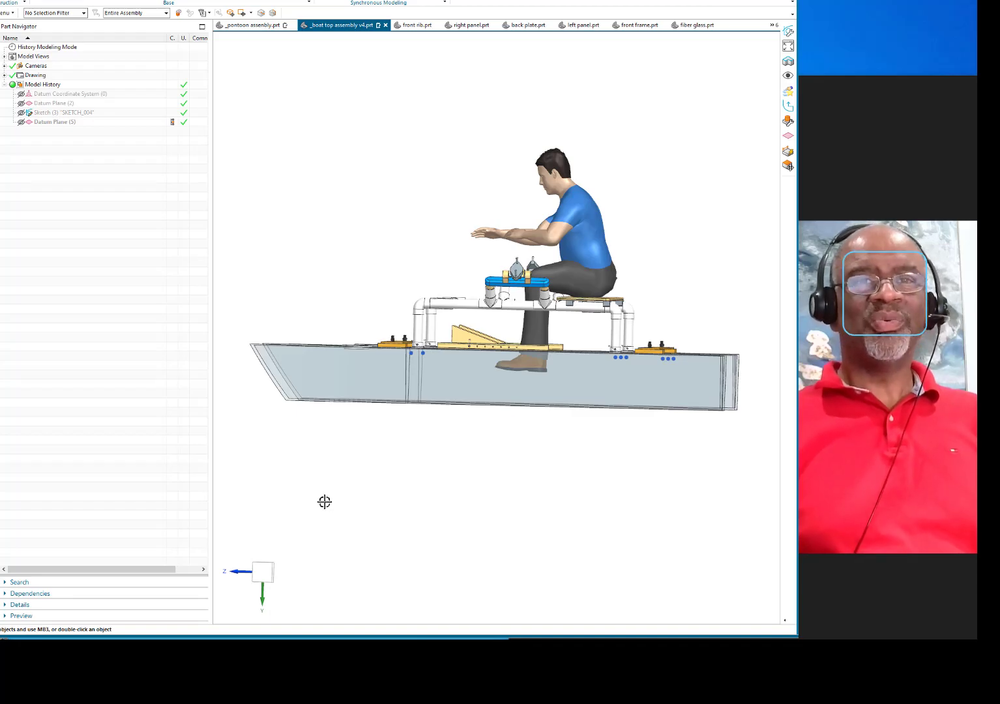
mouse_move(313, 496)
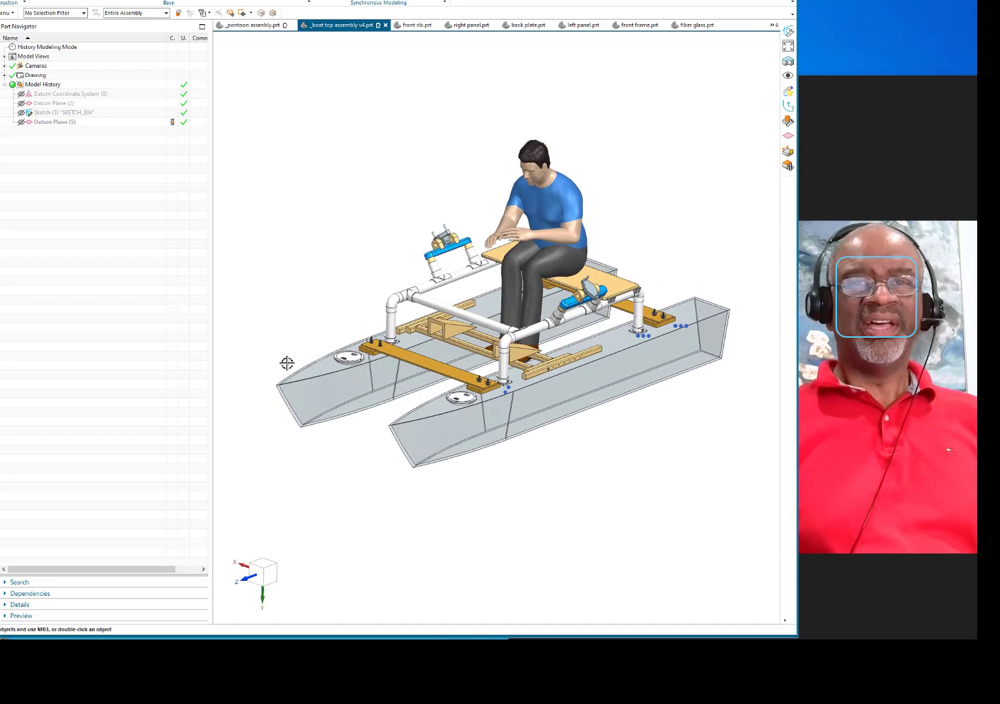
mouse_move(562, 476)
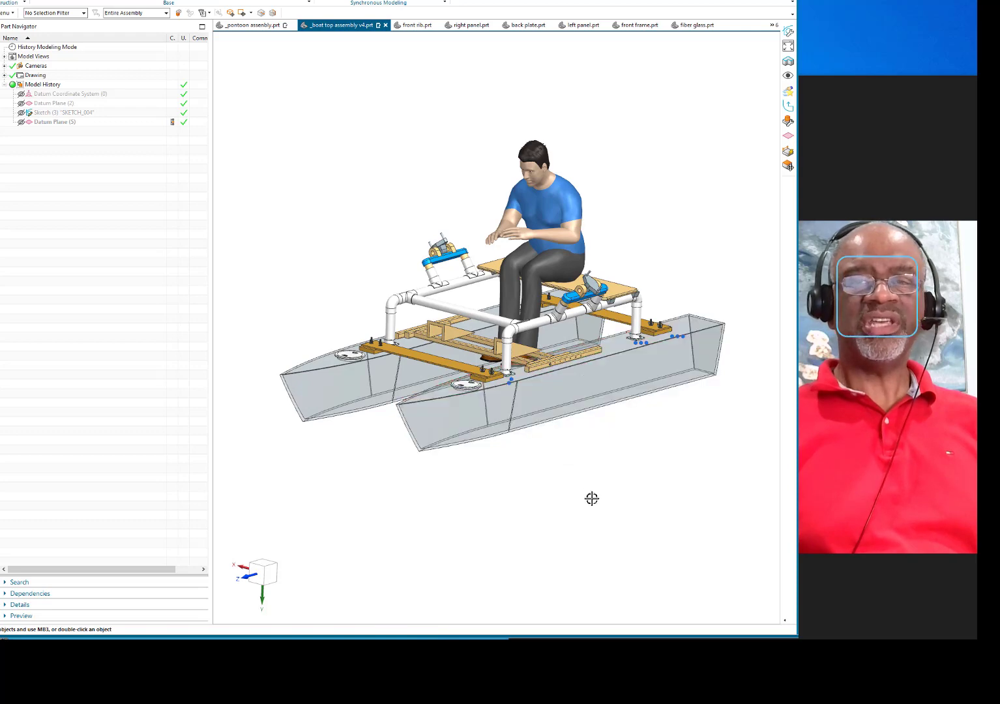
Orbit the boat assembly to inspect it from the side, below and behind
left_click_drag(591, 498, 624, 498)
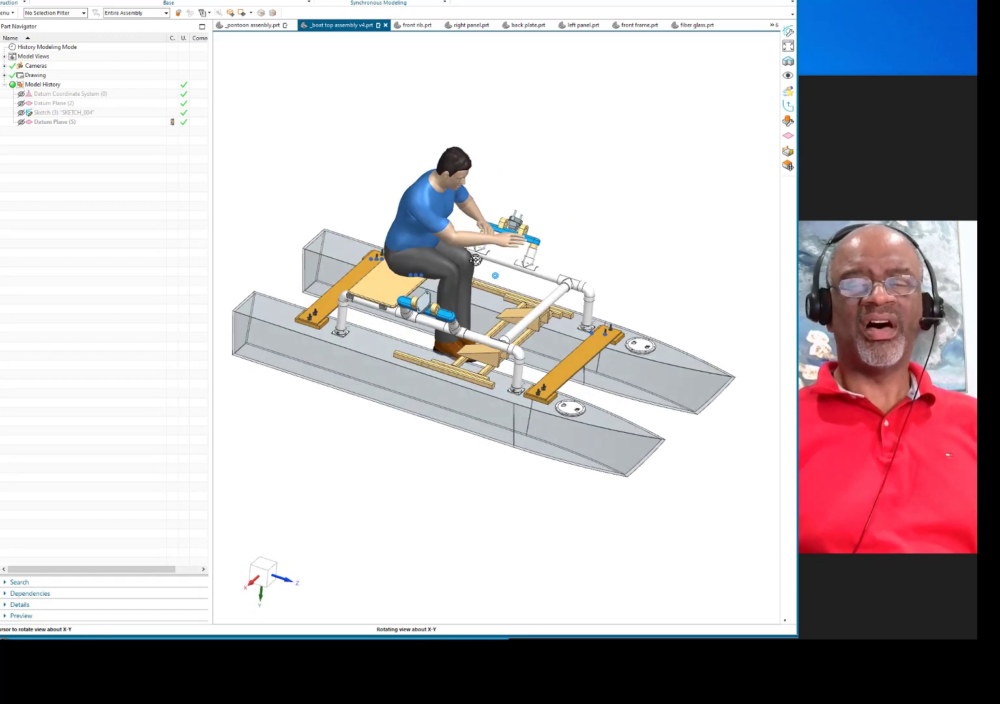
left_click_drag(476, 259, 308, 211)
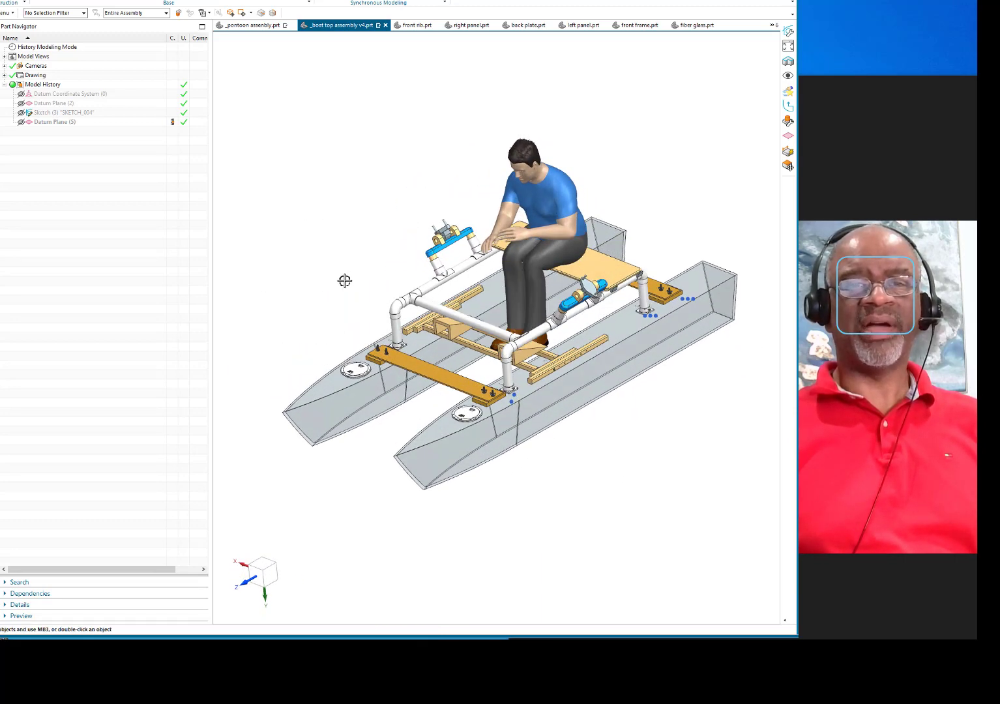
mouse_move(538, 490)
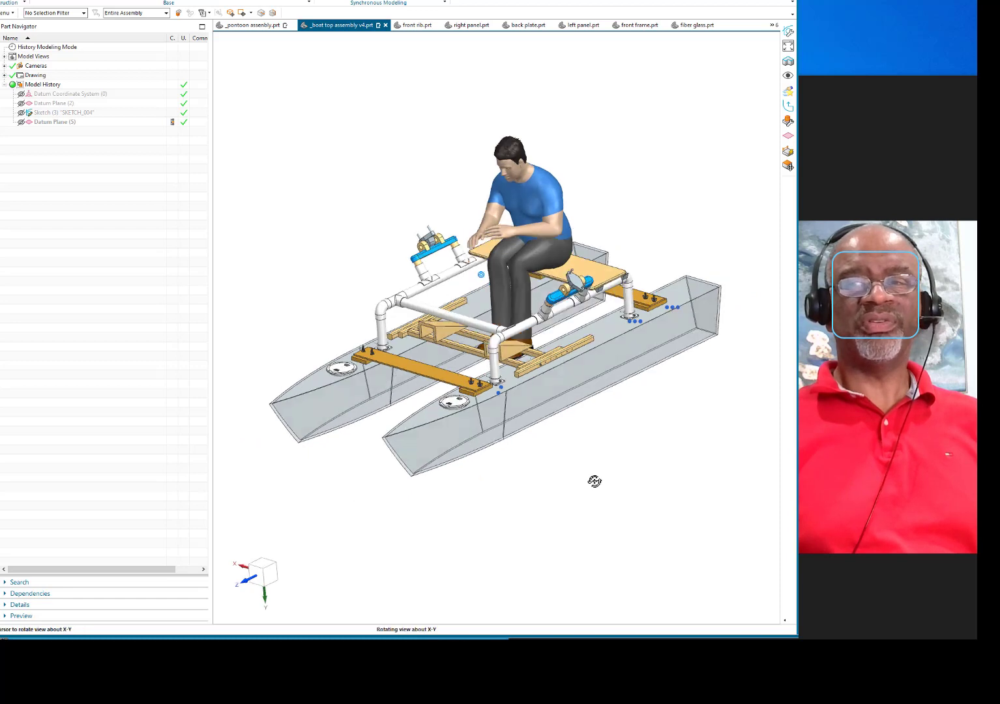
left_click_drag(595, 481, 679, 488)
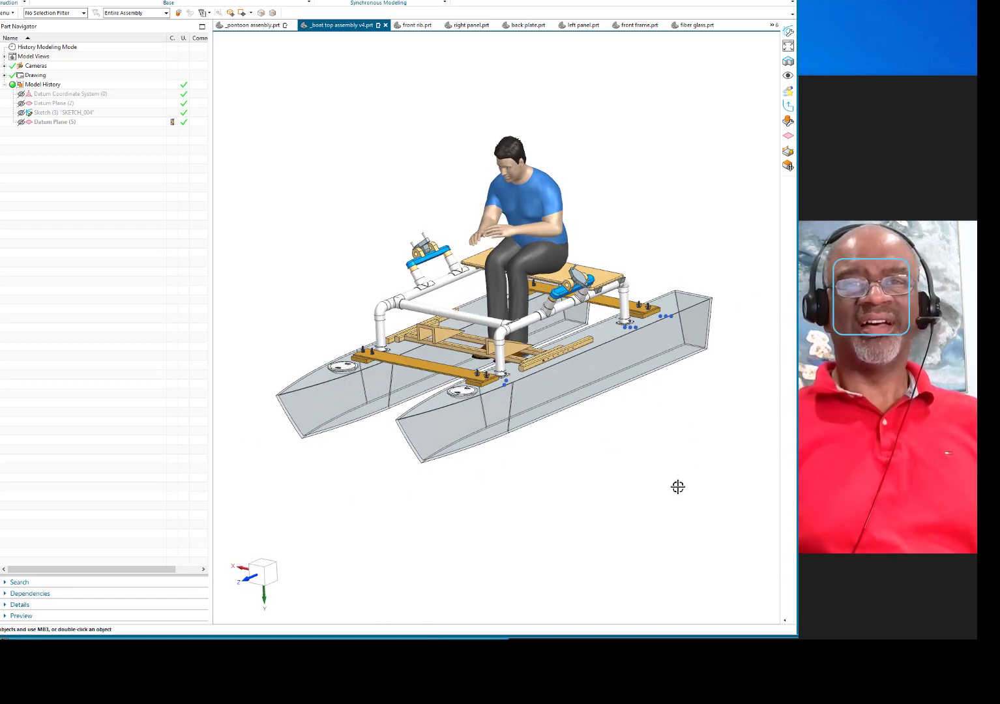
mouse_move(644, 498)
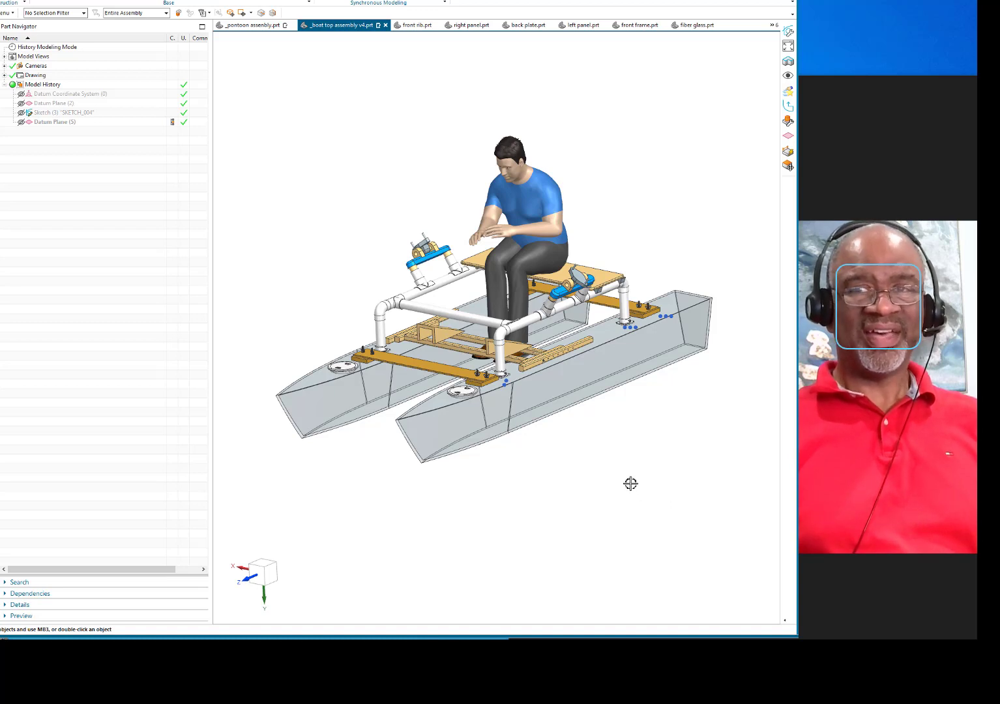
mouse_move(610, 475)
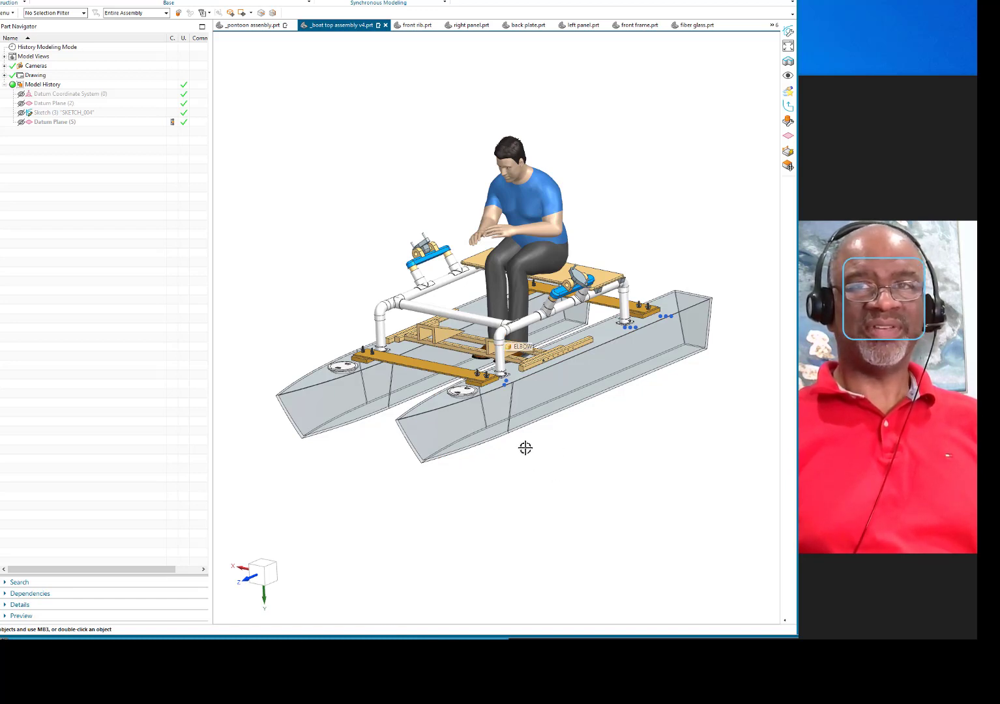
left_click_drag(525, 449, 651, 484)
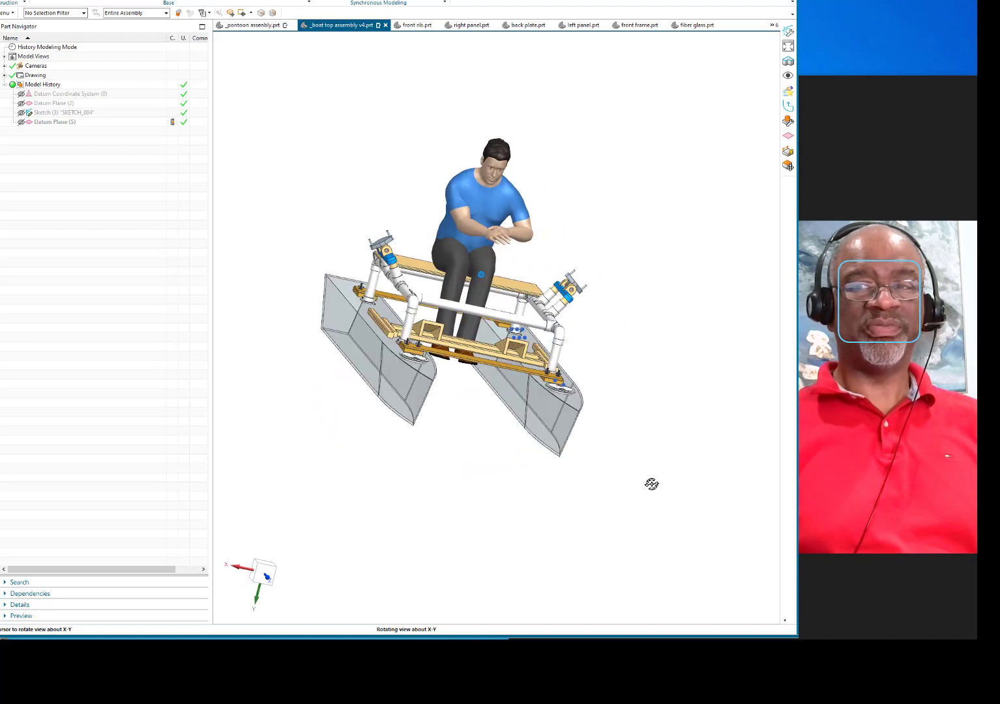
left_click_drag(650, 484, 455, 464)
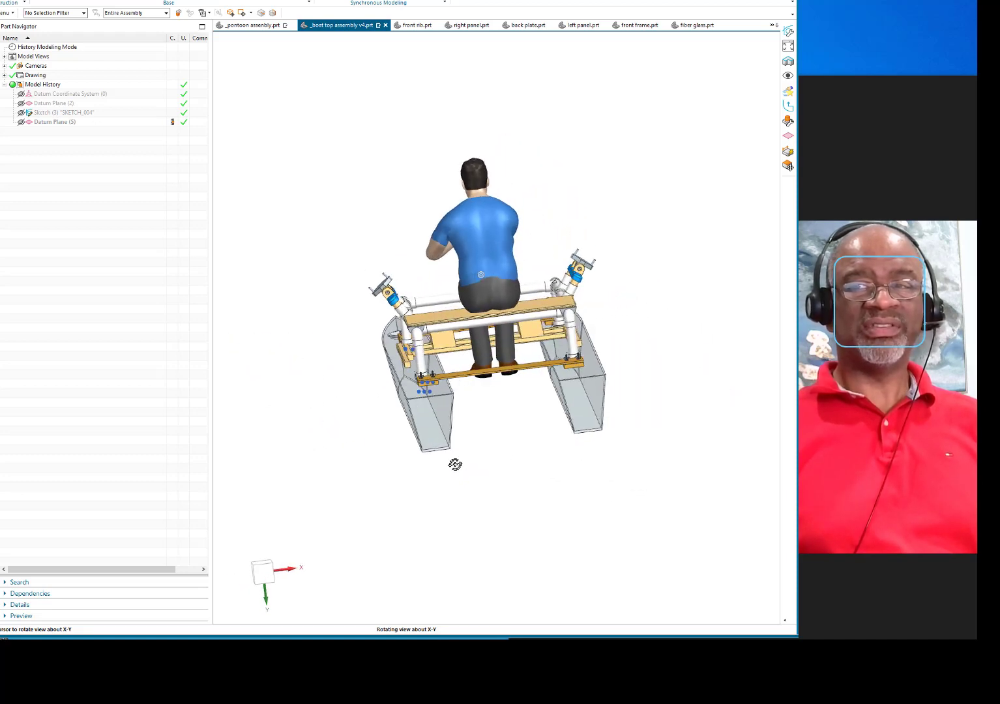
left_click_drag(480, 274, 498, 284)
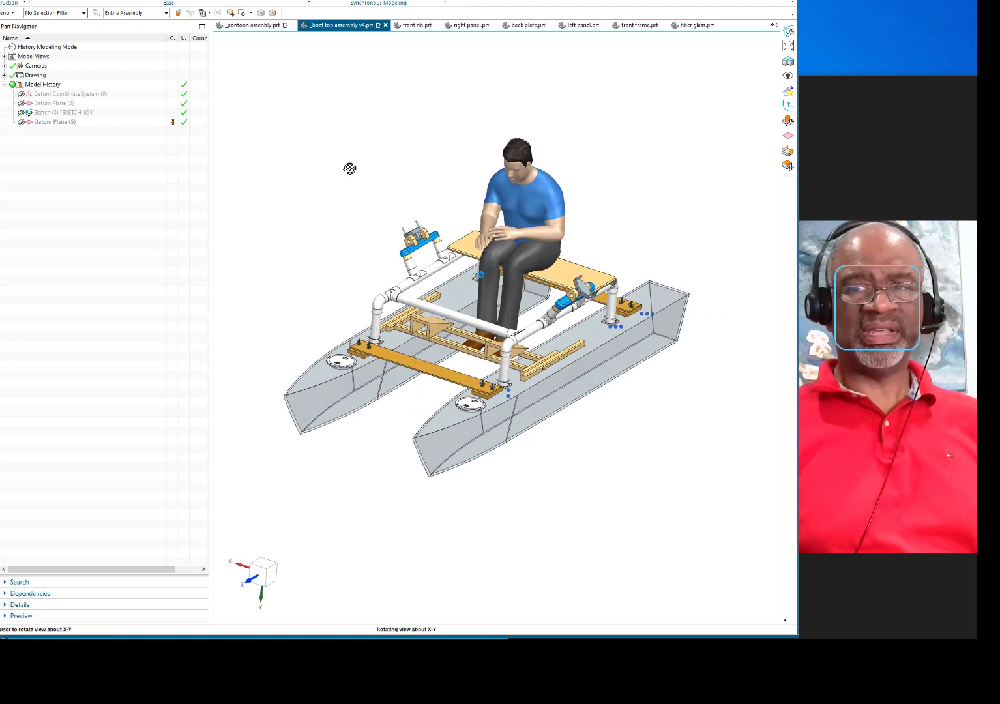
left_click_drag(350, 168, 596, 415)
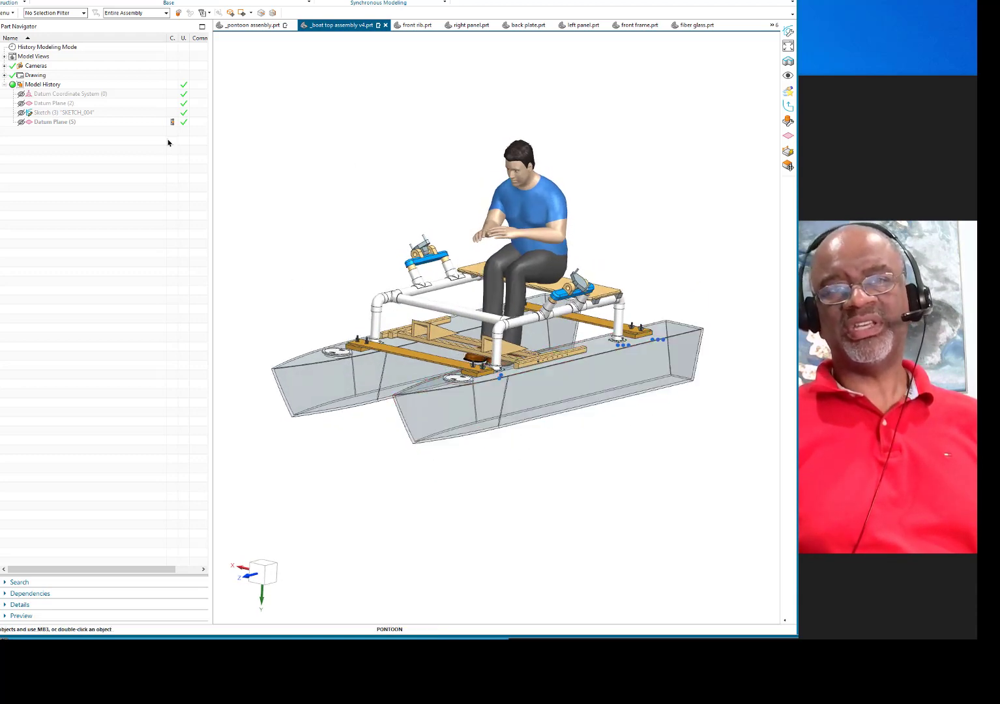
Switch to the _pontoon assembly.prt part and view its bottom plate edge-on
left_click(249, 25)
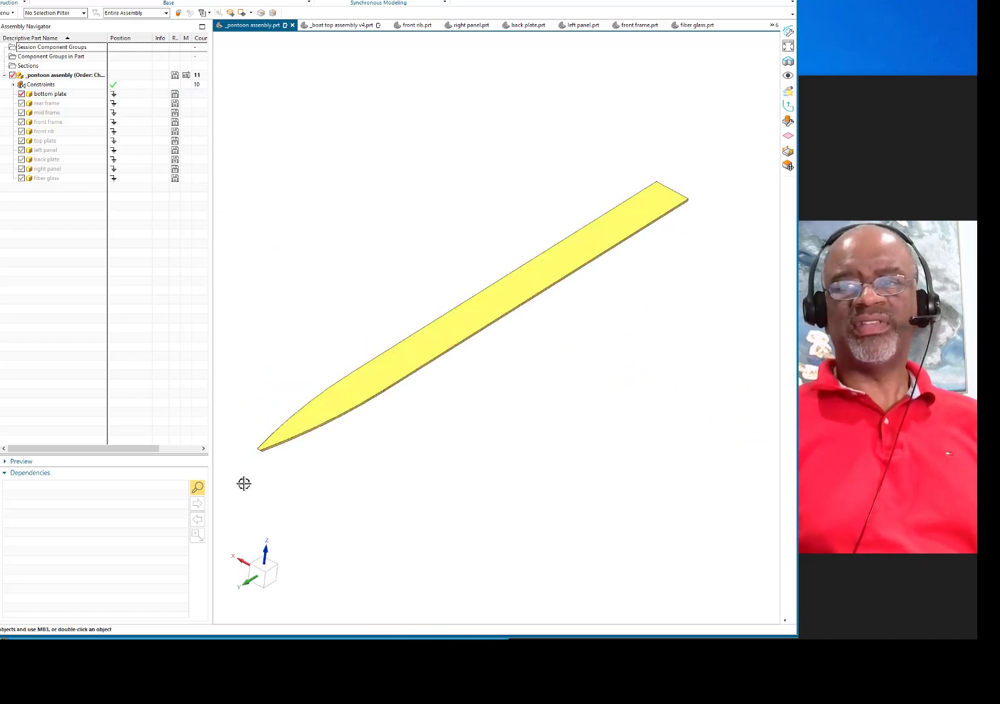
mouse_move(337, 253)
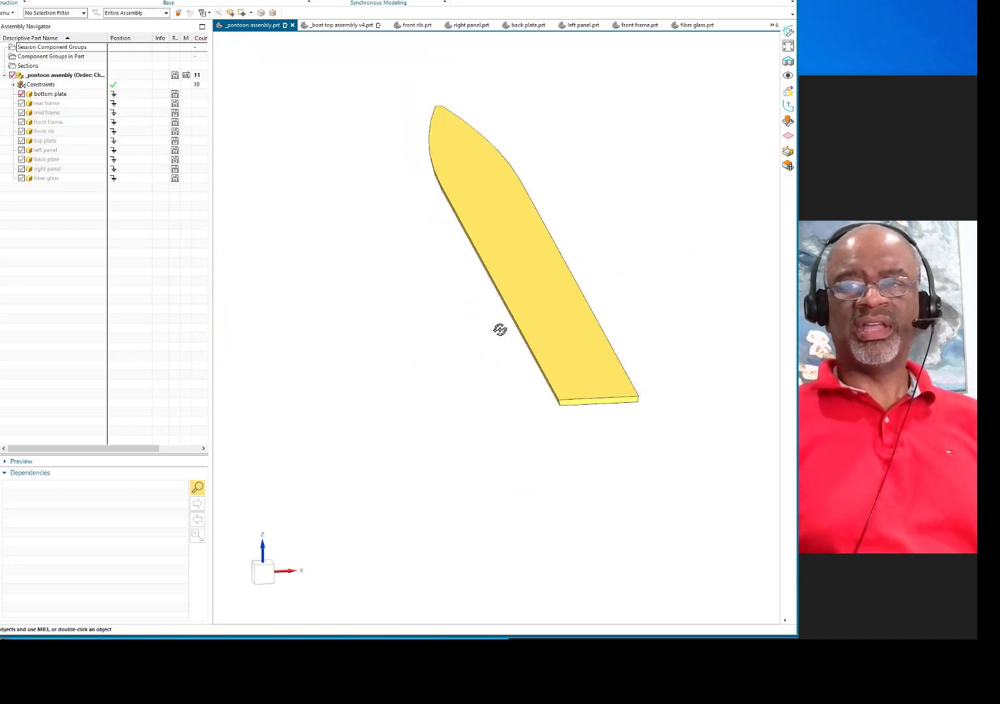
left_click_drag(501, 329, 263, 380)
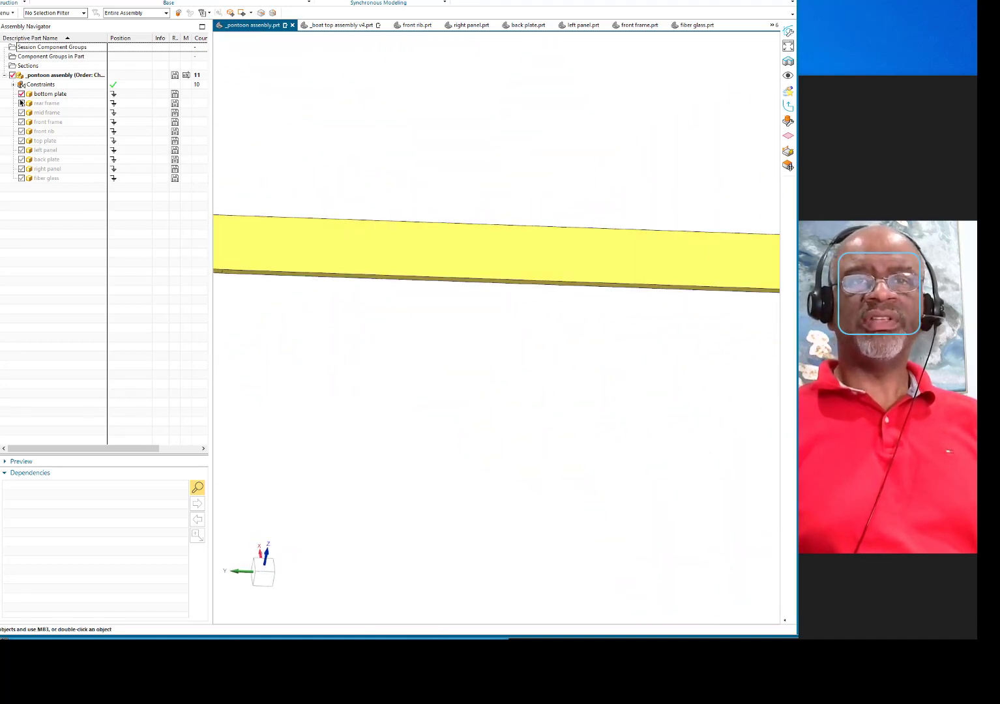
Show the rear frame standing on the bottom plate and bring the whole plate into view
left_click(21, 94)
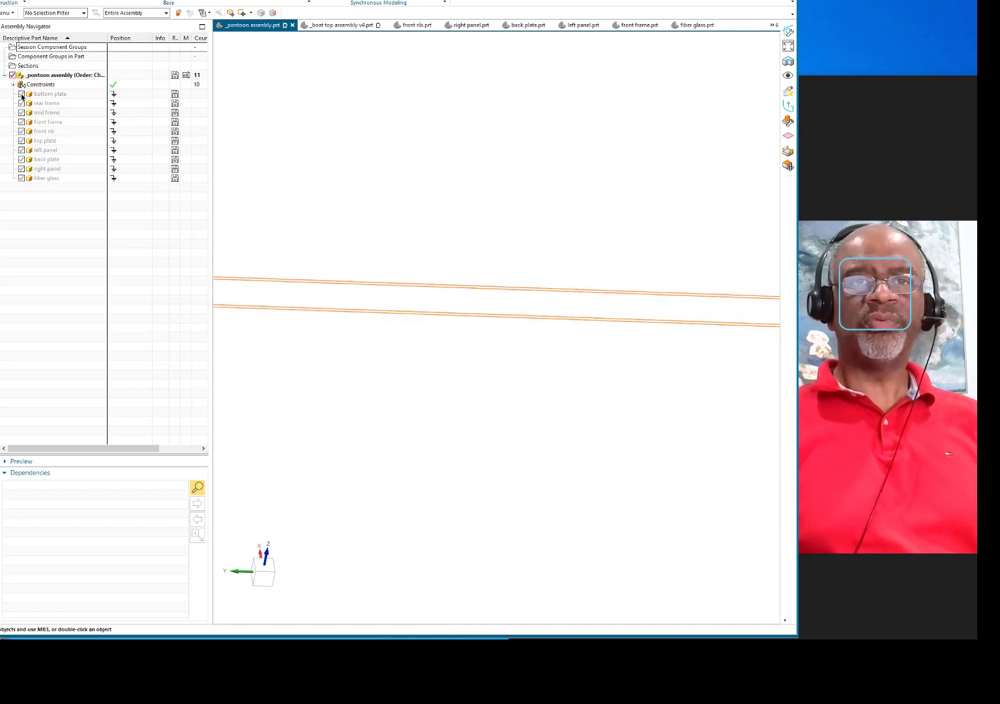
left_click(21, 103)
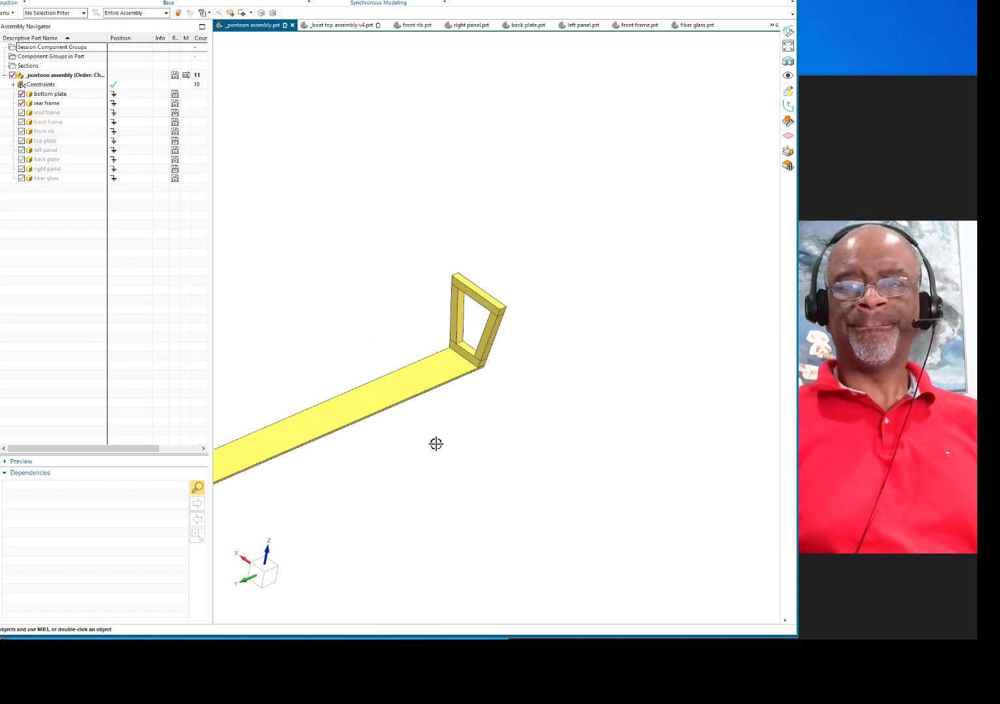
left_click_drag(435, 443, 503, 398)
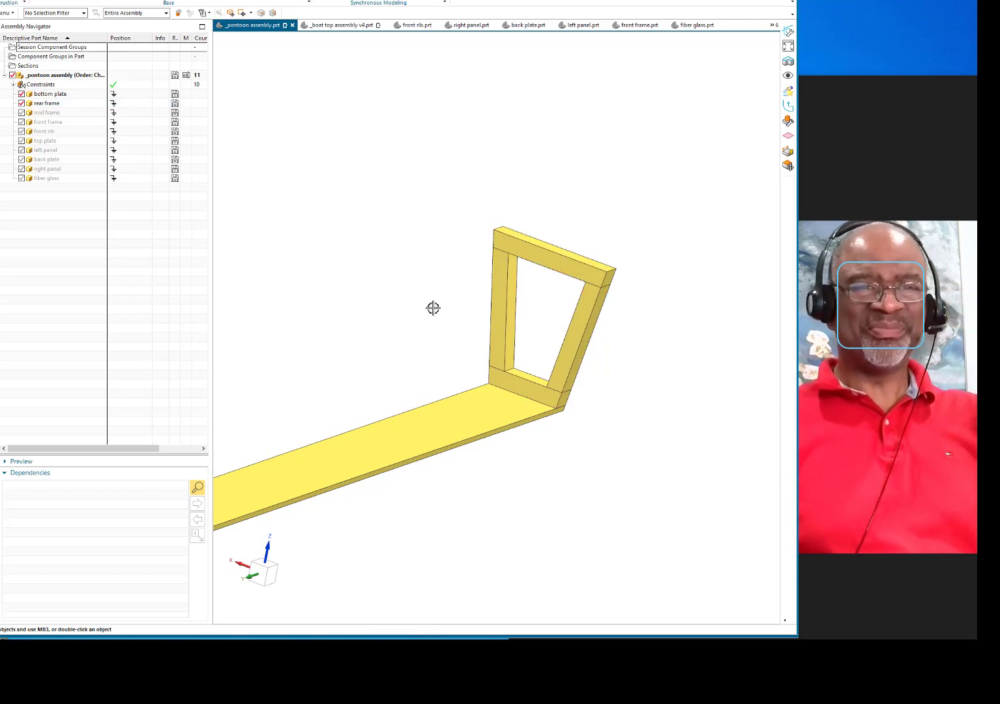
scroll("down", 3)
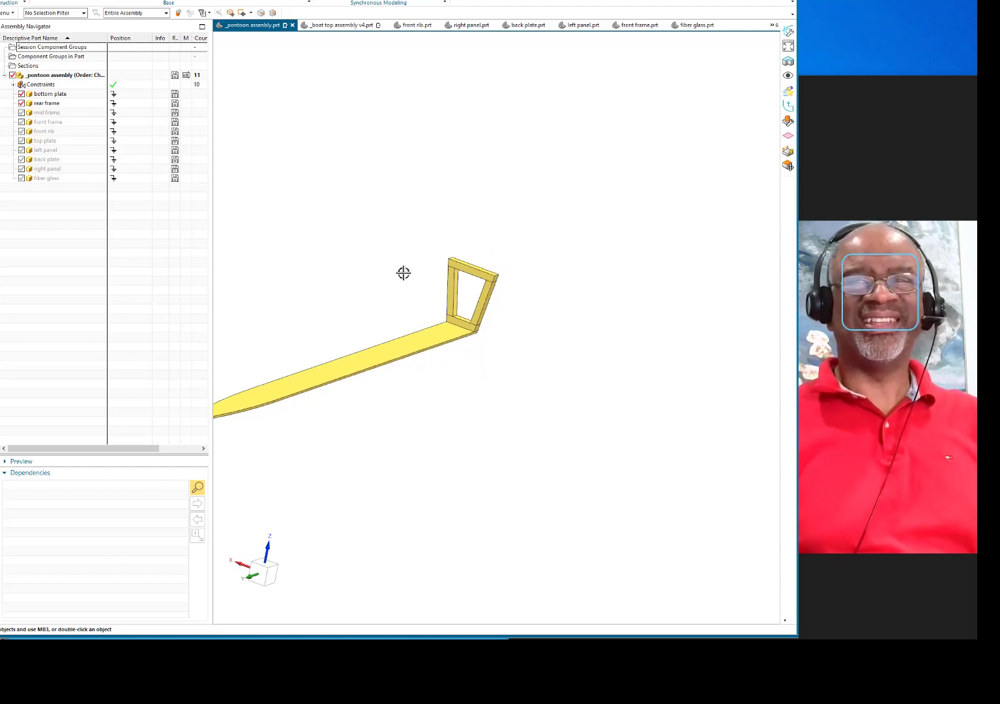
left_click_drag(403, 274, 477, 335)
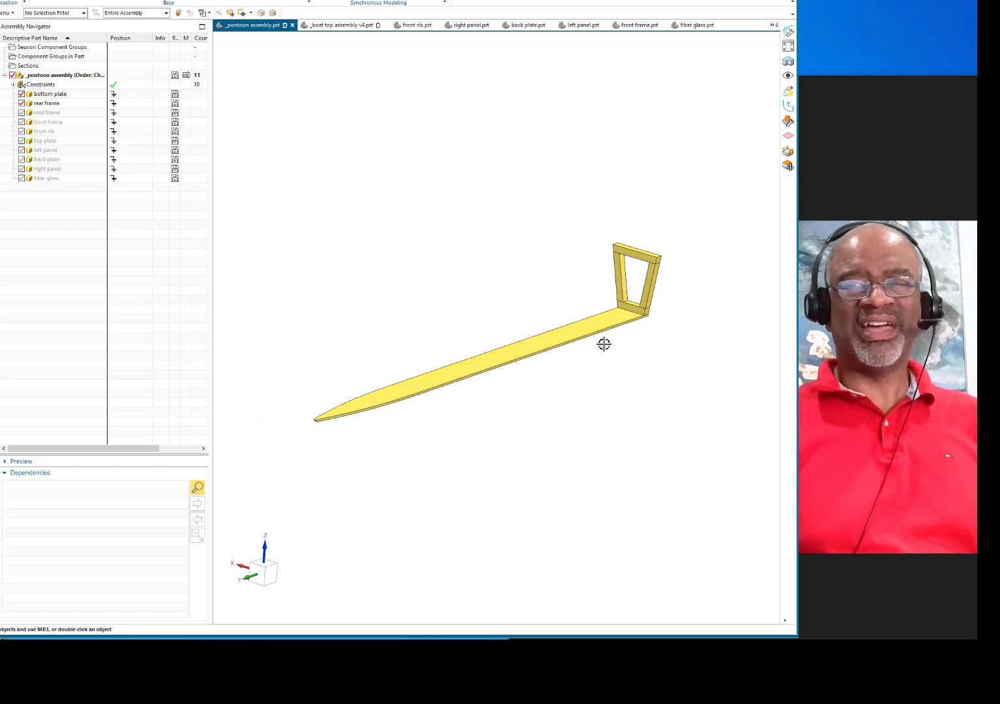
left_click_drag(602, 344, 378, 243)
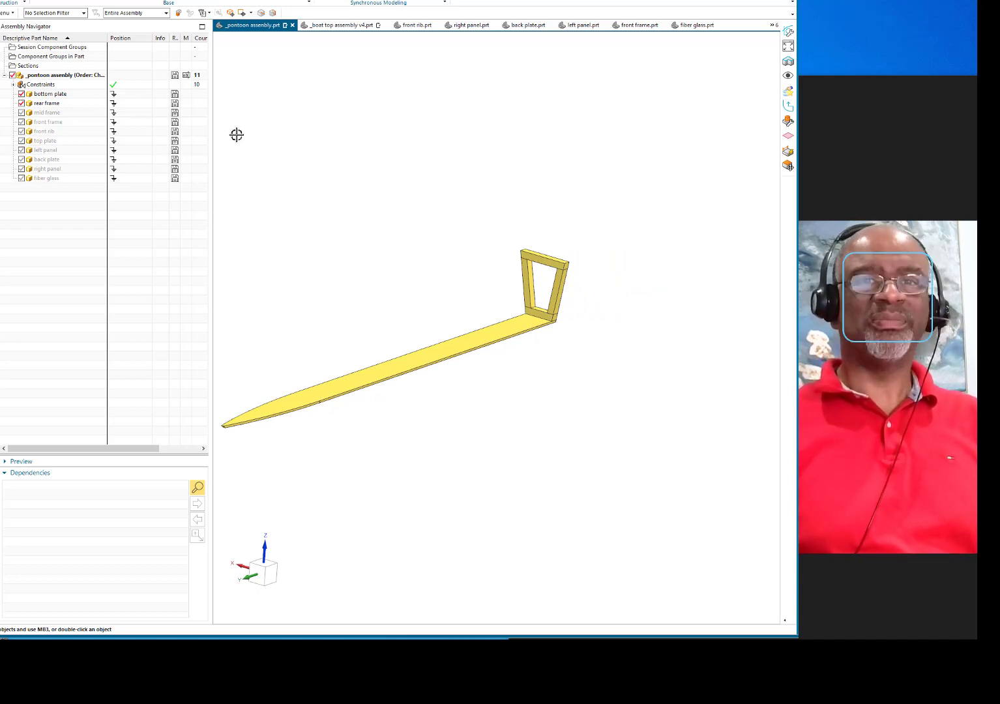
mouse_move(545, 281)
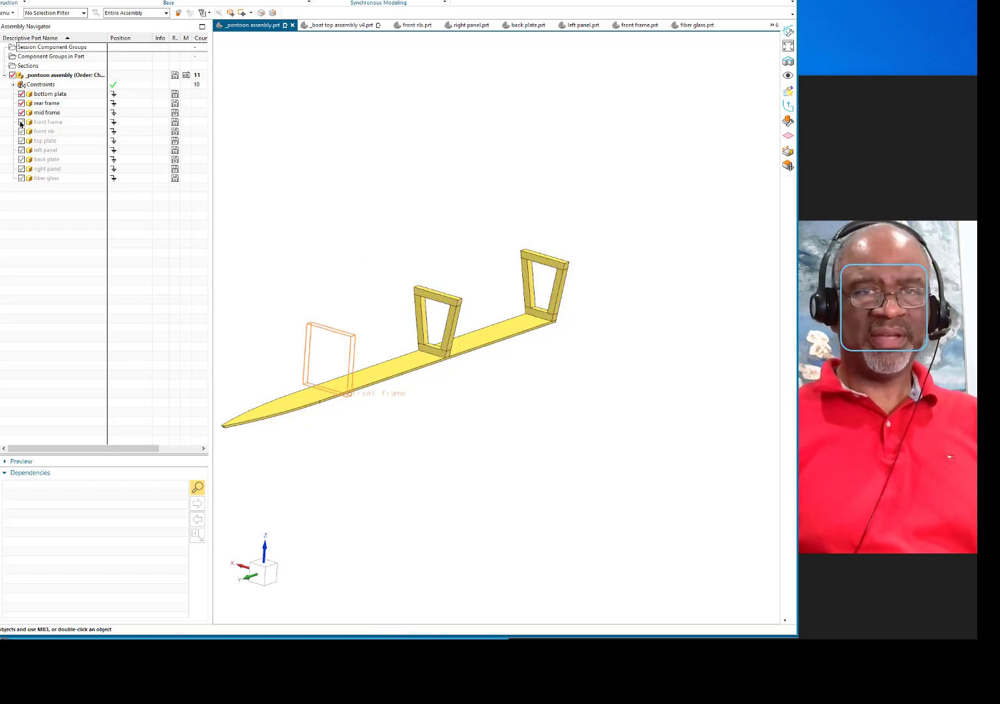
Show the front frame with its curved rib and inspect the frames from several angles
left_click(21, 121)
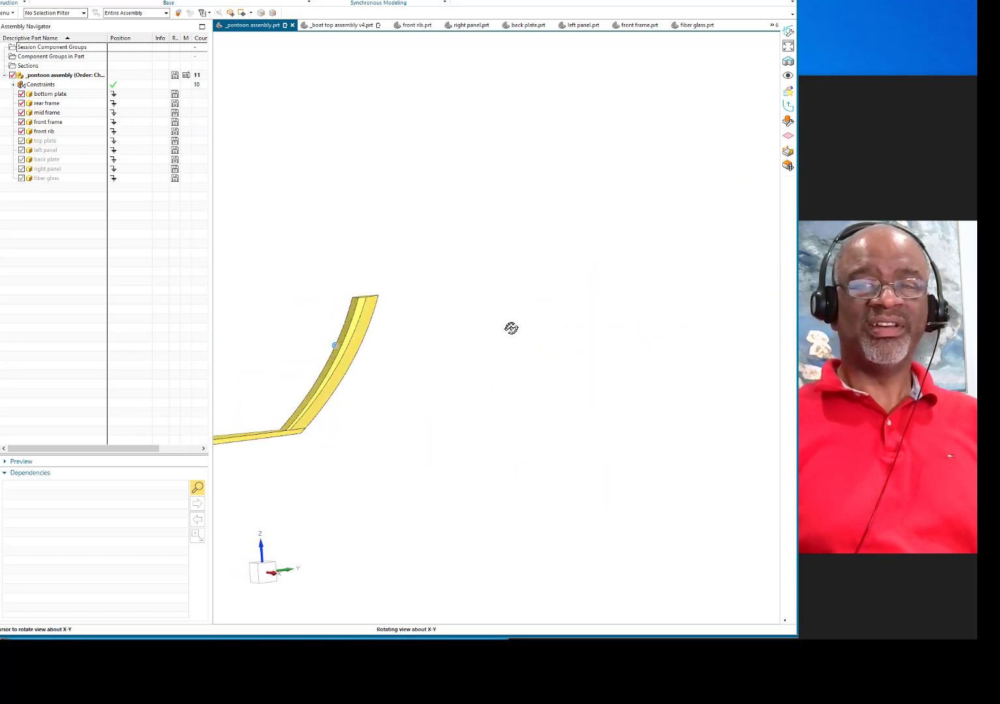
left_click_drag(332, 346, 511, 350)
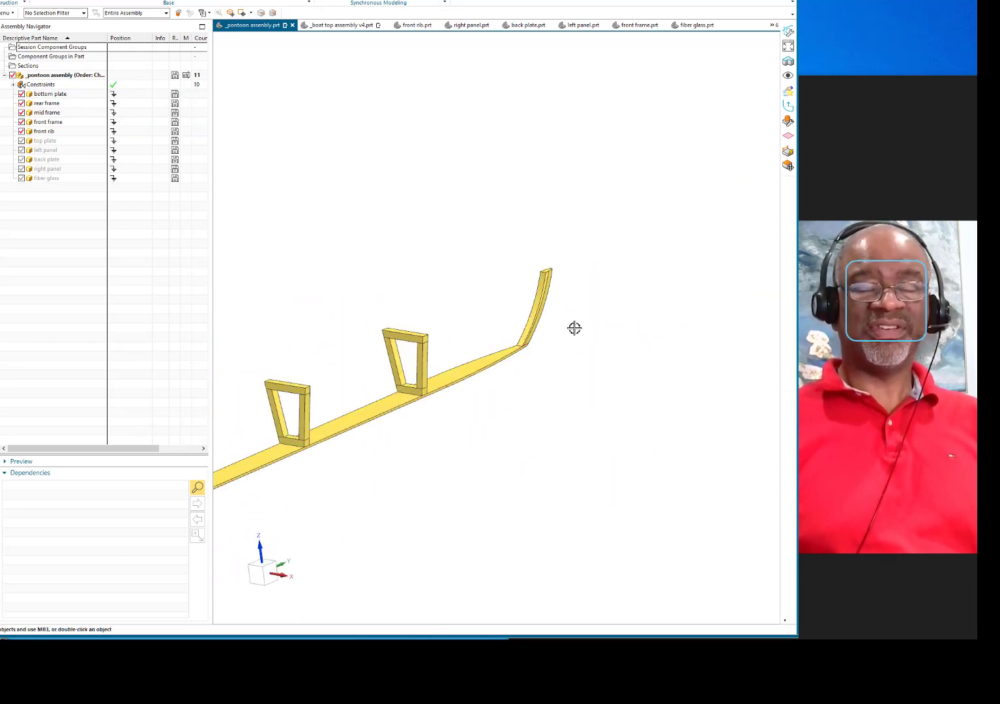
left_click_drag(574, 329, 375, 287)
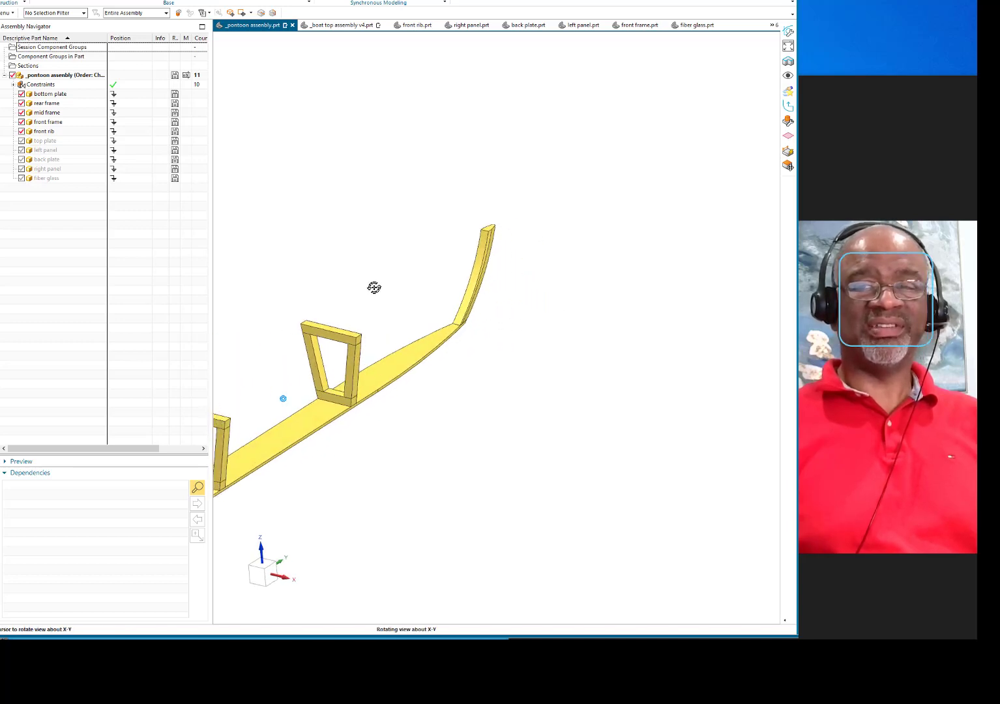
left_click_drag(374, 287, 485, 258)
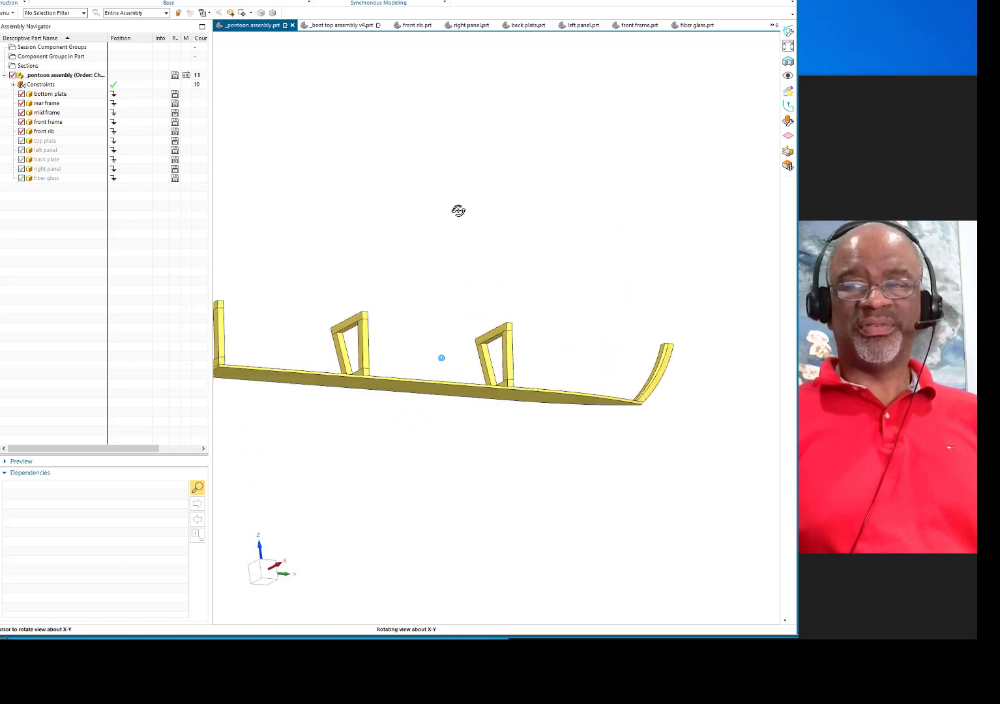
left_click_drag(459, 210, 709, 378)
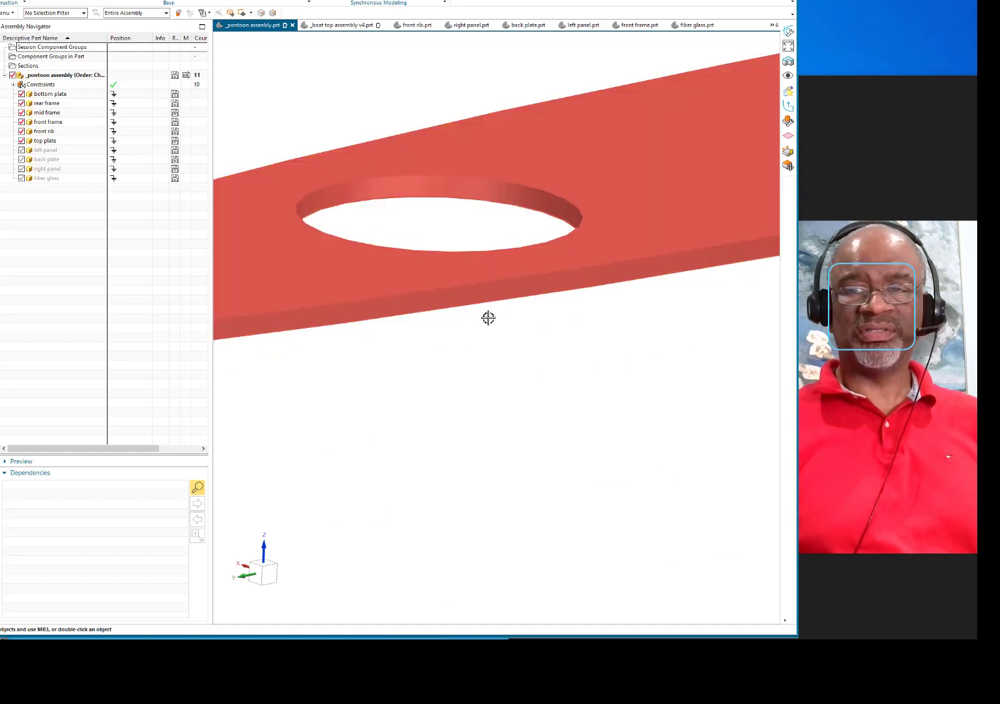
Orbit the enclosed pontoon to inspect its side and curved bow end
left_click_drag(487, 319, 449, 295)
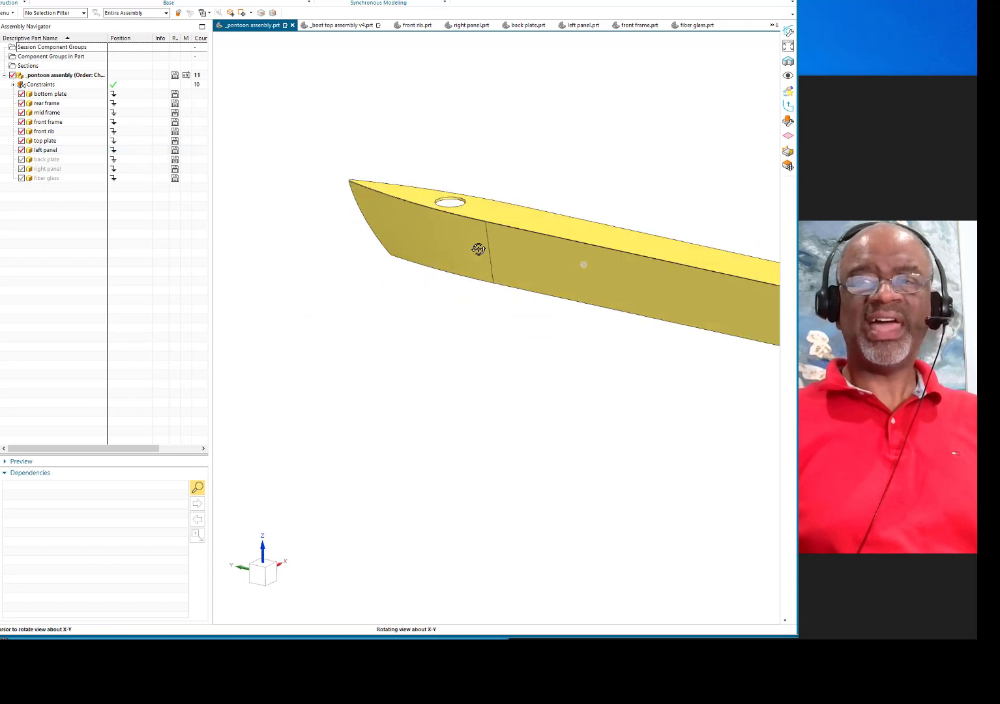
left_click_drag(480, 249, 465, 222)
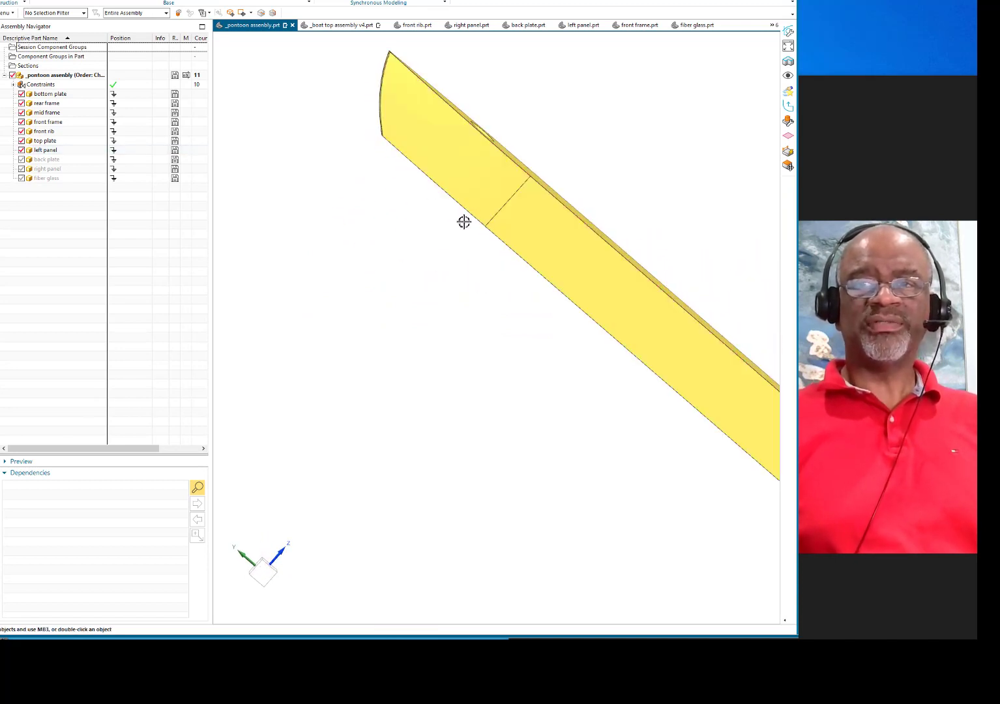
left_click_drag(464, 222, 533, 180)
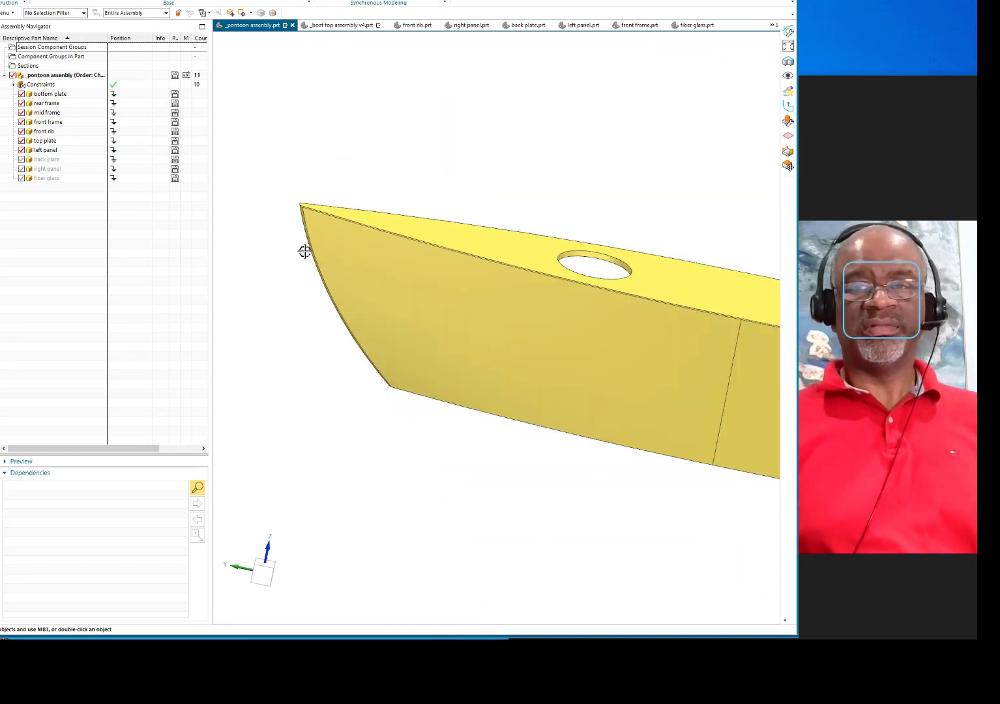
left_click_drag(342, 367, 519, 402)
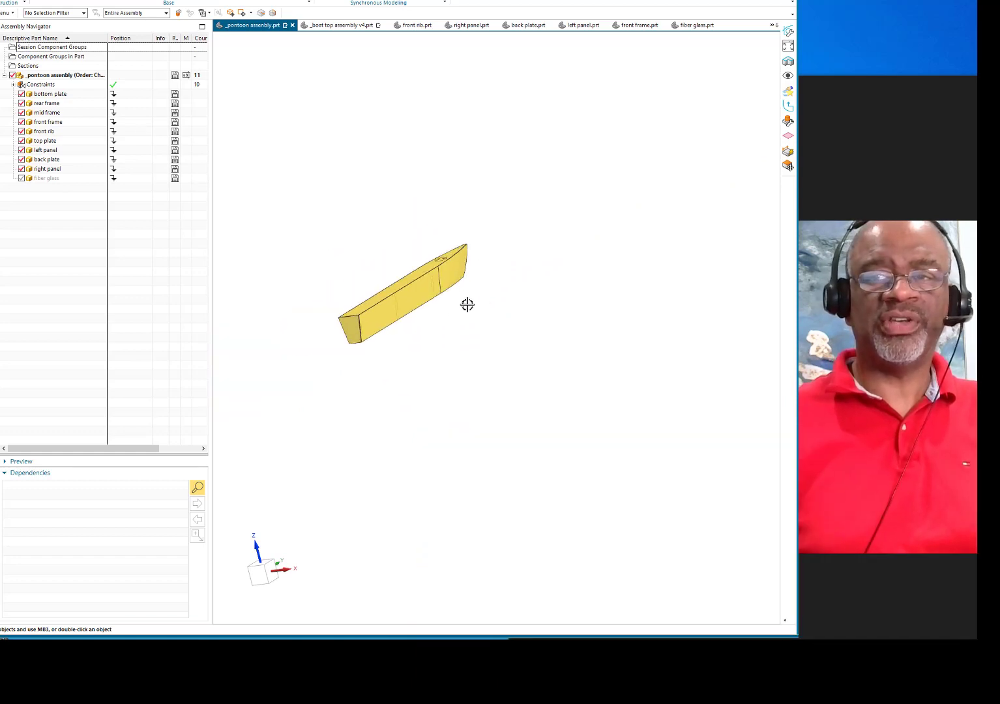
left_click_drag(467, 306, 417, 278)
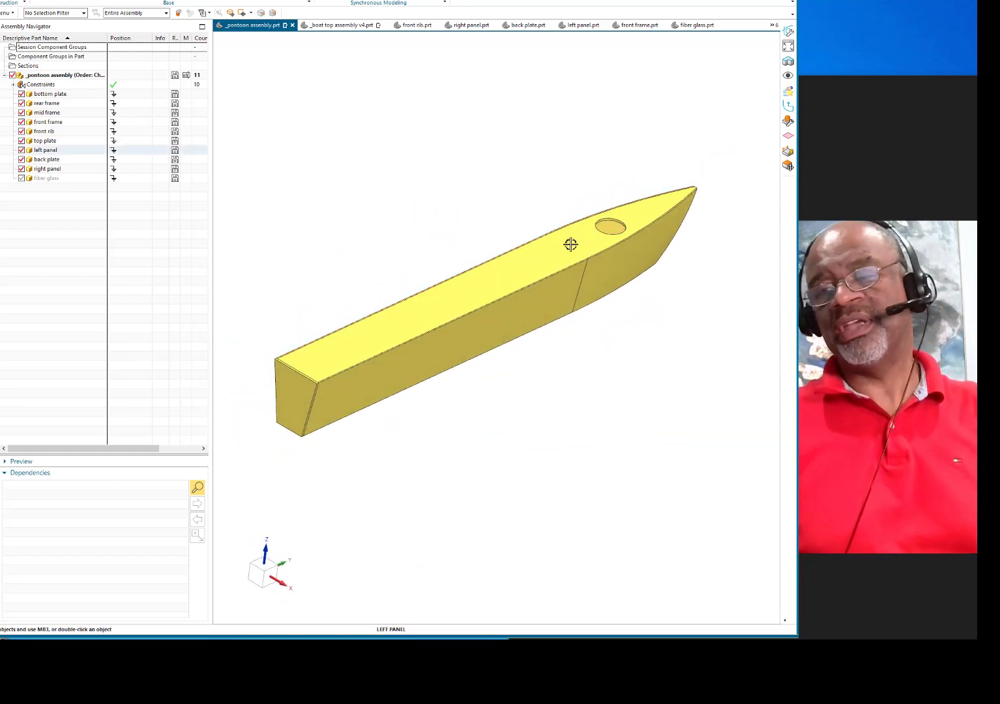
mouse_move(503, 258)
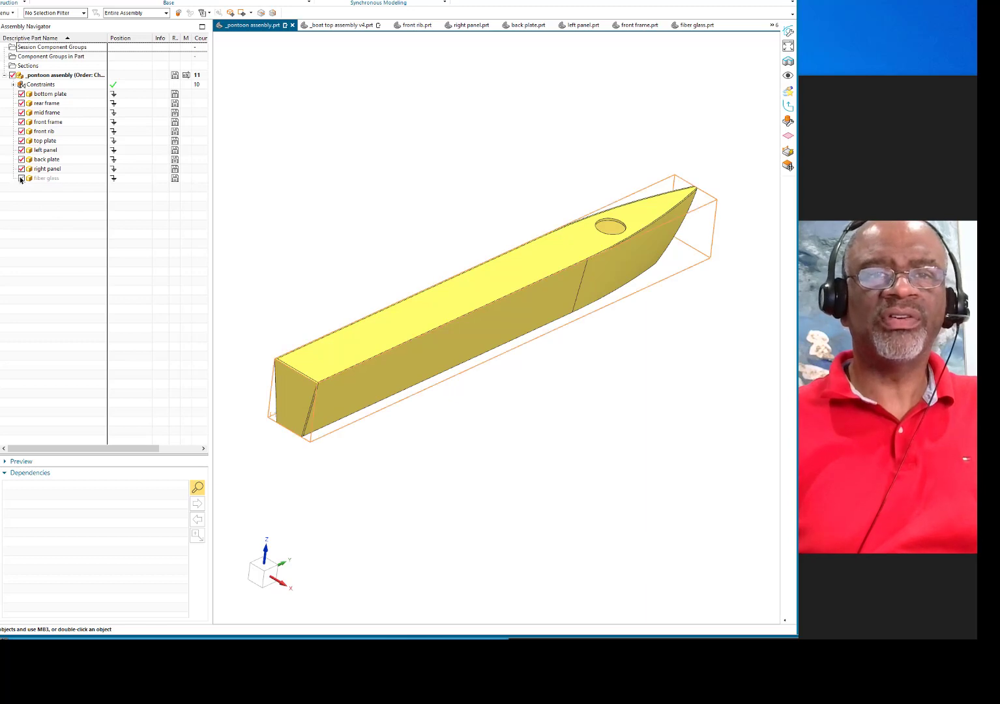
Show the red fiber glass body covering the pontoon hull and inspect it from the side
left_click(21, 177)
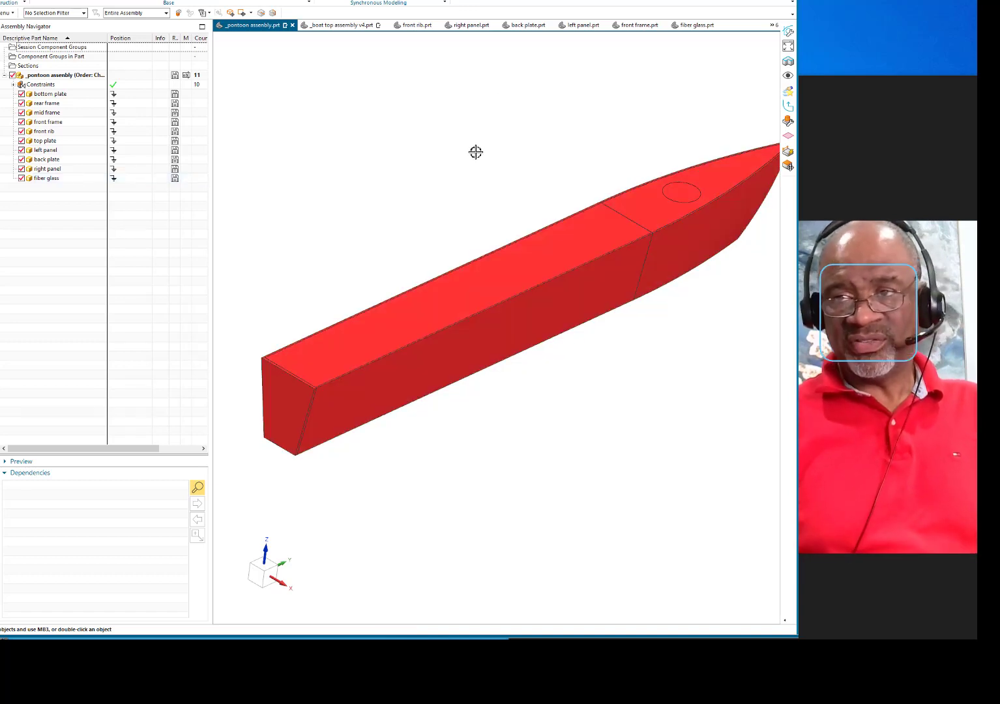
left_click_drag(476, 152, 535, 292)
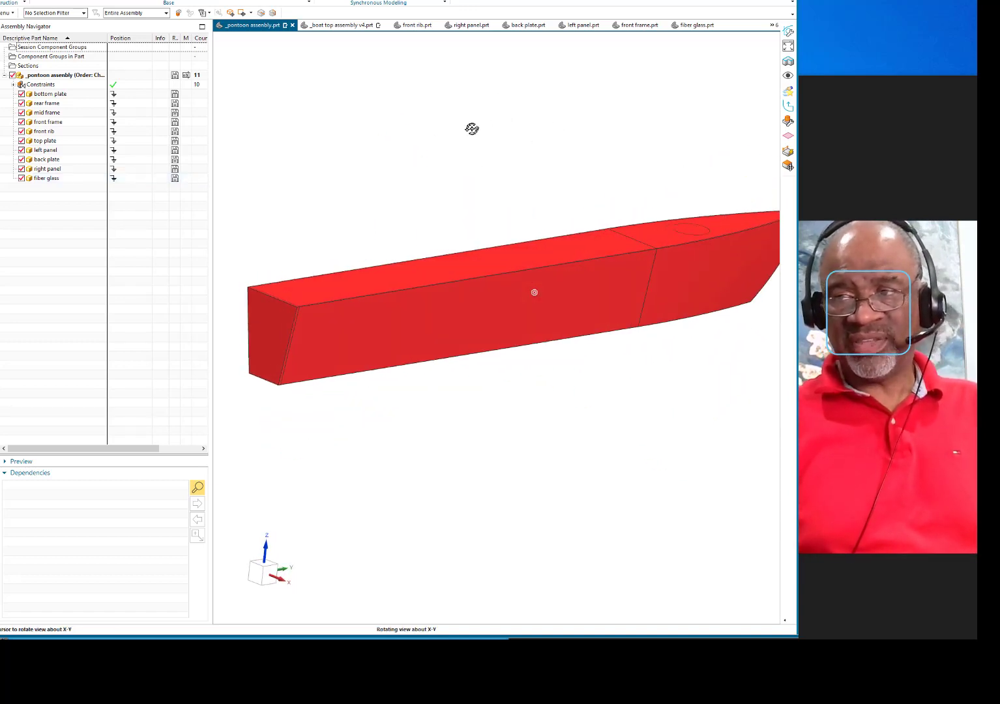
left_click_drag(534, 292, 520, 262)
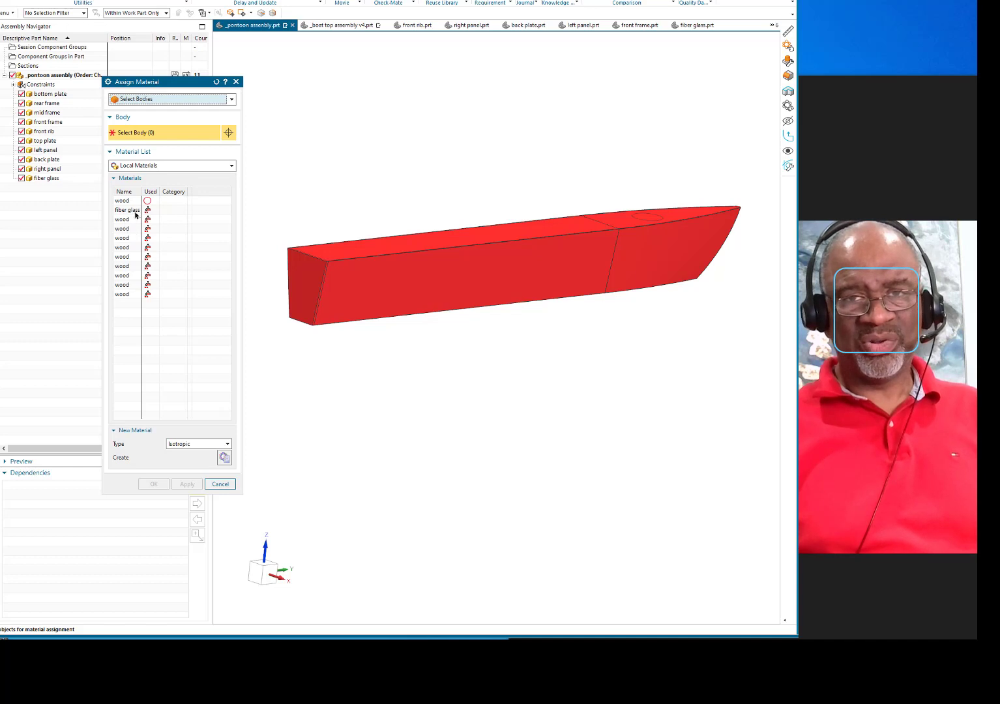
Create isotropic material 'stevonium' with mass density 1, then leave Assign Material without assigning
left_click(219, 484)
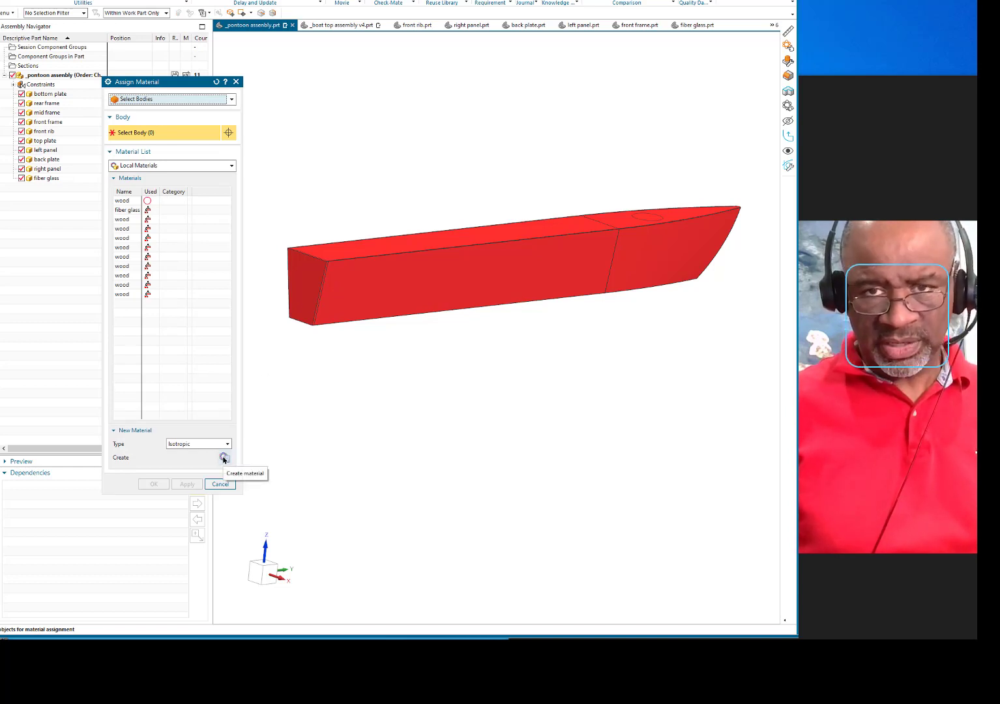
left_click(220, 484)
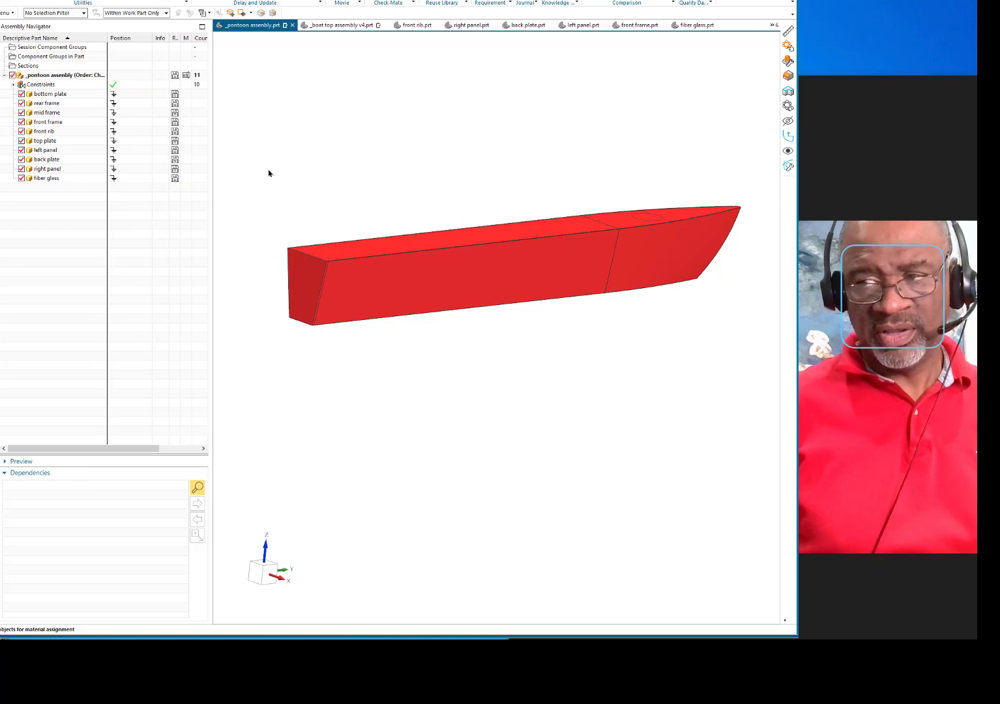
mouse_move(276, 180)
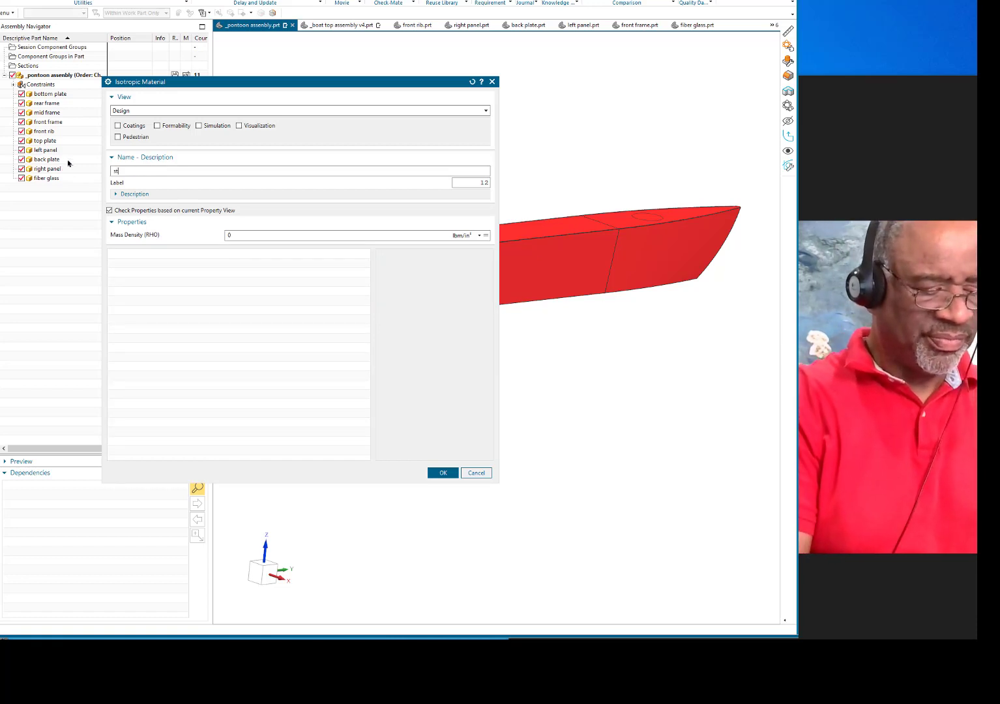
type("stevonium")
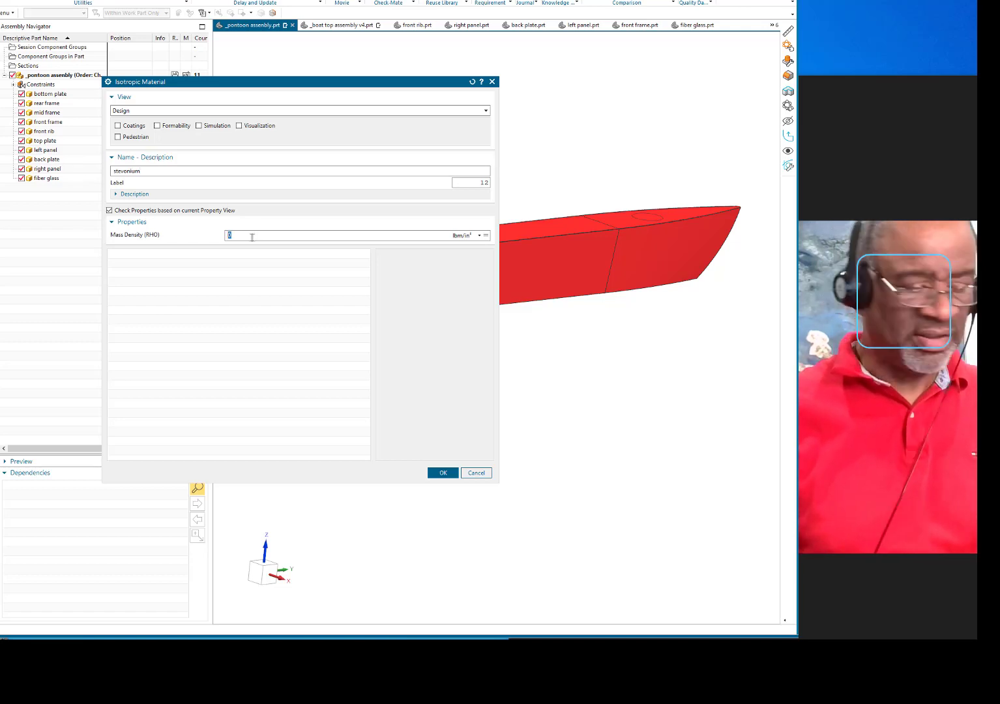
type("1")
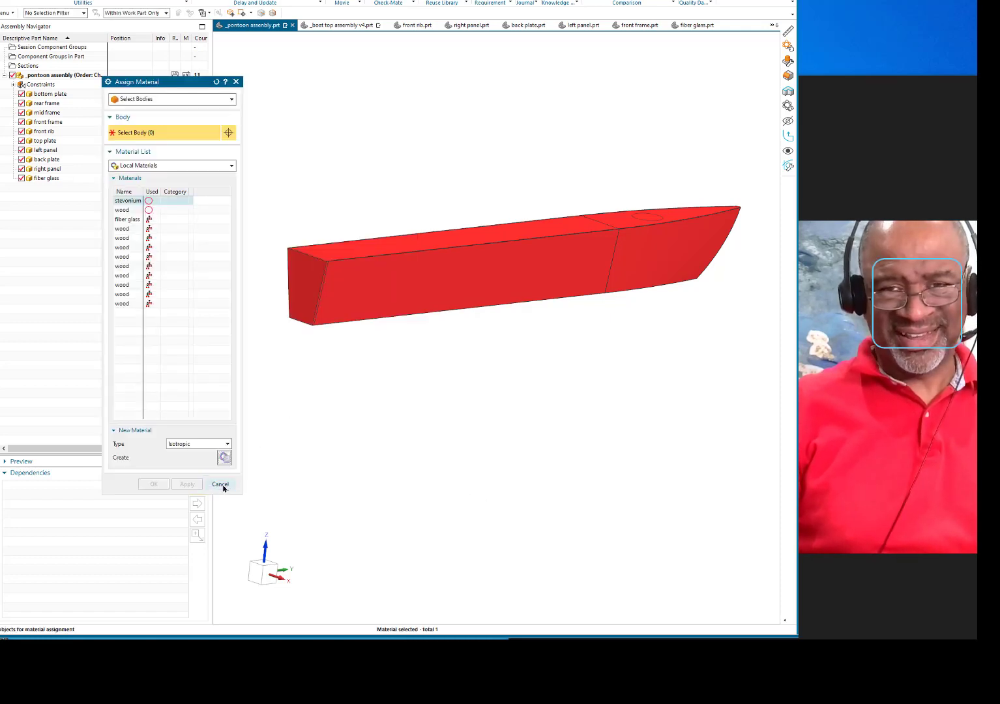
left_click(220, 484)
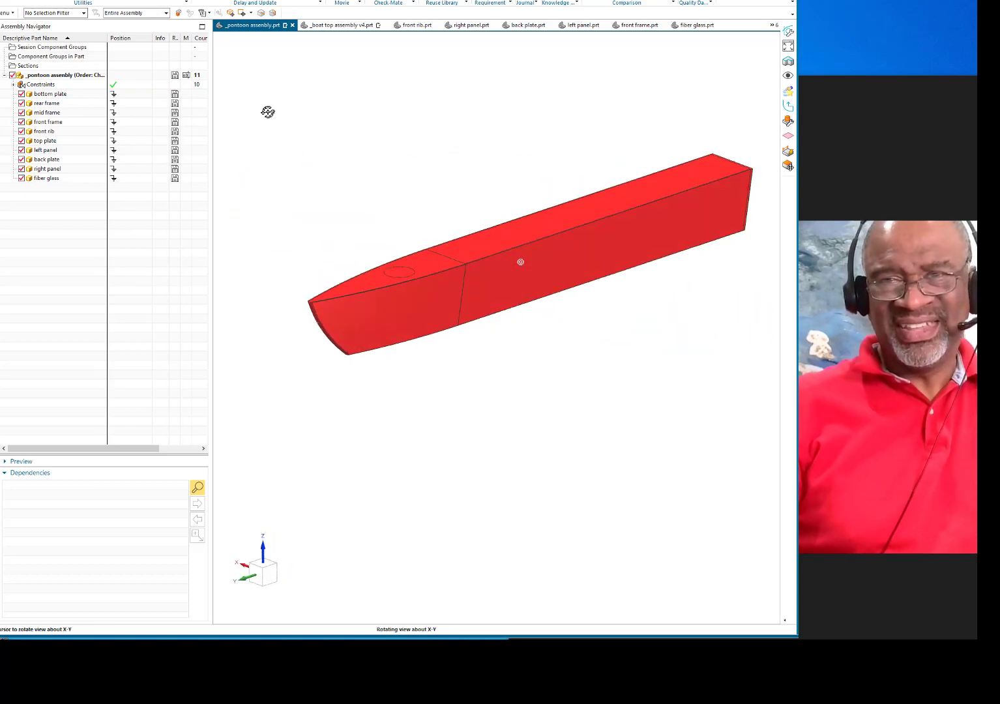
Start the Analysis Measure tool on the red pontoon
left_click_drag(520, 261, 482, 267)
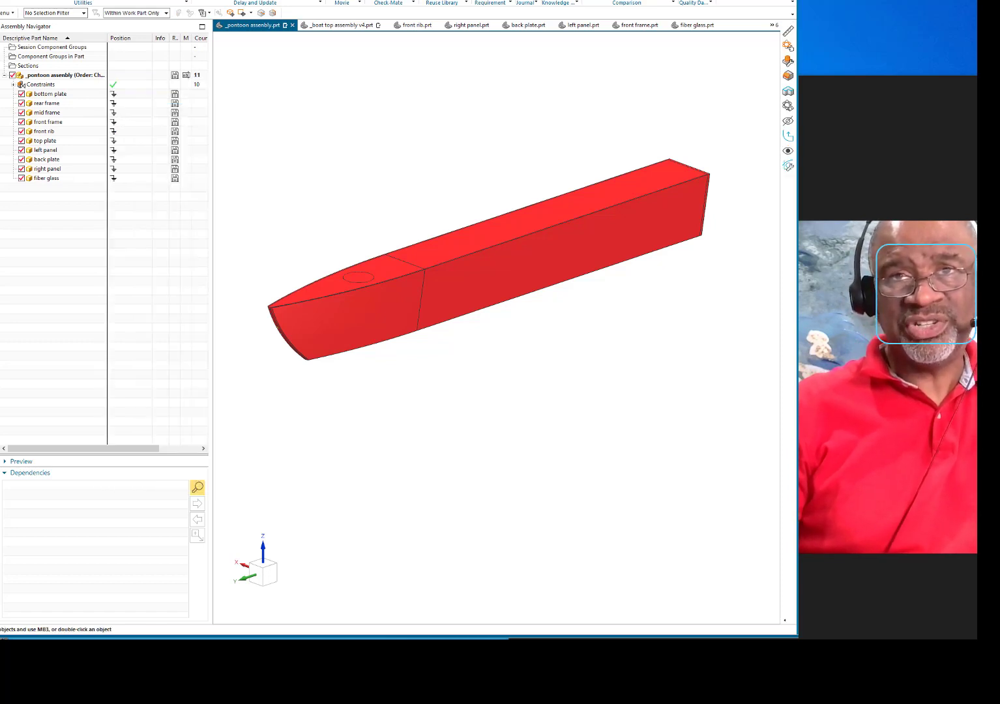
left_click(134, 13)
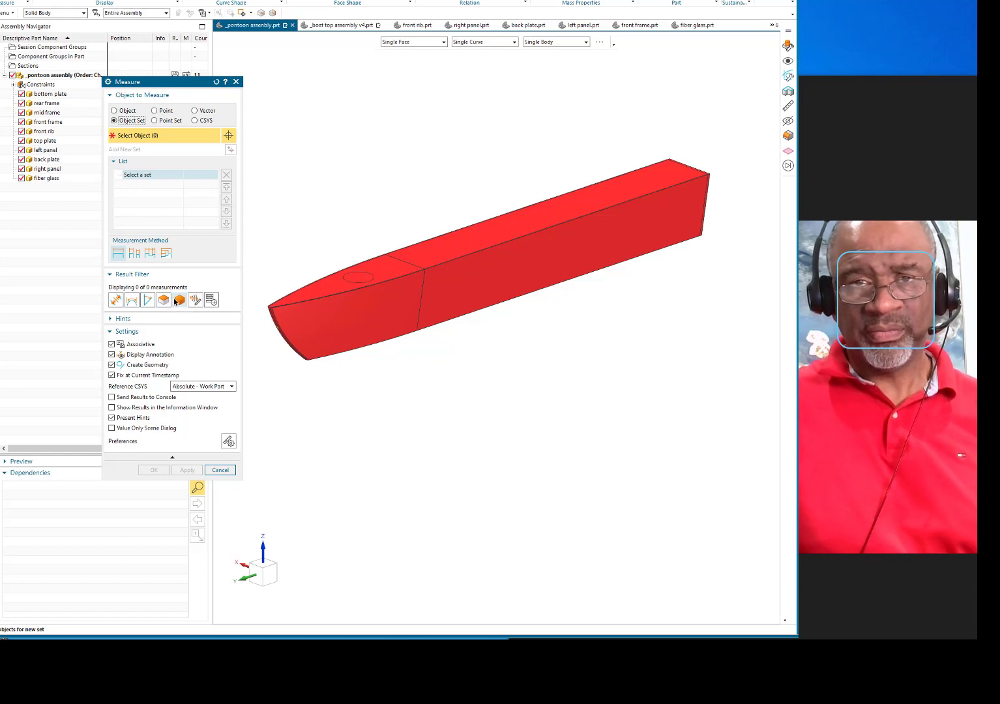
mouse_move(180, 299)
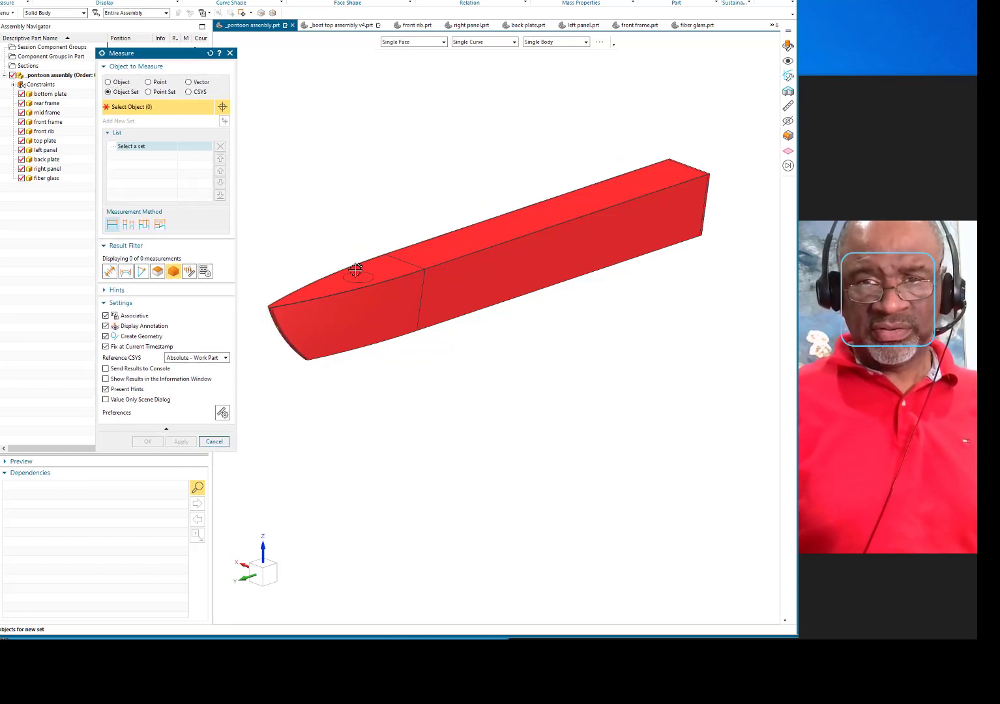
Select the pontoon bodies for mass properties and keep the results as associative geometry
left_click(354, 272)
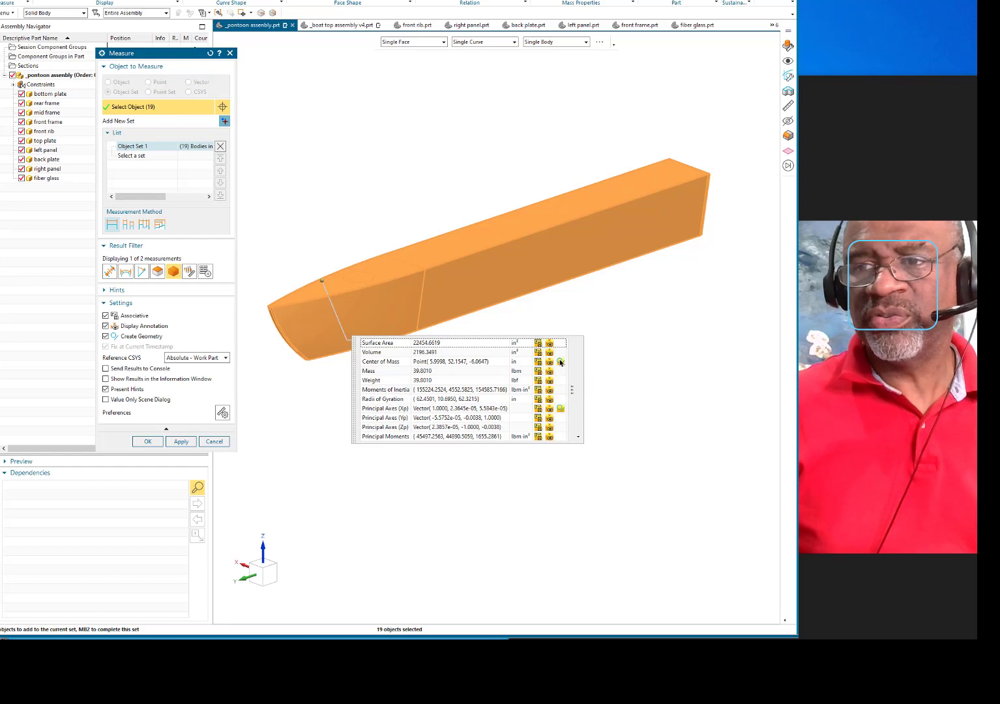
mouse_move(561, 362)
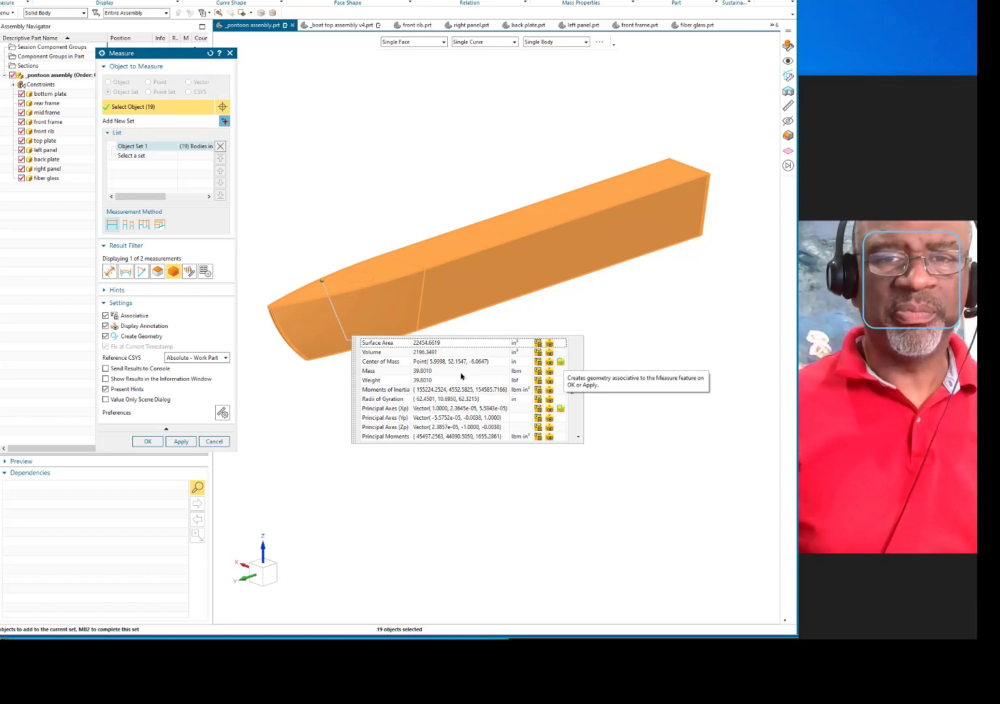
left_click(147, 441)
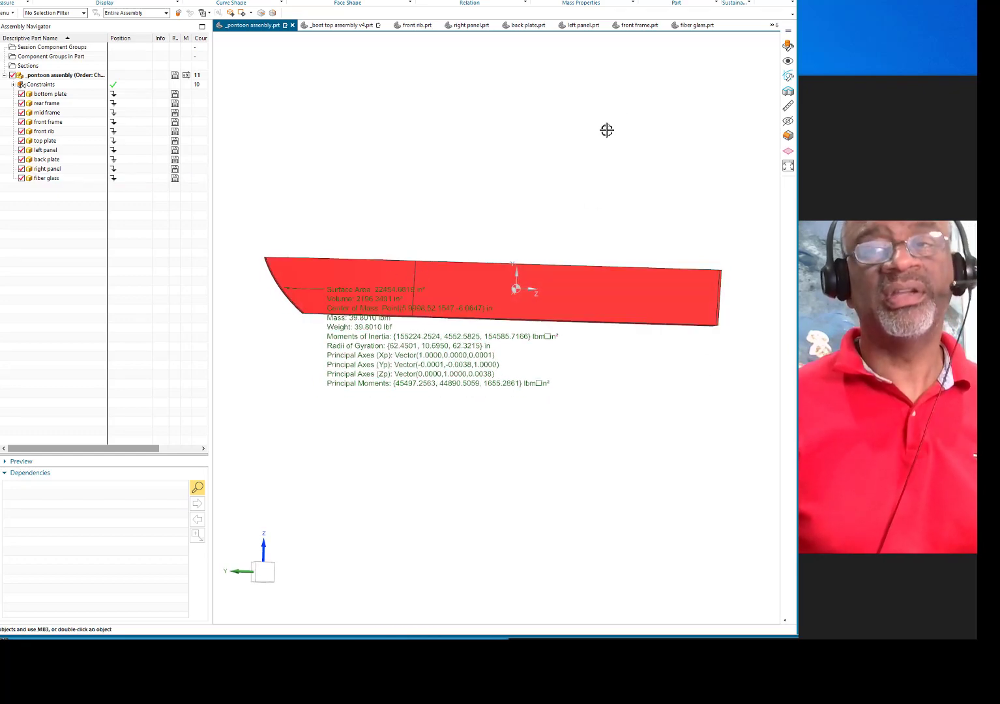
left_click_drag(606, 131, 659, 223)
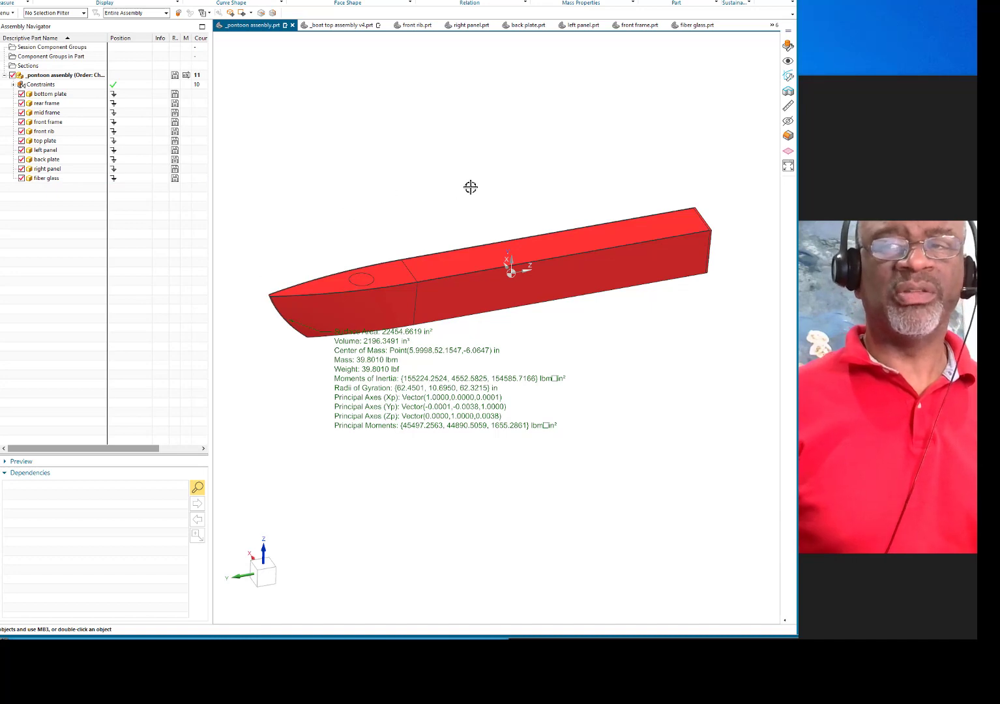
left_click_drag(469, 187, 478, 164)
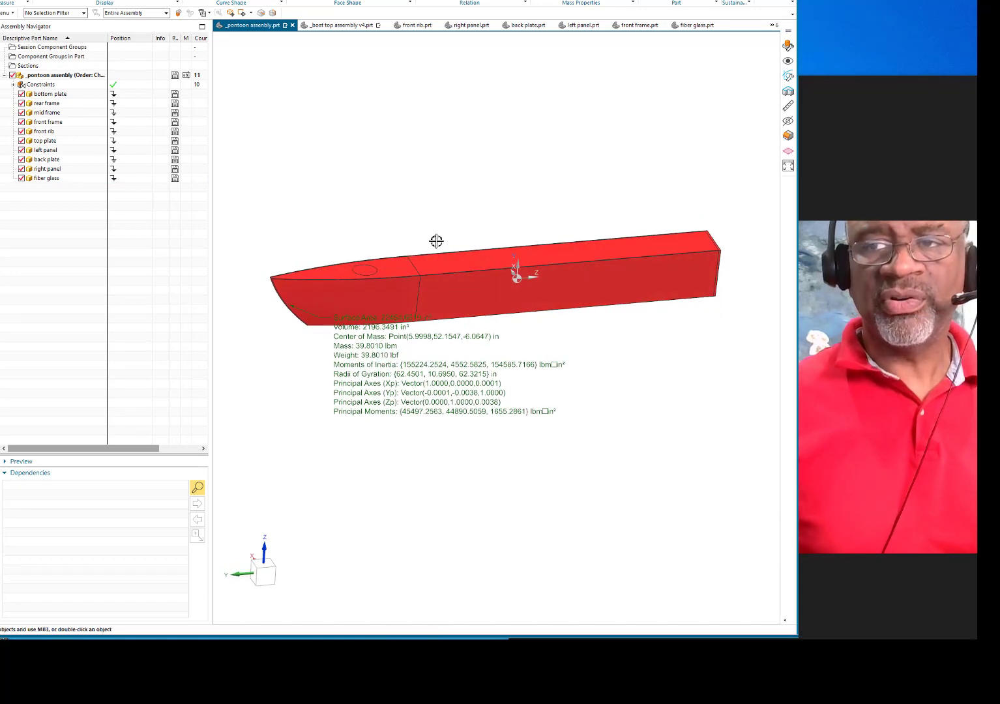
left_click_drag(435, 242, 464, 206)
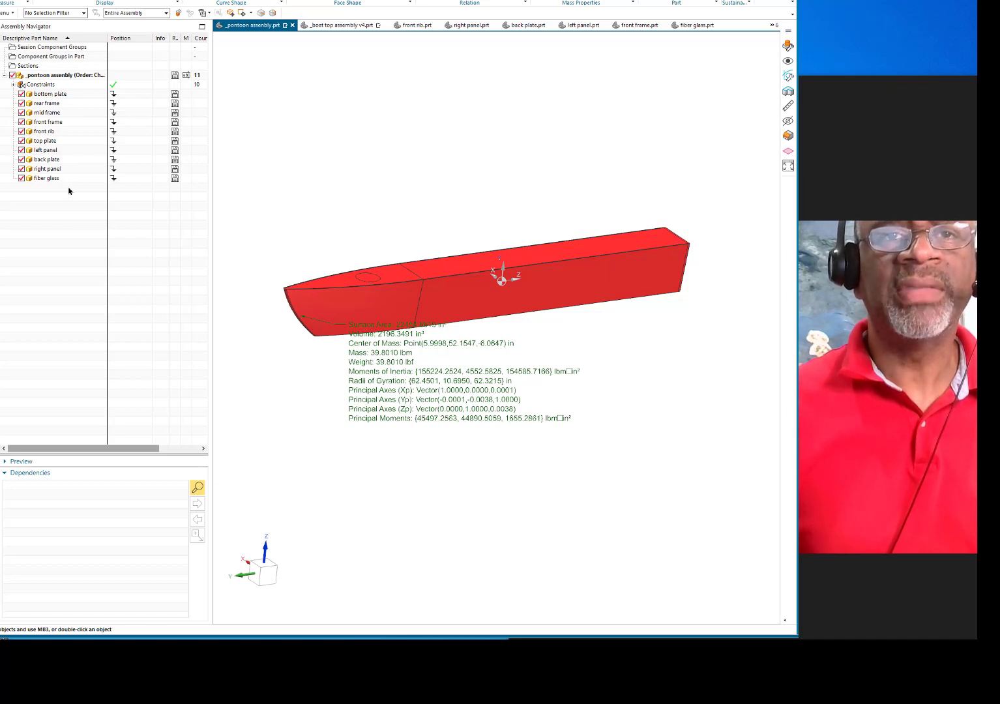
Open the fiber glass component as its own part and inspect the pontoon body
right_click(46, 178)
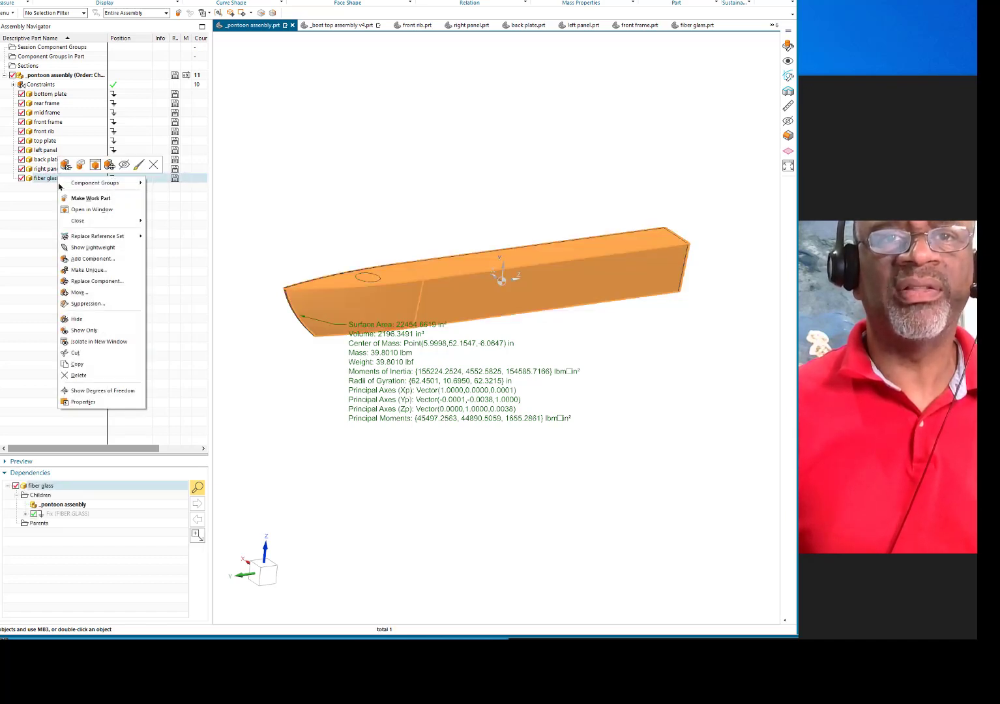
left_click(92, 208)
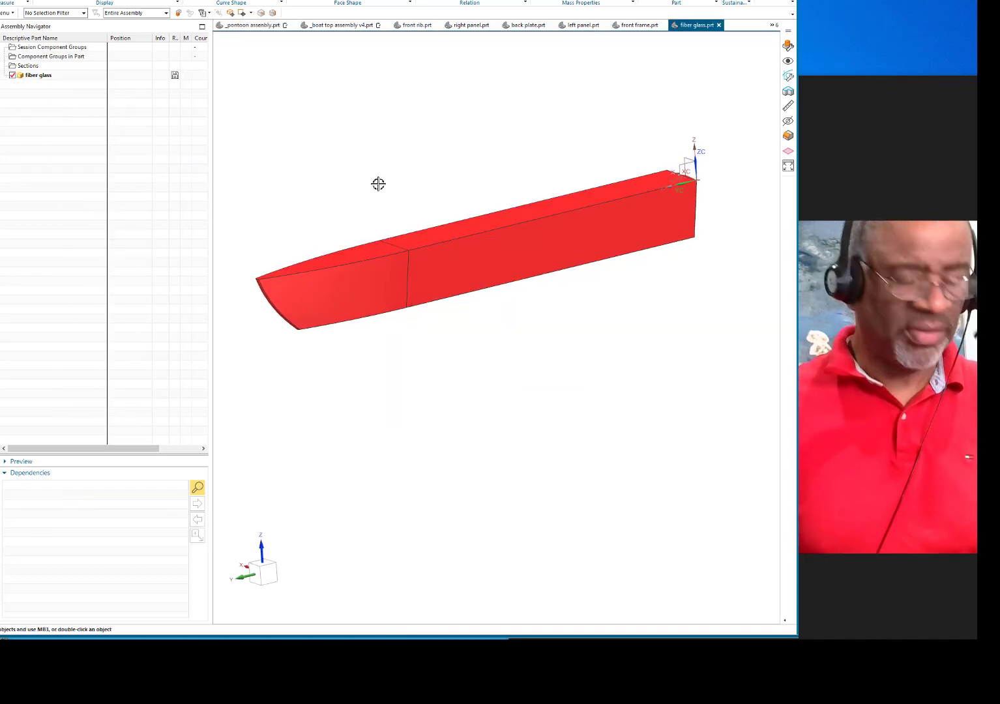
left_click(788, 135)
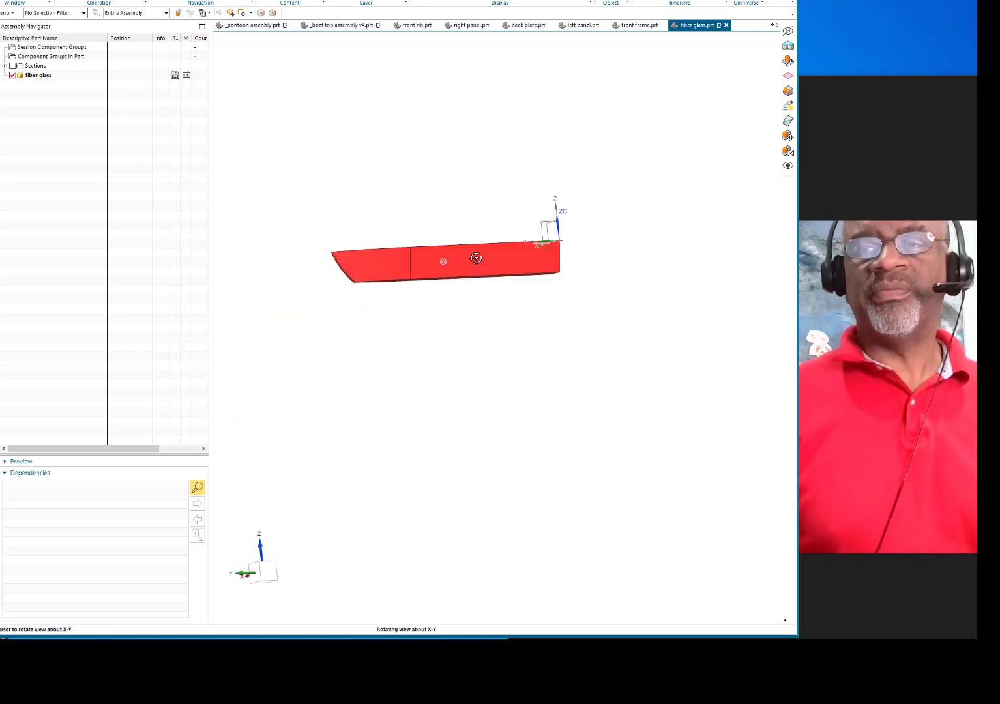
left_click_drag(476, 258, 483, 293)
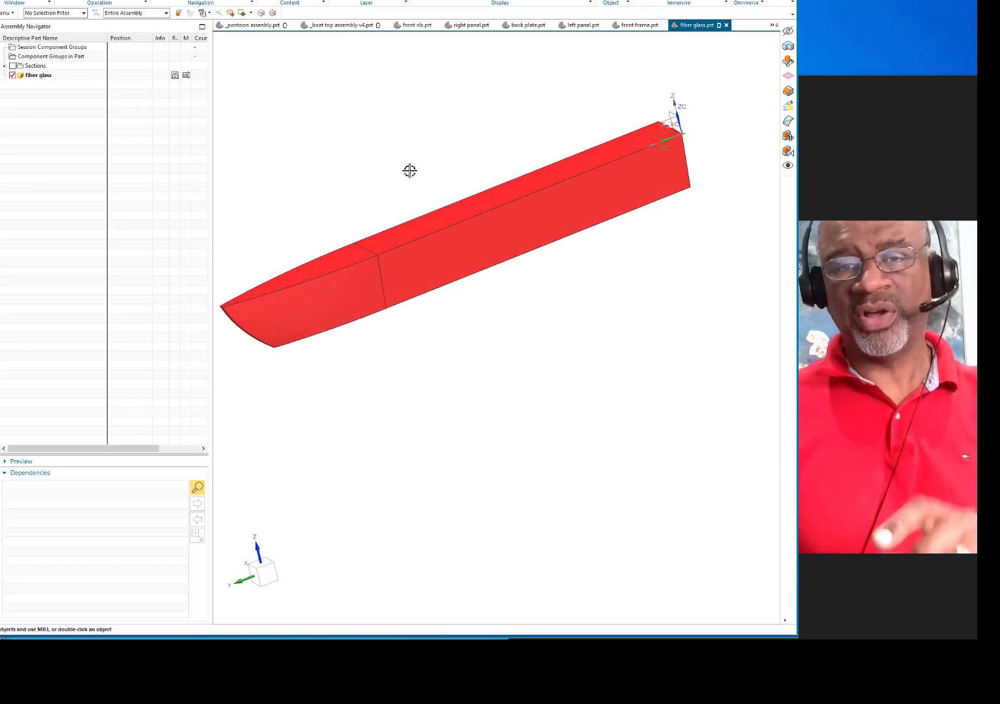
left_click_drag(410, 171, 433, 167)
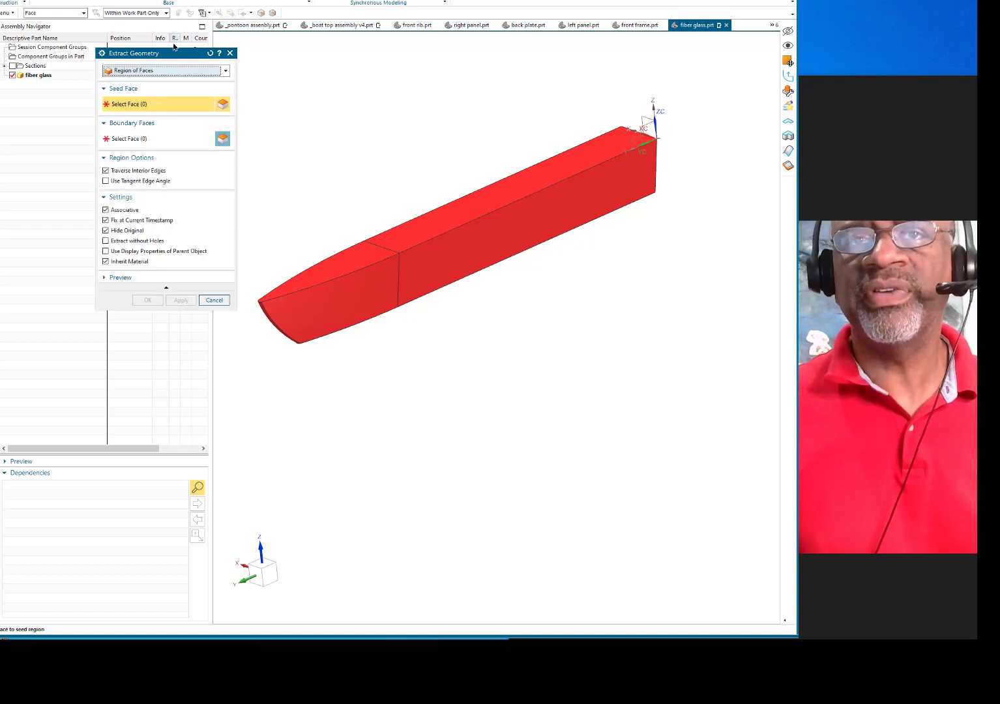
Extract the pontoon's faces as a sheet and orbit to its open end
left_click_drag(133, 52, 180, 54)
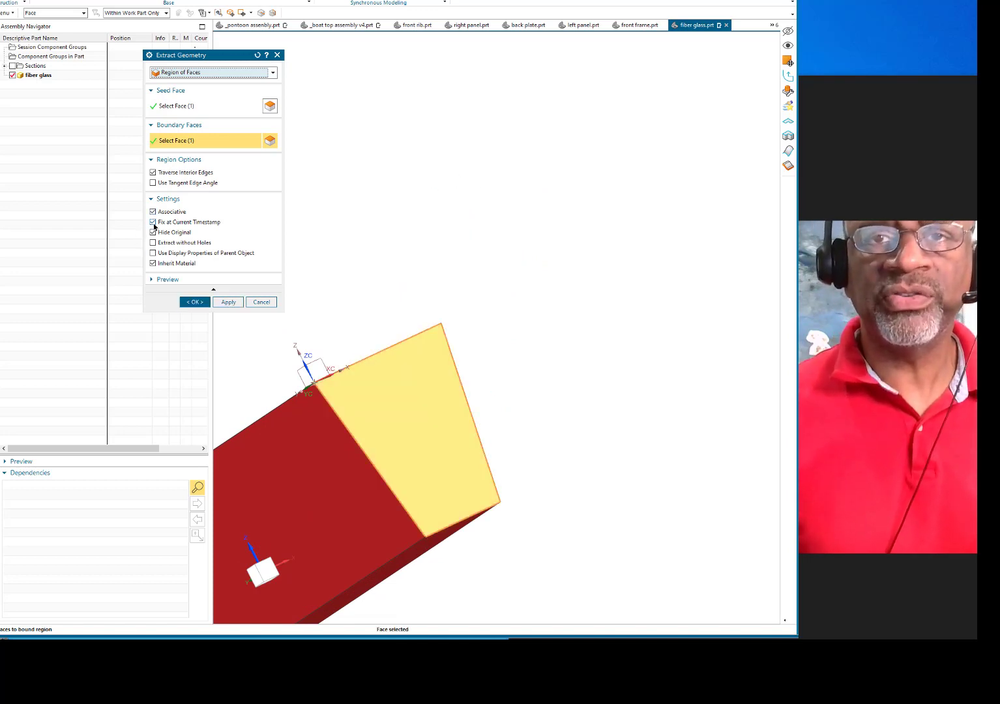
left_click(153, 232)
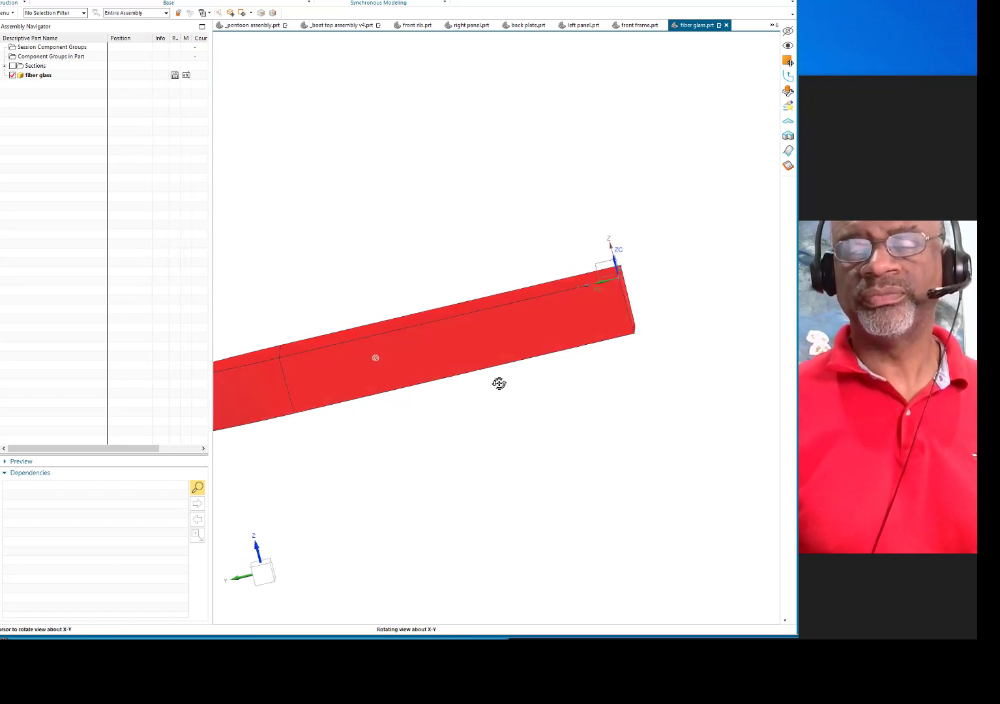
left_click_drag(498, 383, 558, 357)
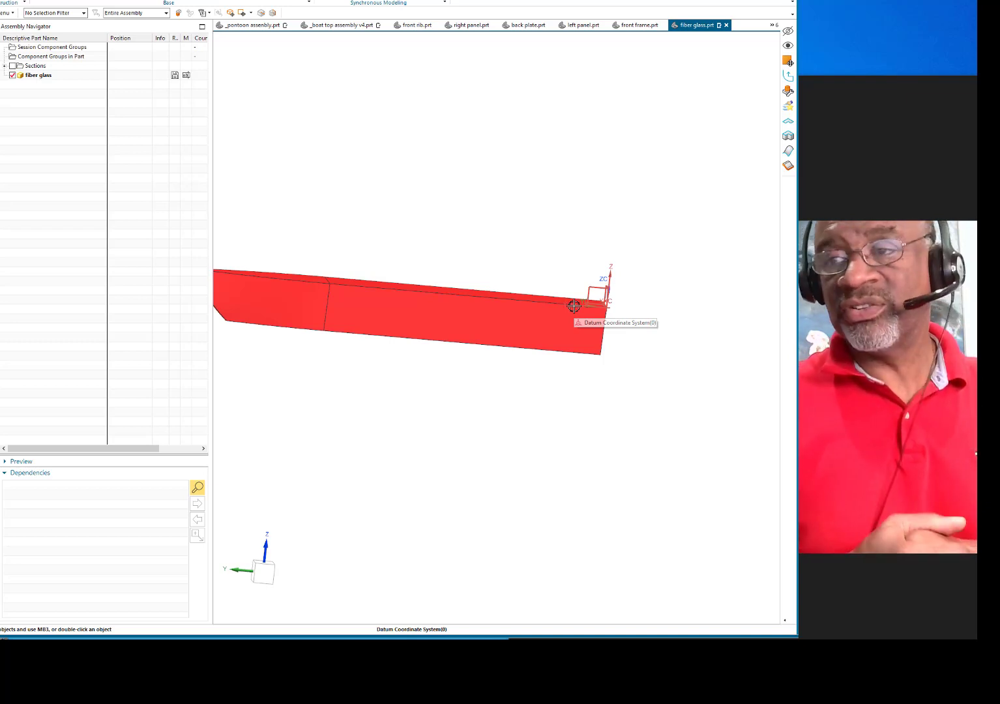
left_click_drag(574, 306, 415, 245)
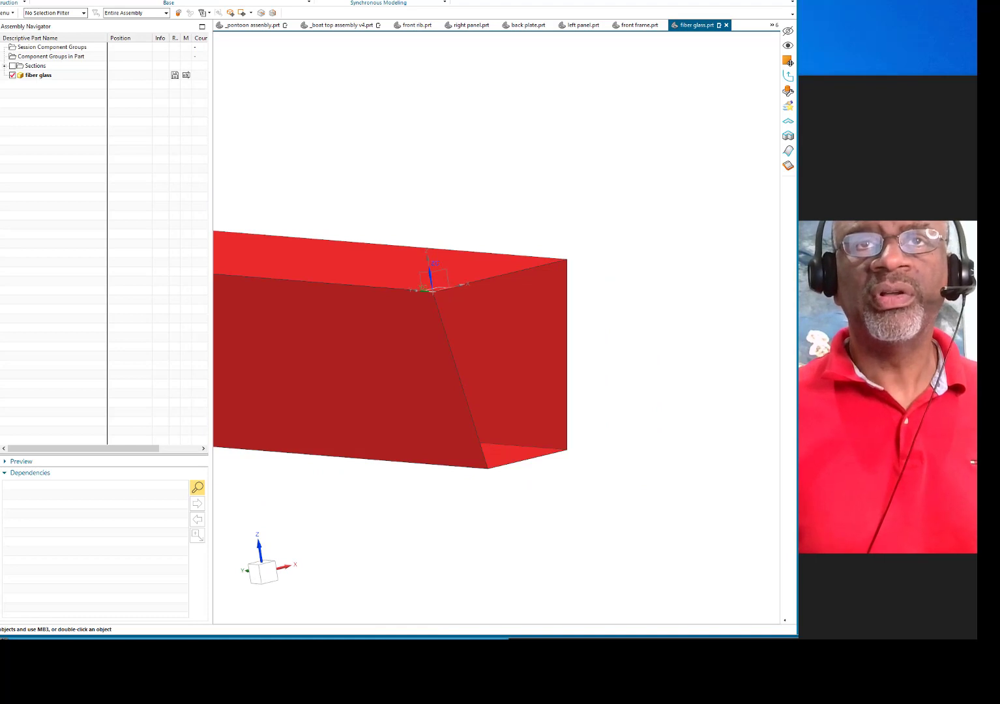
Start a Bounded Plane from the Surface commands to cap the open end
left_click(787, 60)
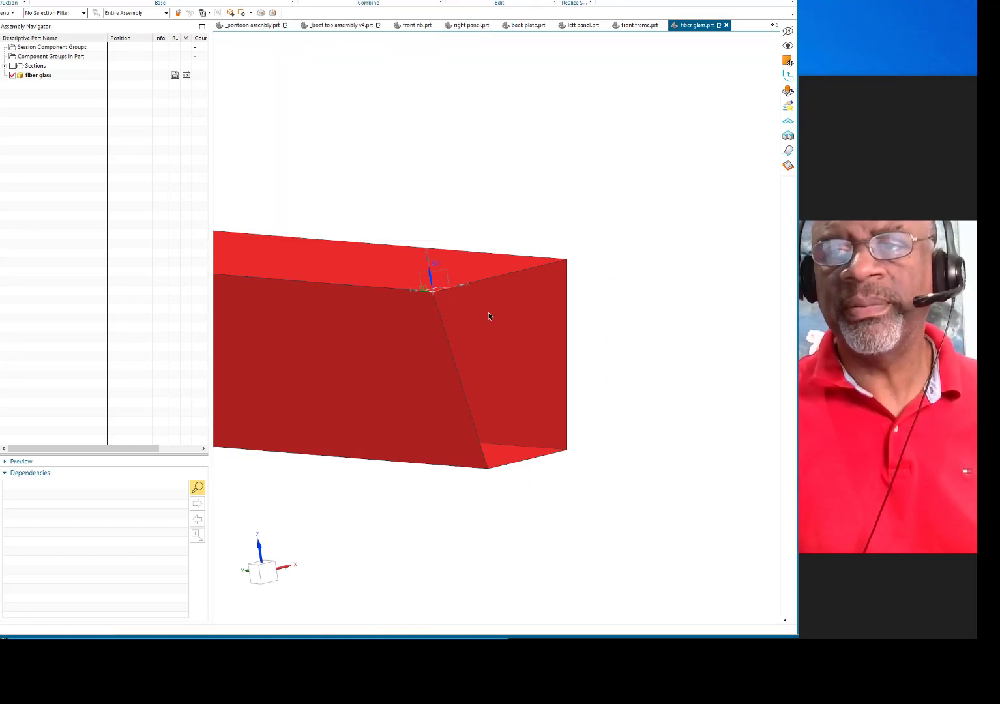
left_click(495, 260)
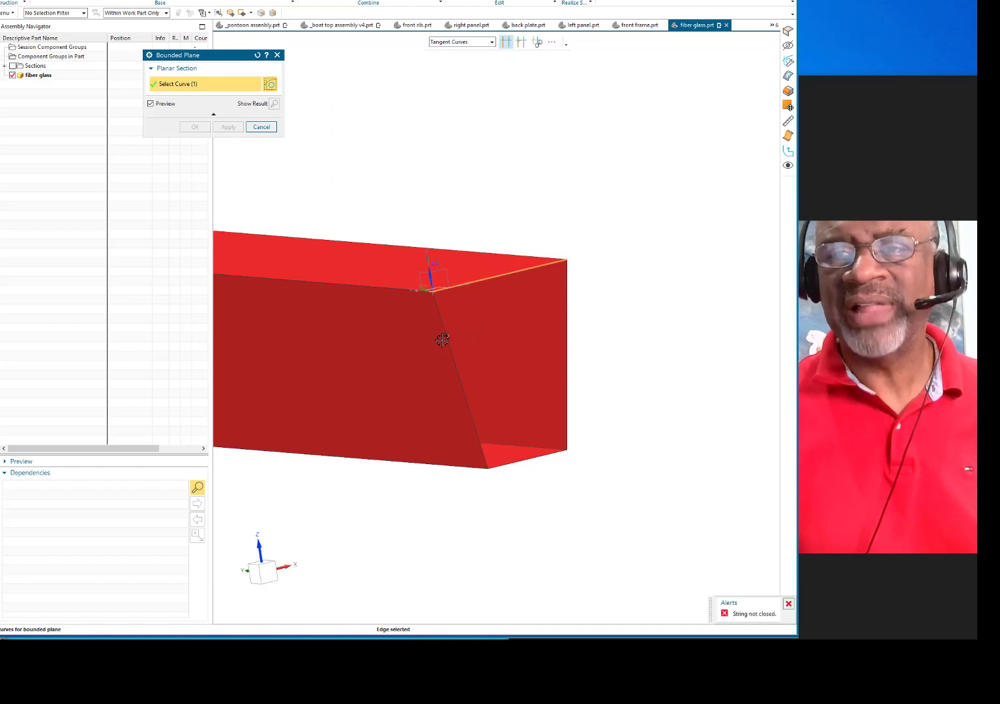
Cap the open end's edge with a Bounded Plane and Sew the extracted sheet with it into a solid
left_click(527, 459)
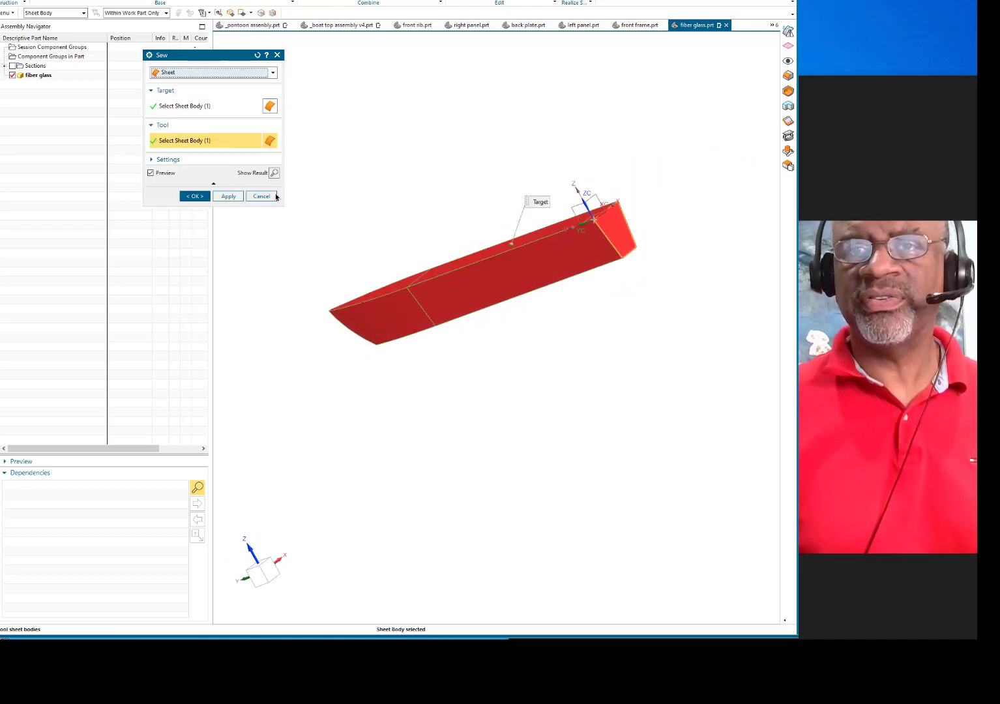
left_click(227, 196)
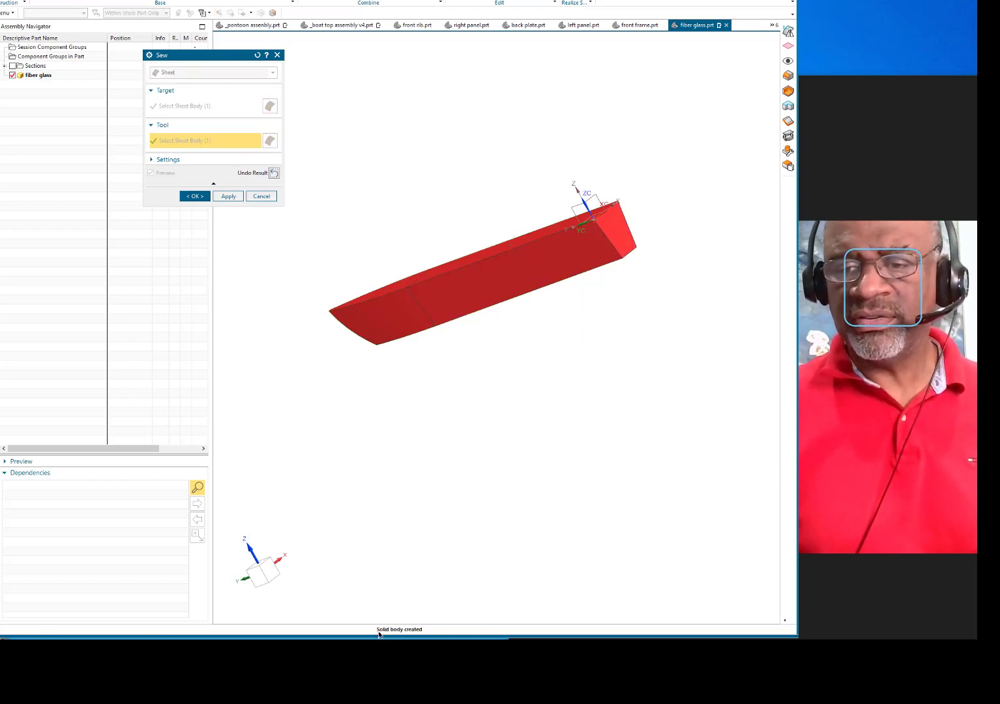
left_click(194, 195)
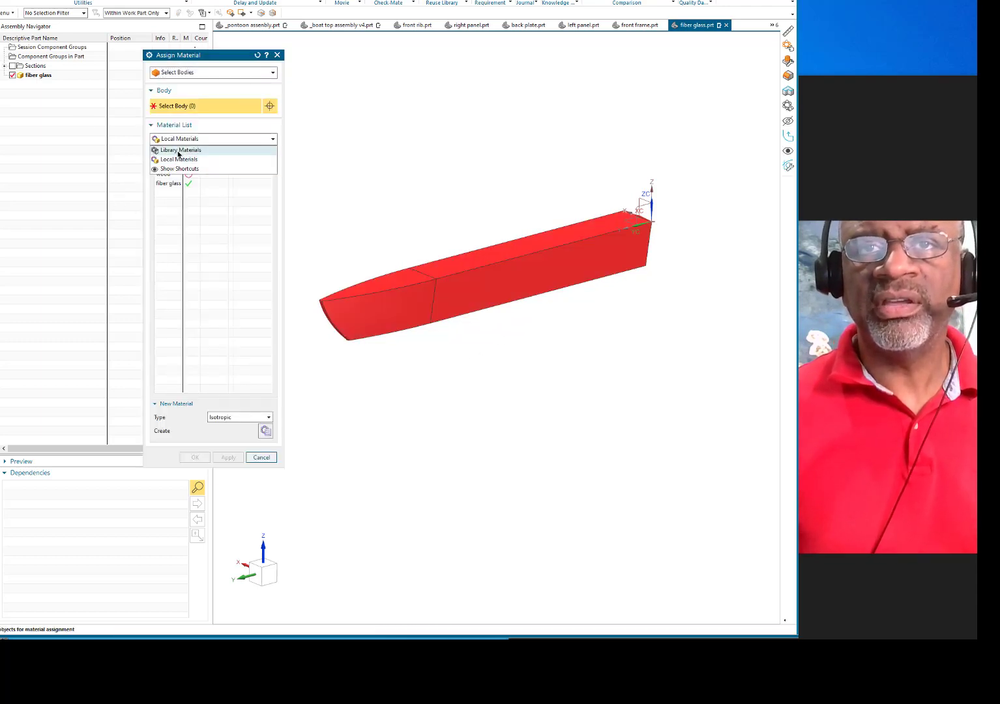
Switch the Assign Material list to Library Materials and browse down it
left_click(183, 150)
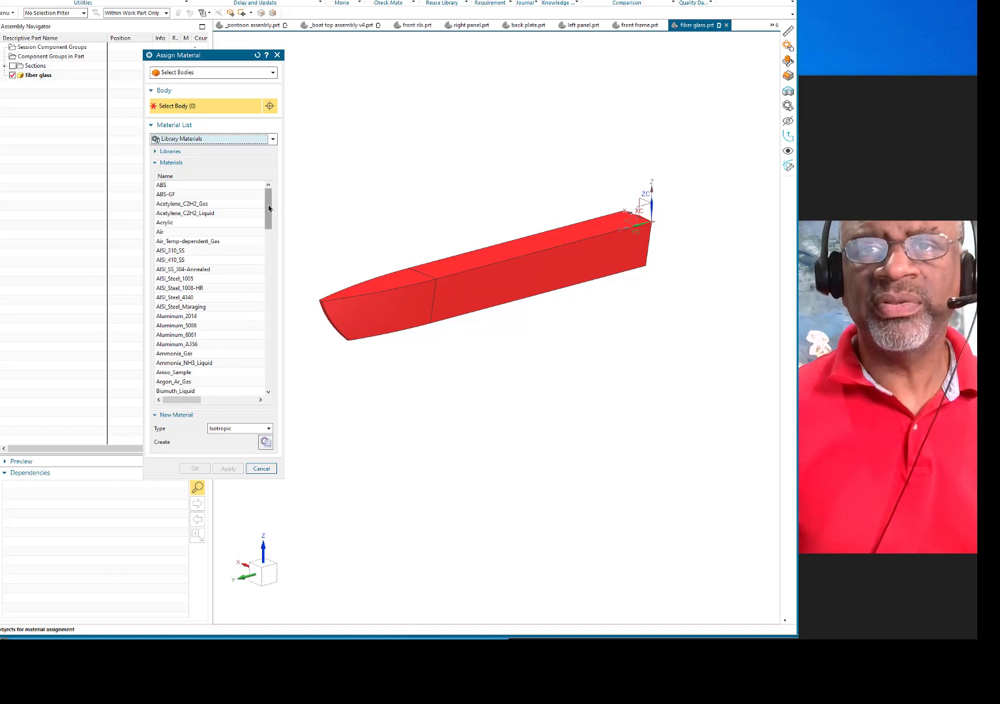
scroll("down", 3)
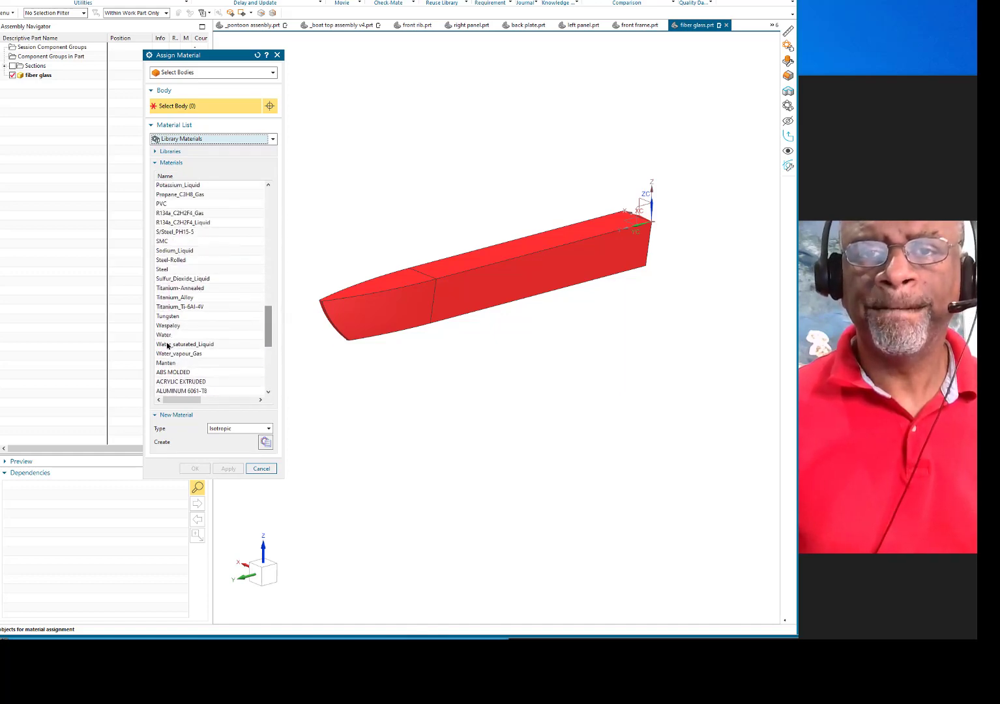
Choose Water from the library and select the pontoon solid body to receive it
left_click(164, 333)
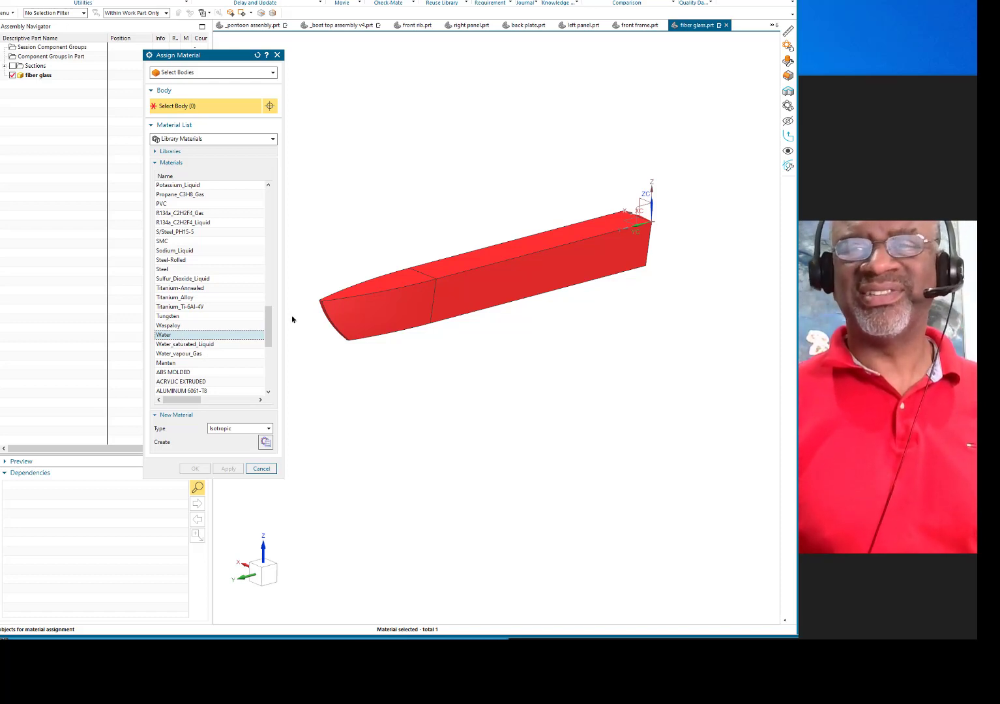
left_click(485, 281)
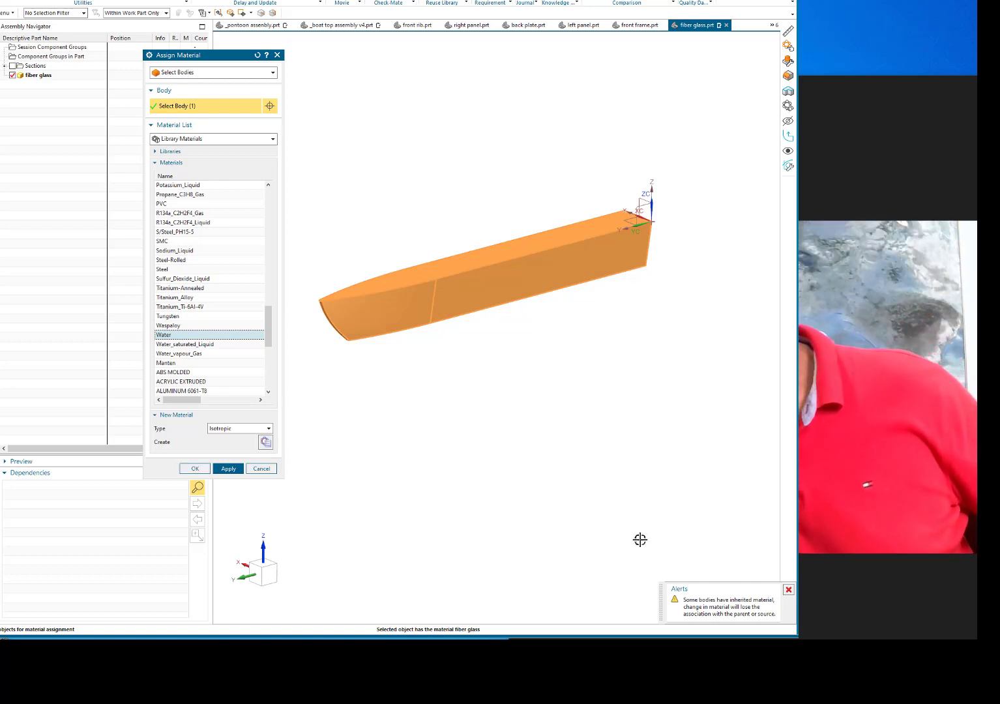
mouse_move(643, 543)
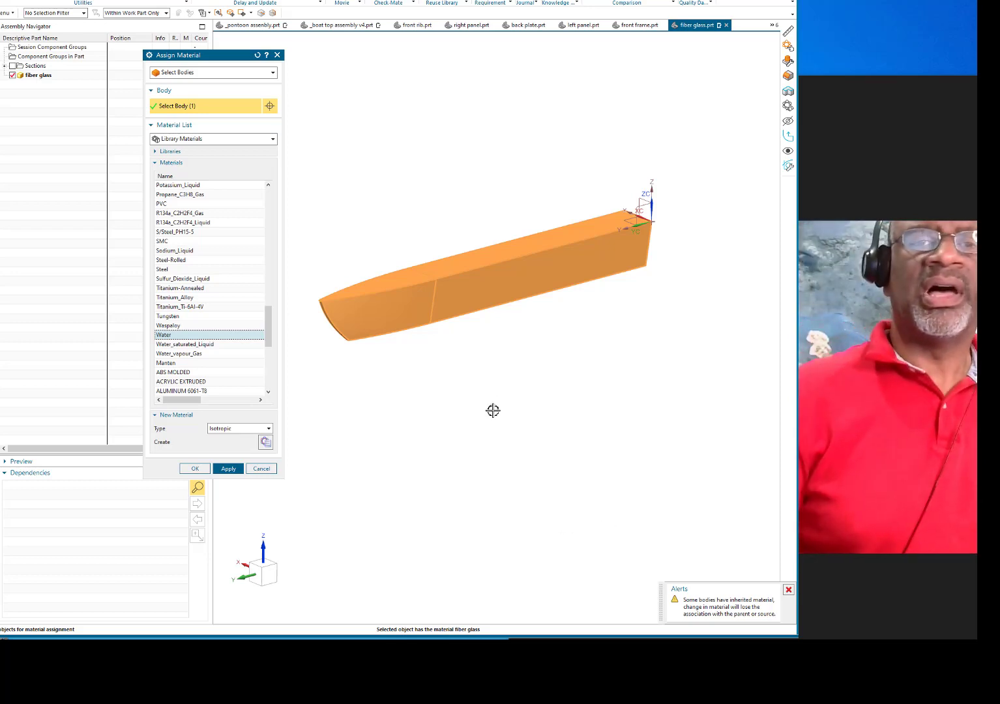
mouse_move(480, 412)
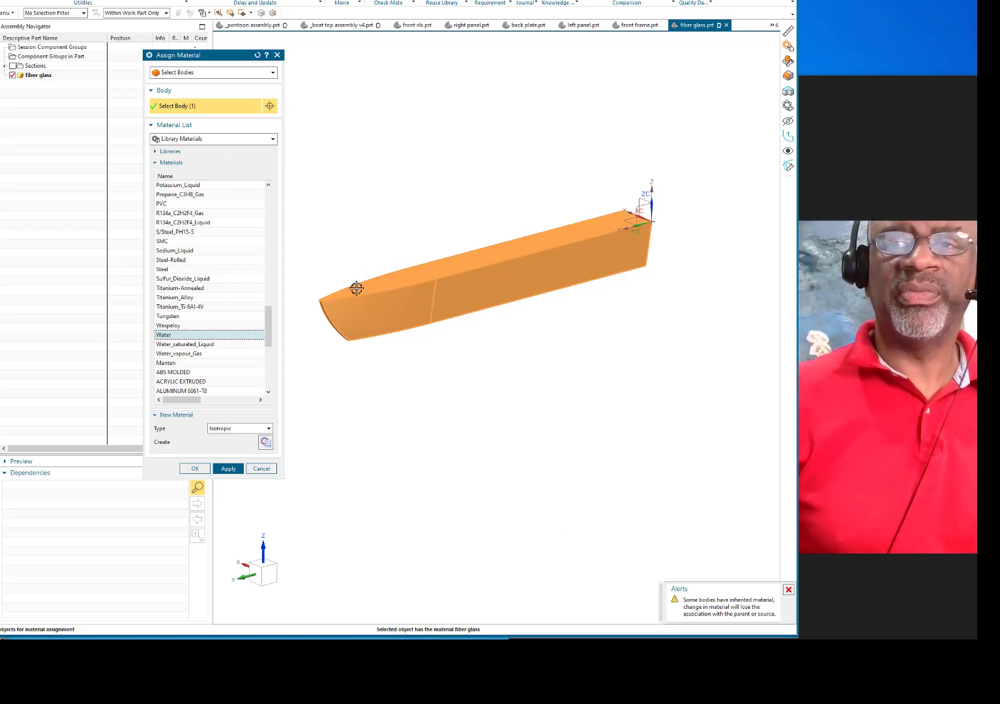
mouse_move(369, 237)
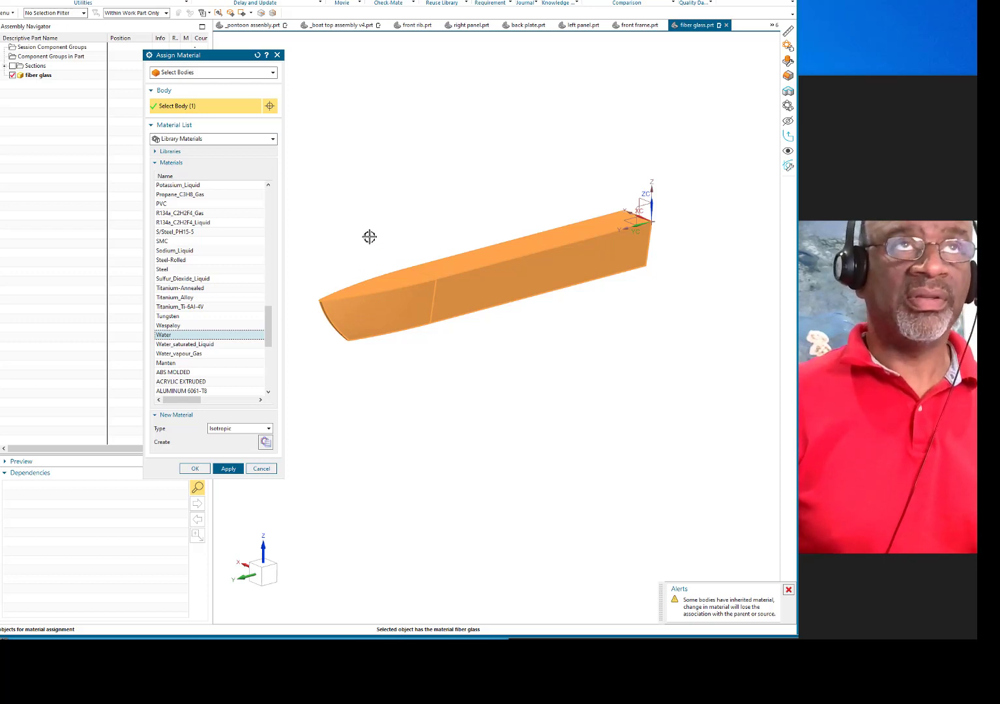
mouse_move(343, 253)
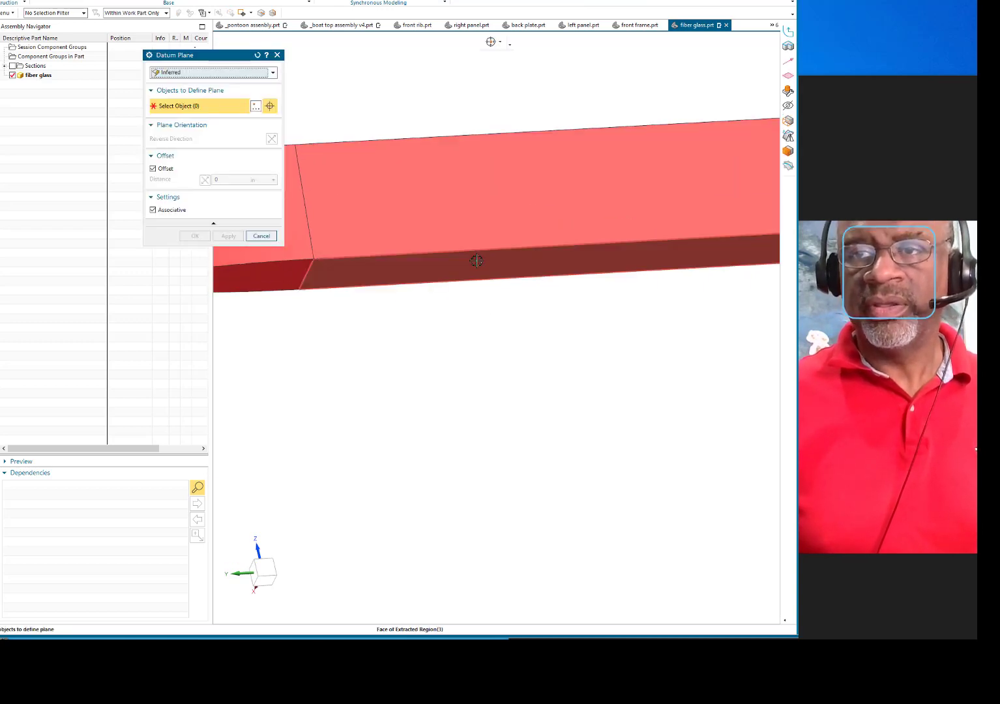
Create a datum plane from the pontoon bottom face with Distance set to the 'offset' expression
left_click(476, 261)
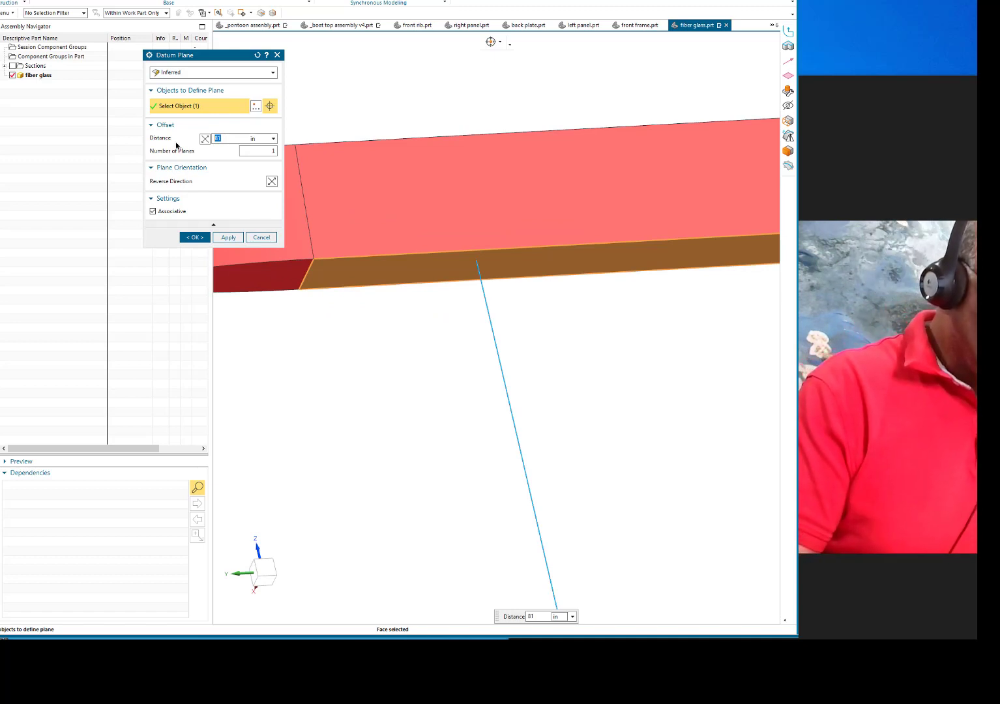
type("offset")
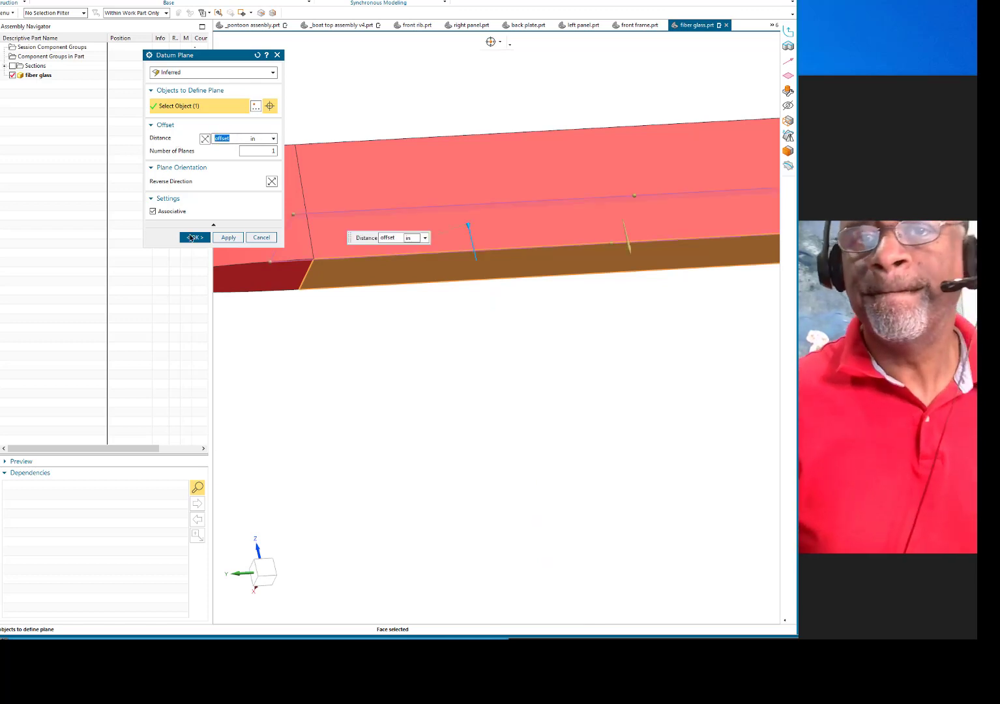
left_click(193, 237)
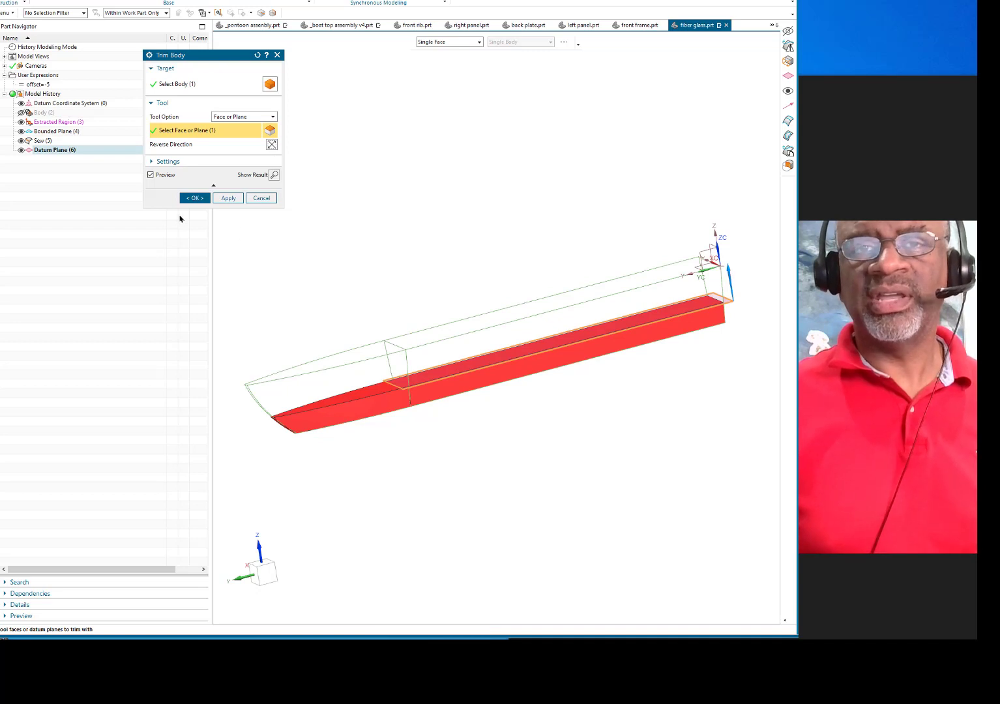
Trim Body with the offset datum plane, keeping the lower slice, and inspect the result
left_click(193, 198)
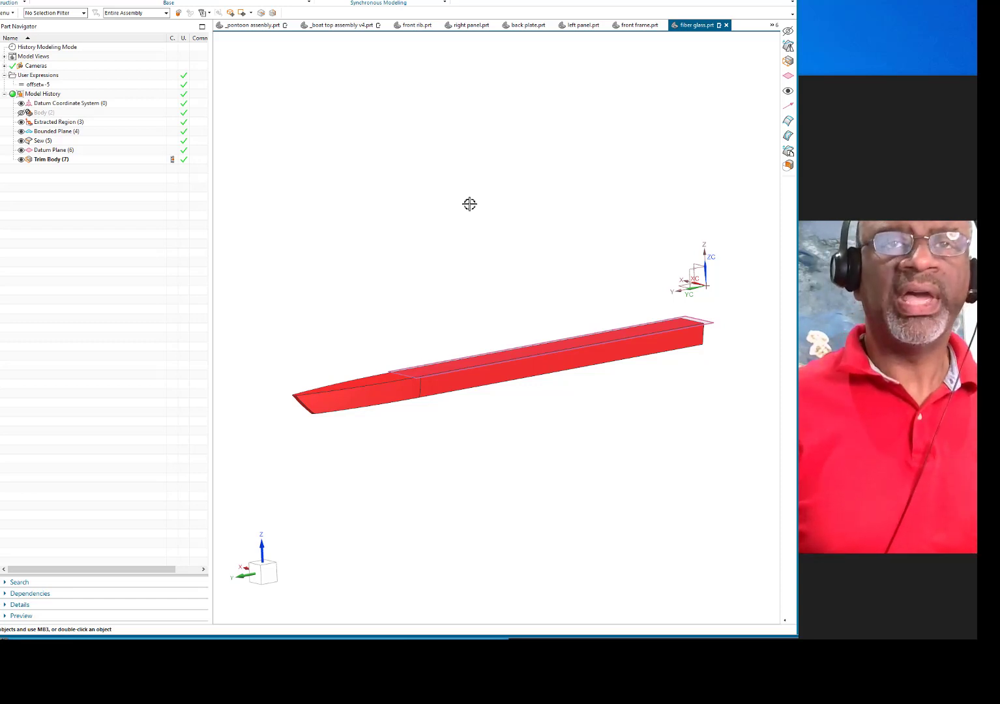
left_click_drag(469, 204, 477, 308)
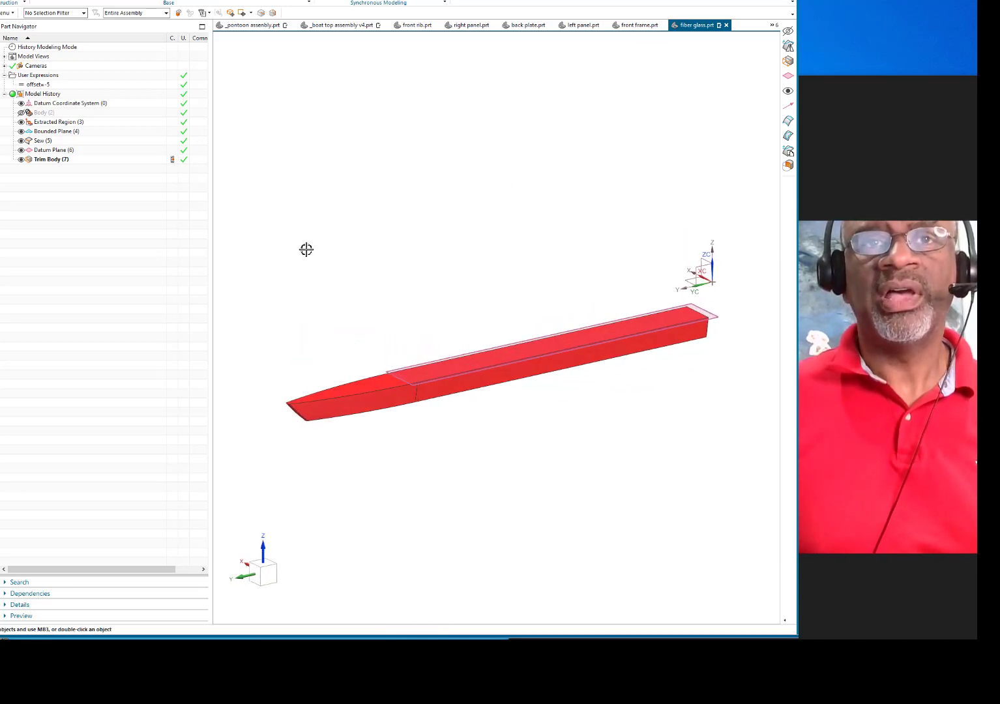
mouse_move(333, 164)
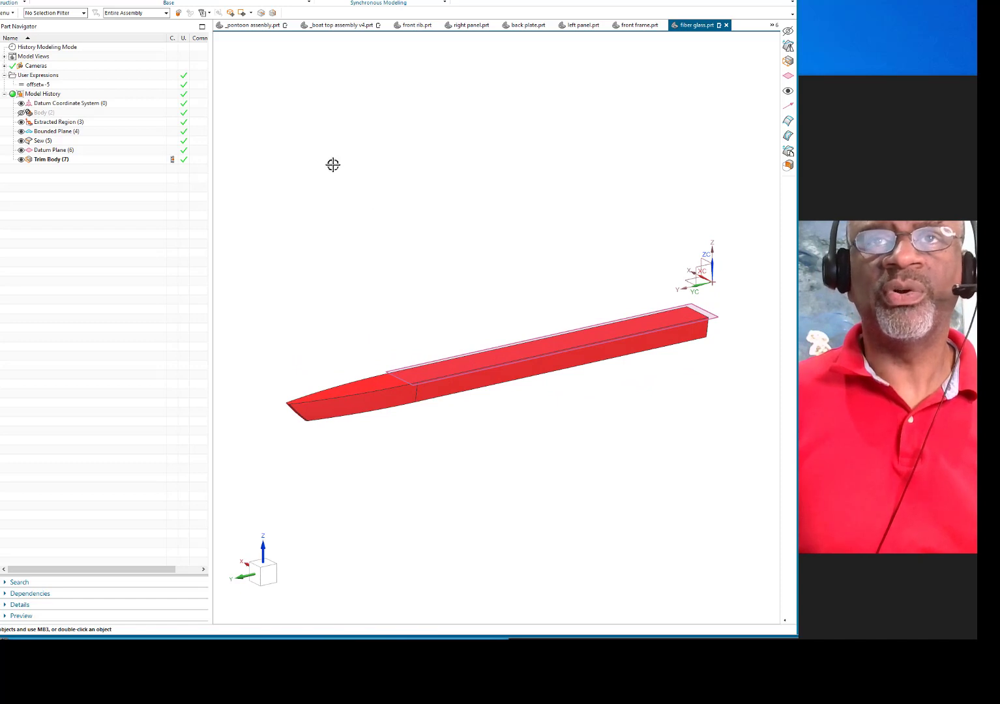
mouse_move(301, 99)
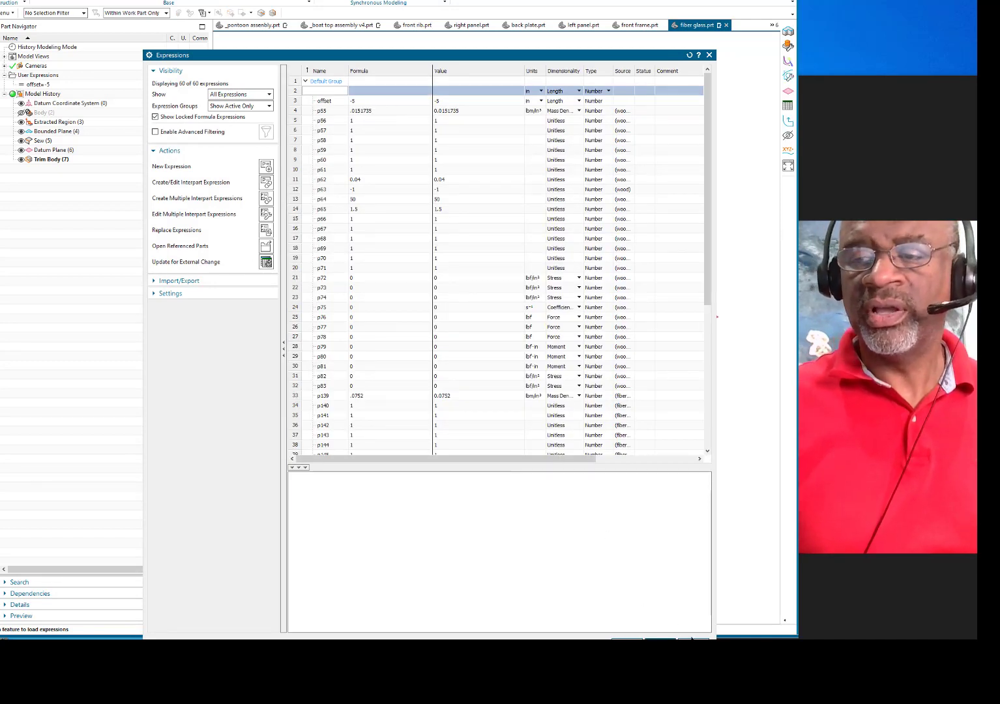
Measure the trimmed body's mass properties with a Solid Body filter: 4074.6281 in³, 147.2053 lbm
left_click(709, 55)
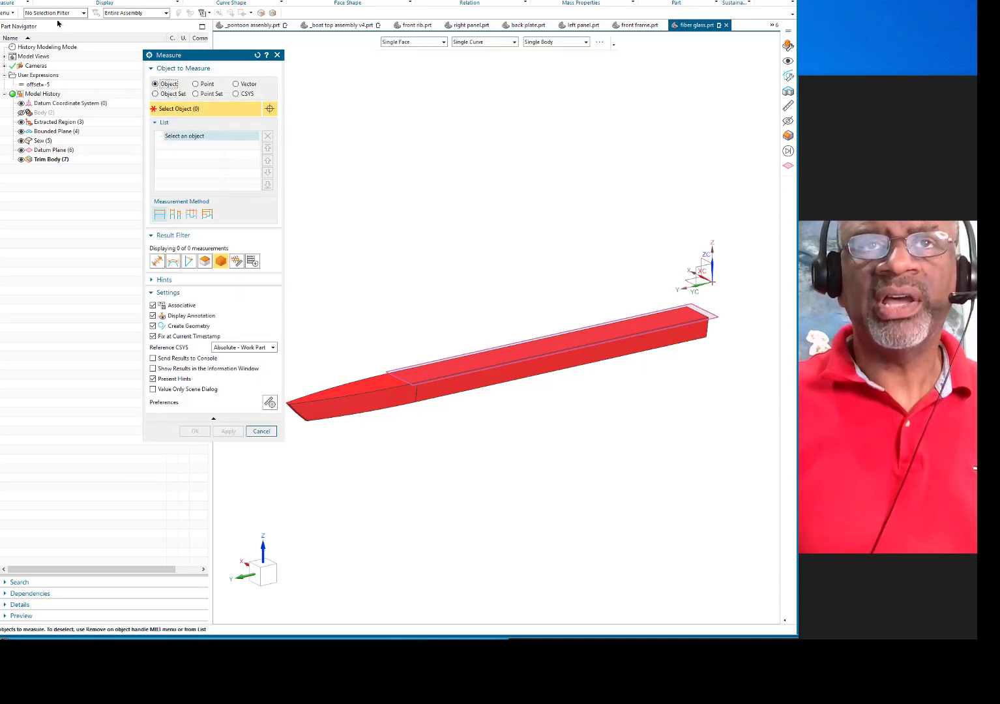
left_click(54, 14)
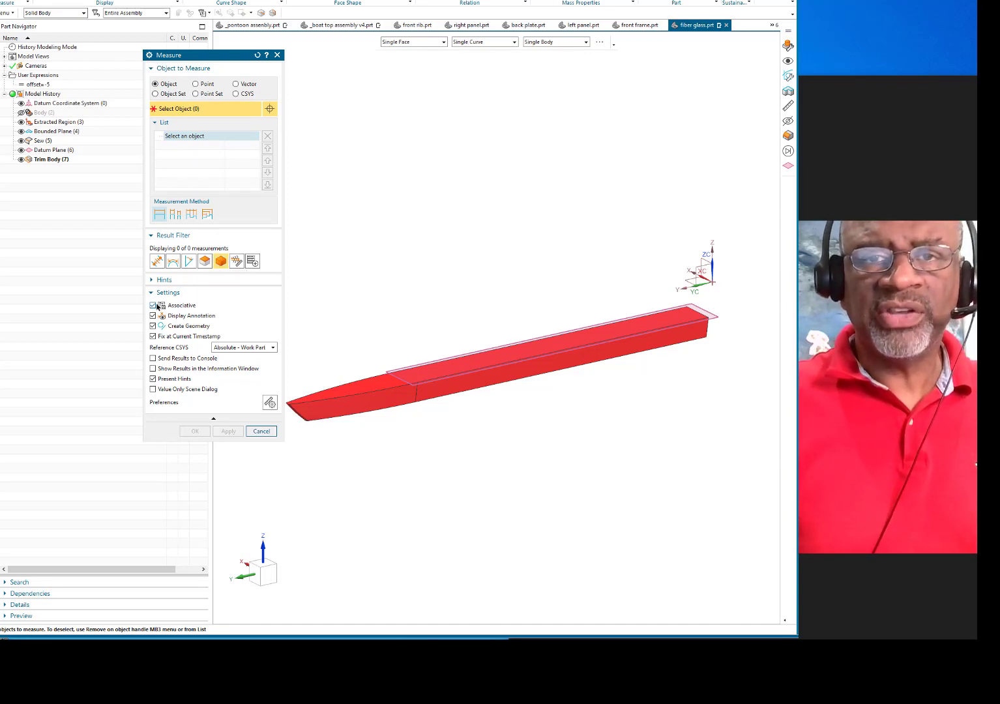
mouse_move(512, 377)
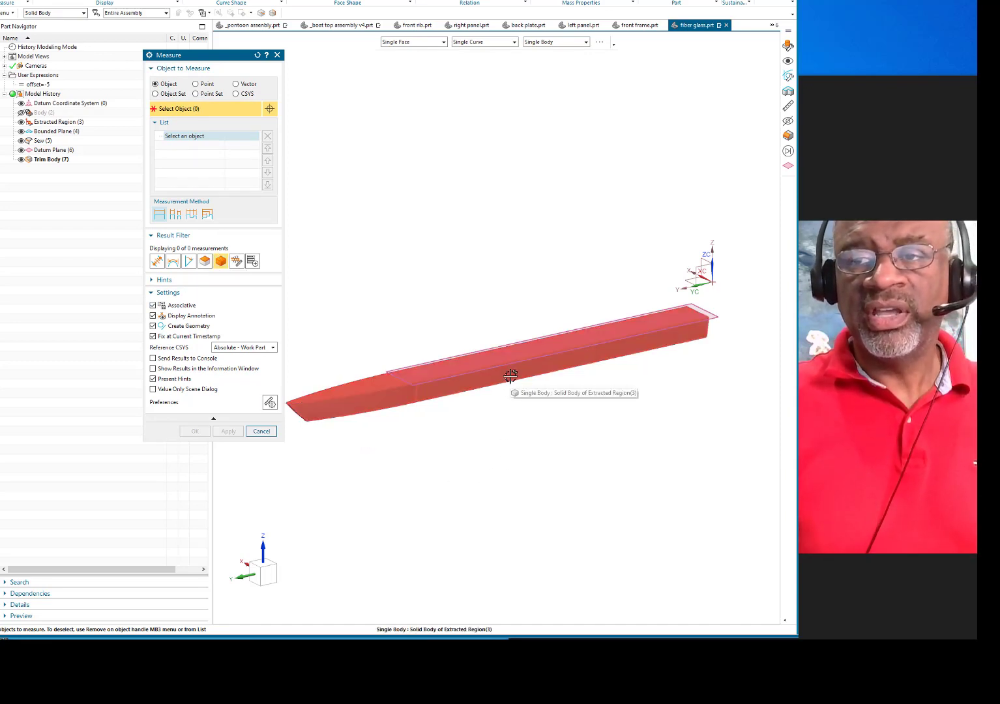
left_click(511, 376)
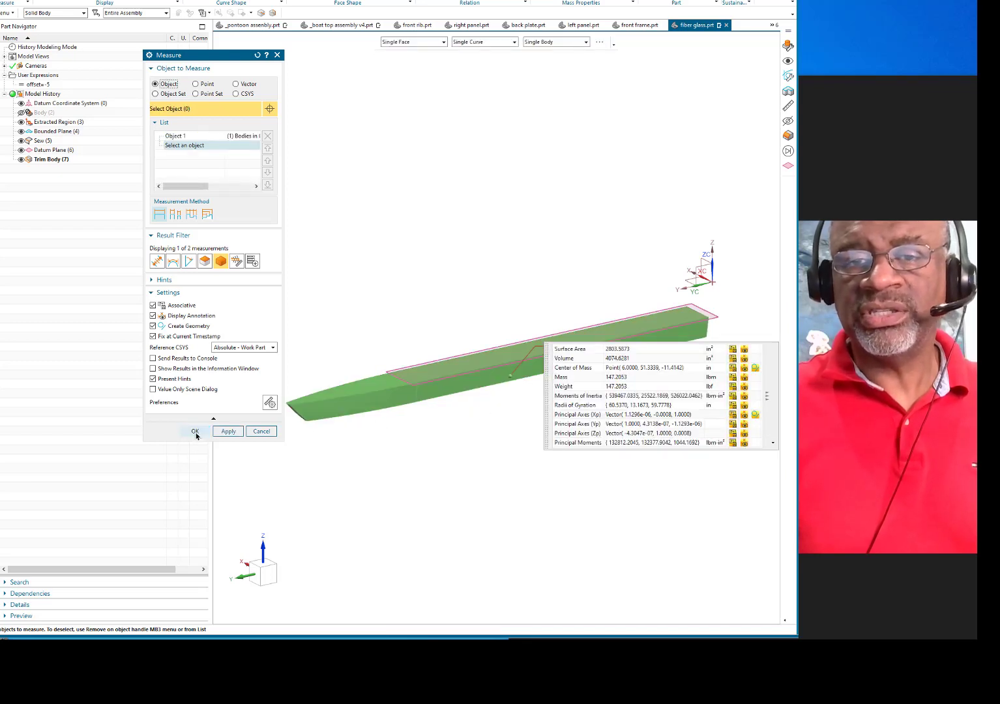
left_click(196, 430)
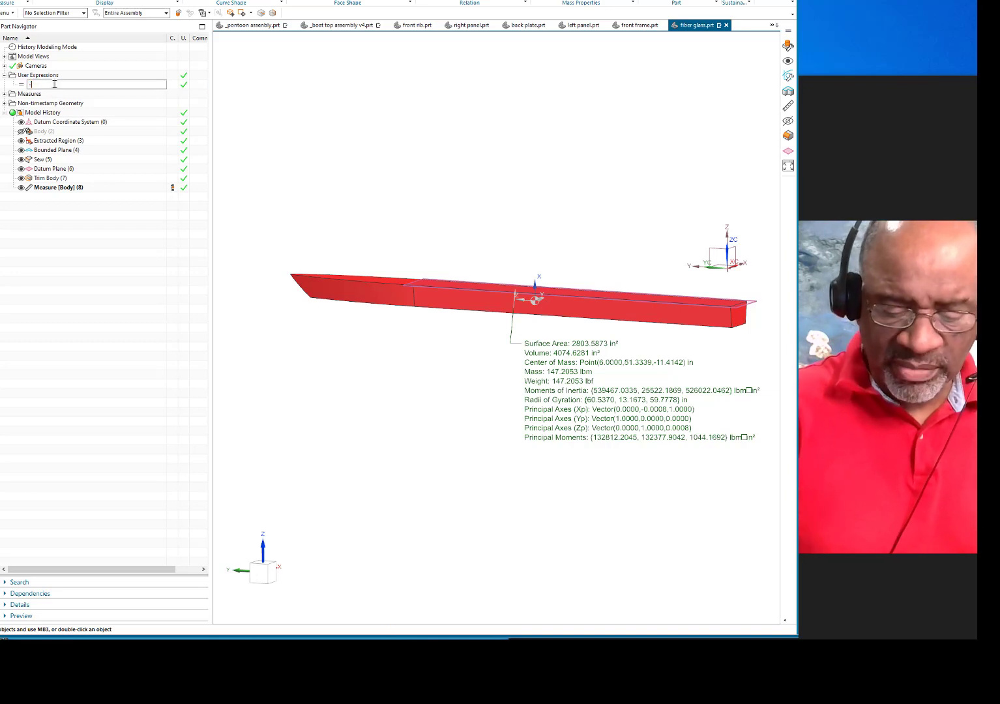
Edit the offset user expression to -7 then -6, re-trimming the body toward ~198.6 lbm
type("offset=-7")
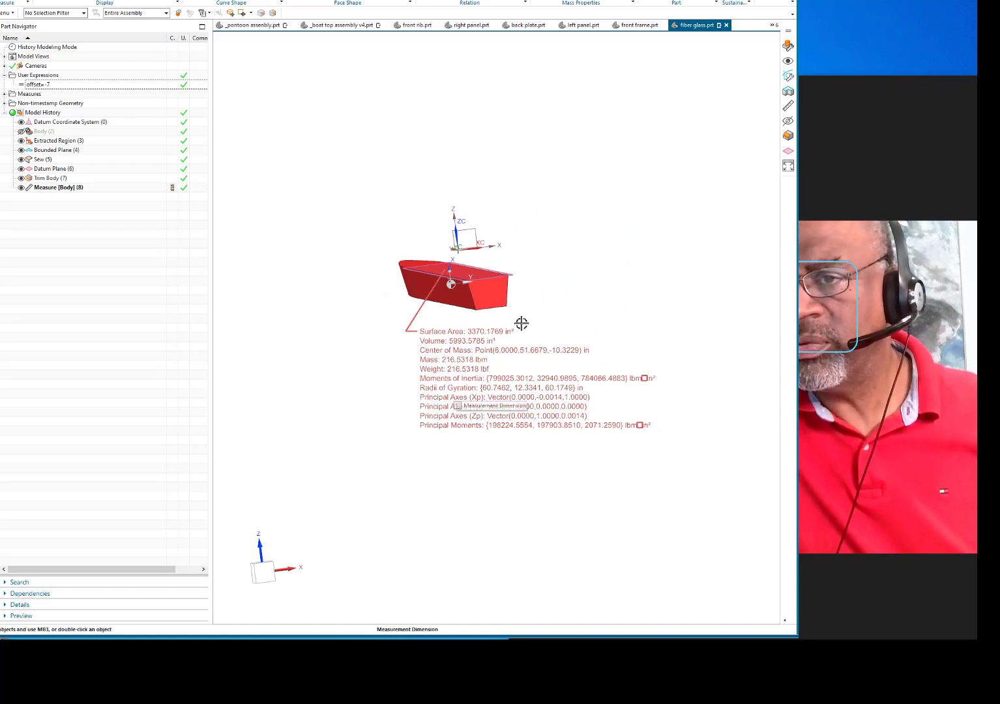
mouse_move(540, 297)
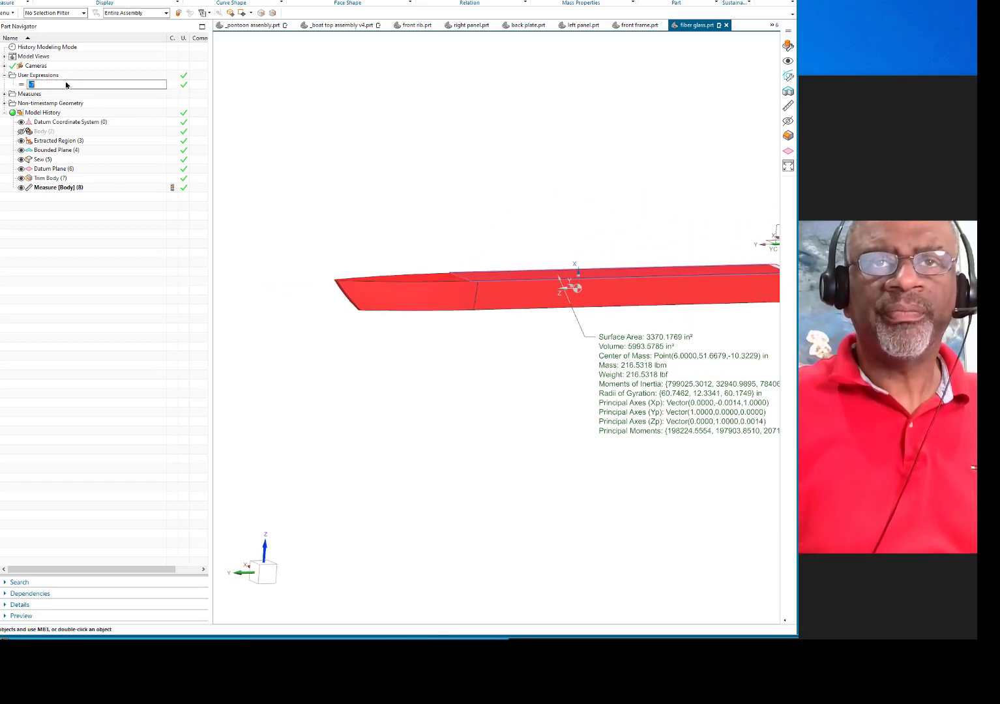
type("-7")
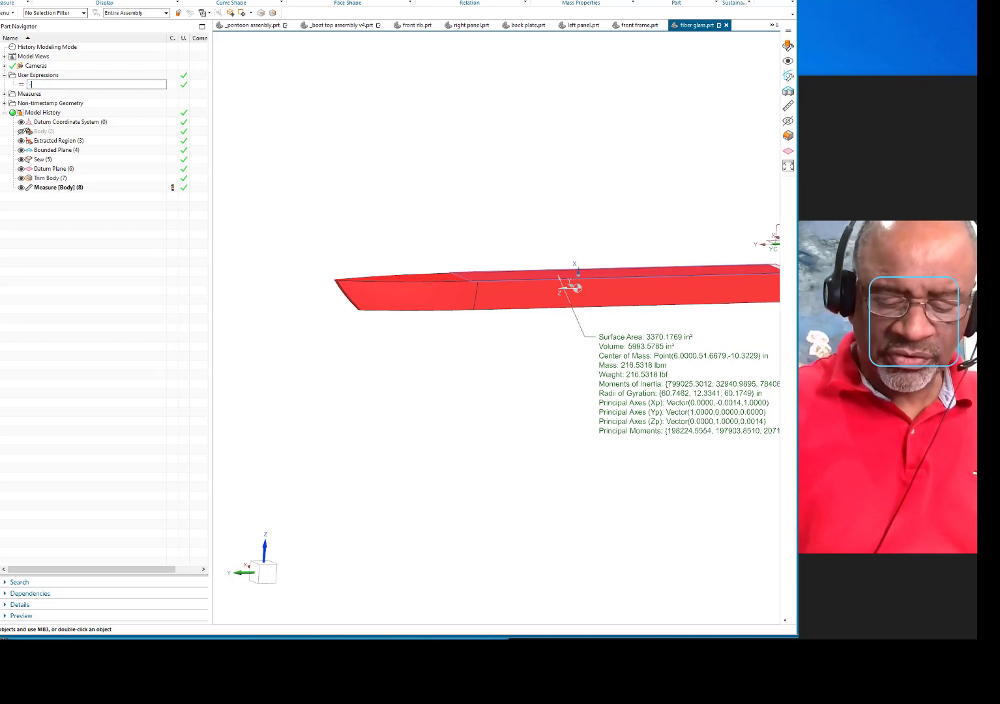
type("offset=-6")
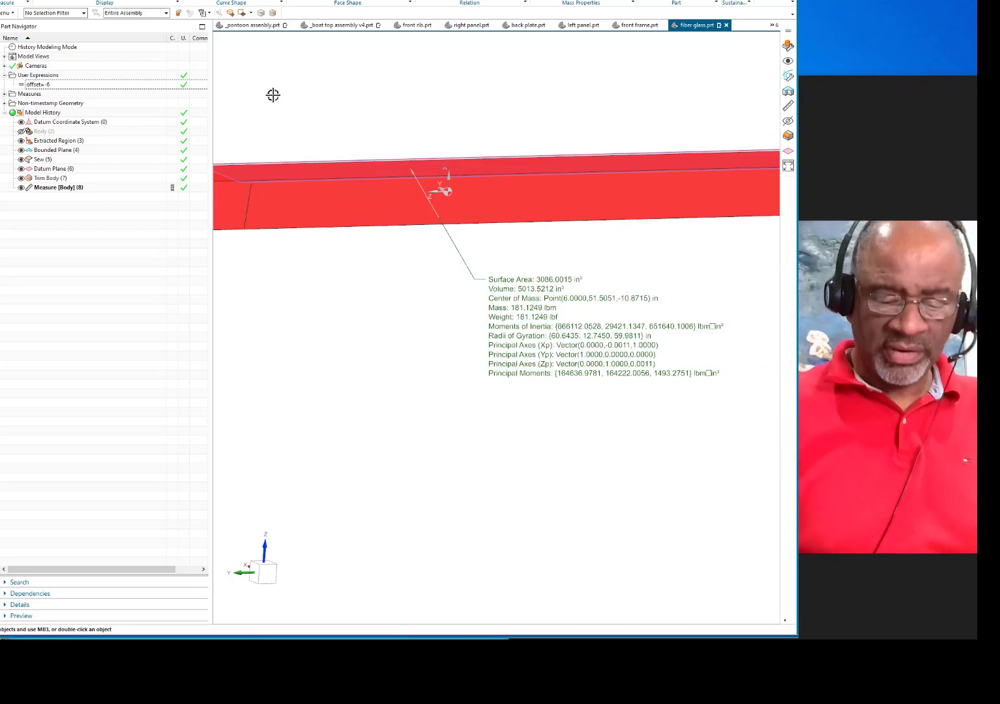
left_click(55, 169)
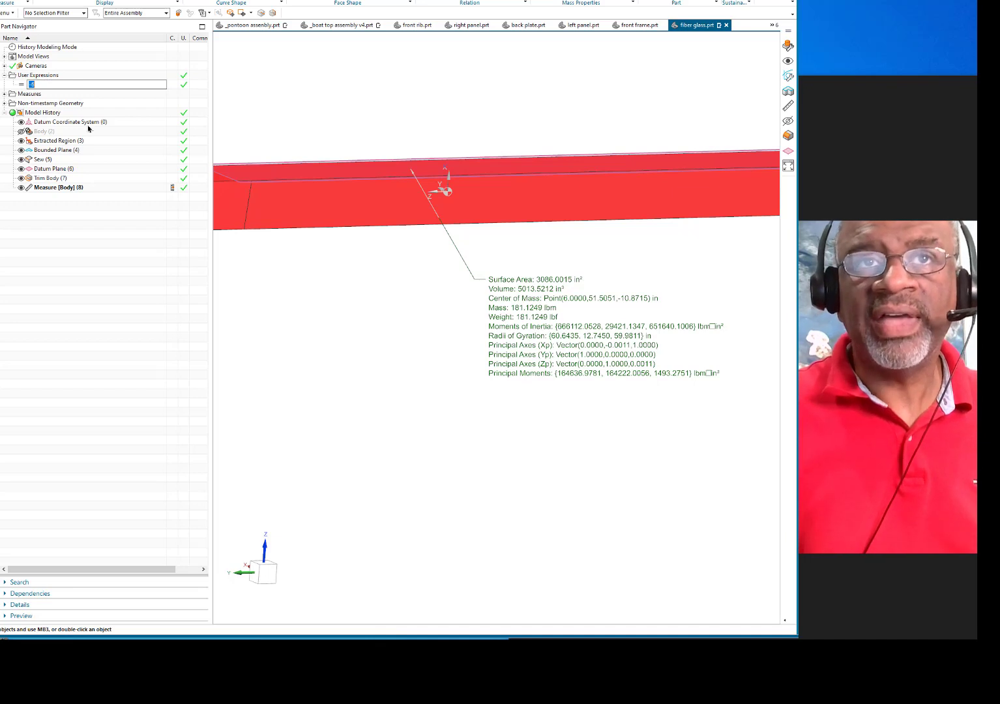
type("offset=-6")
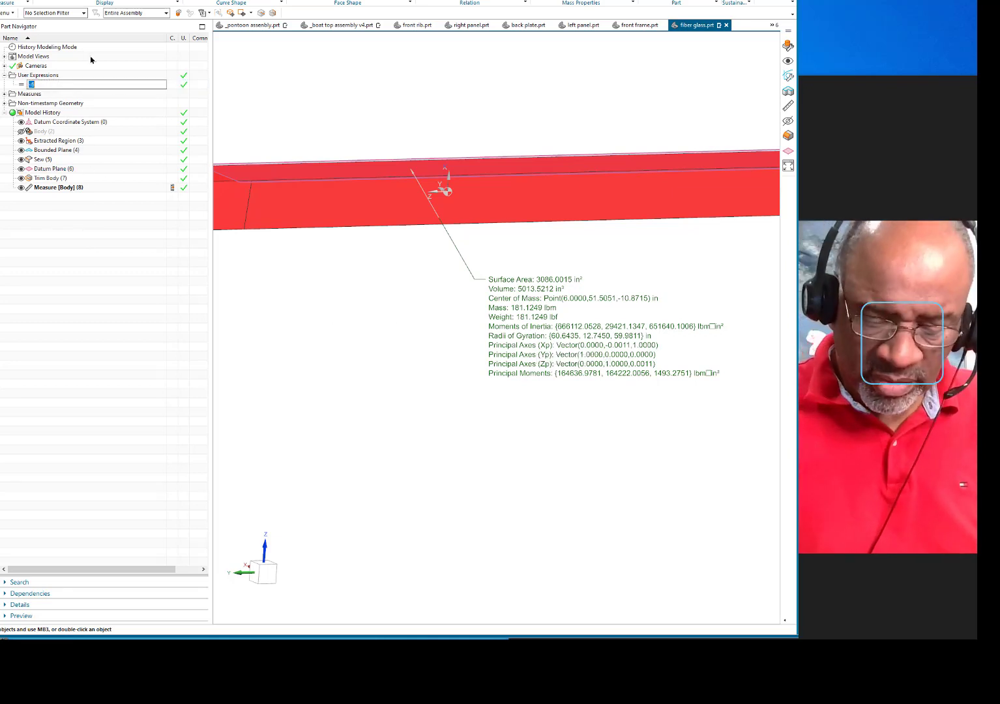
type("-6")
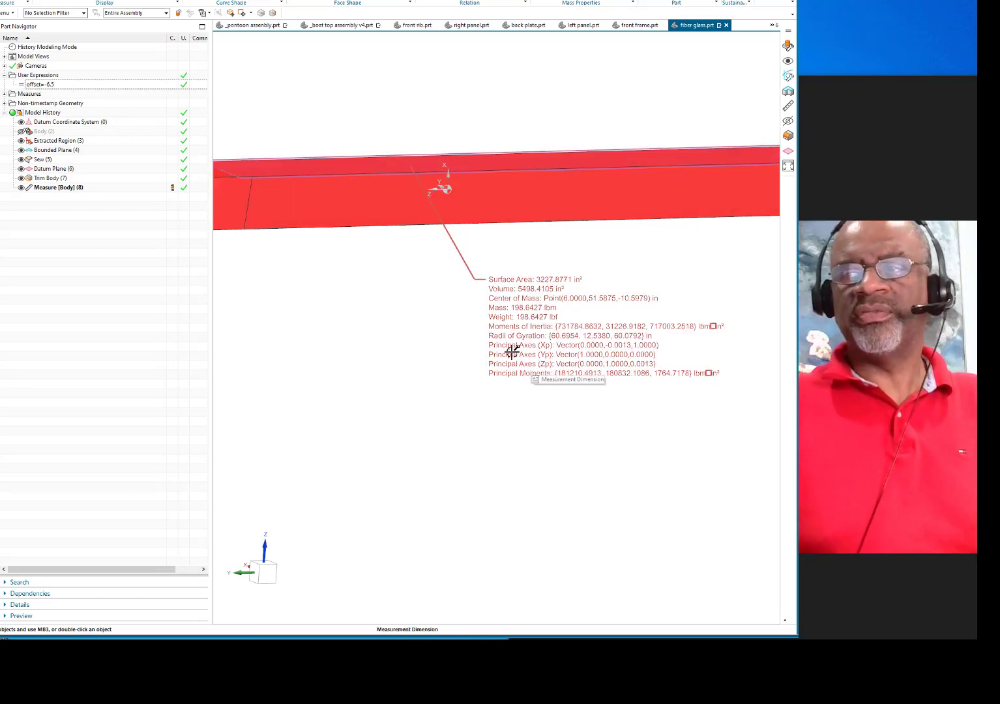
left_click_drag(456, 196, 384, 202)
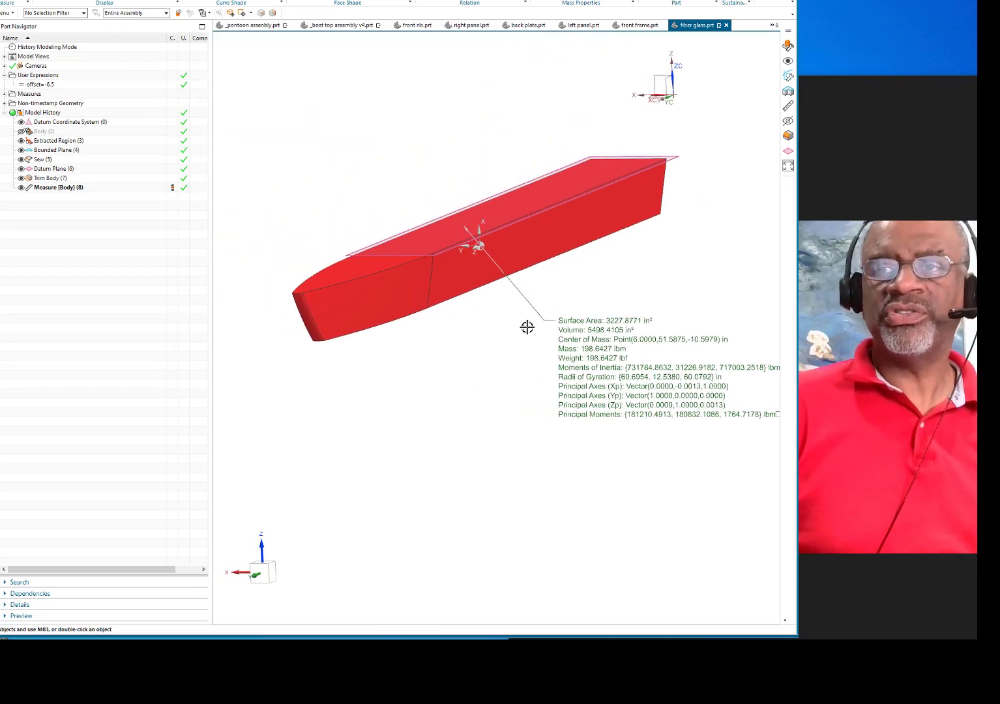
left_click_drag(481, 245, 517, 234)
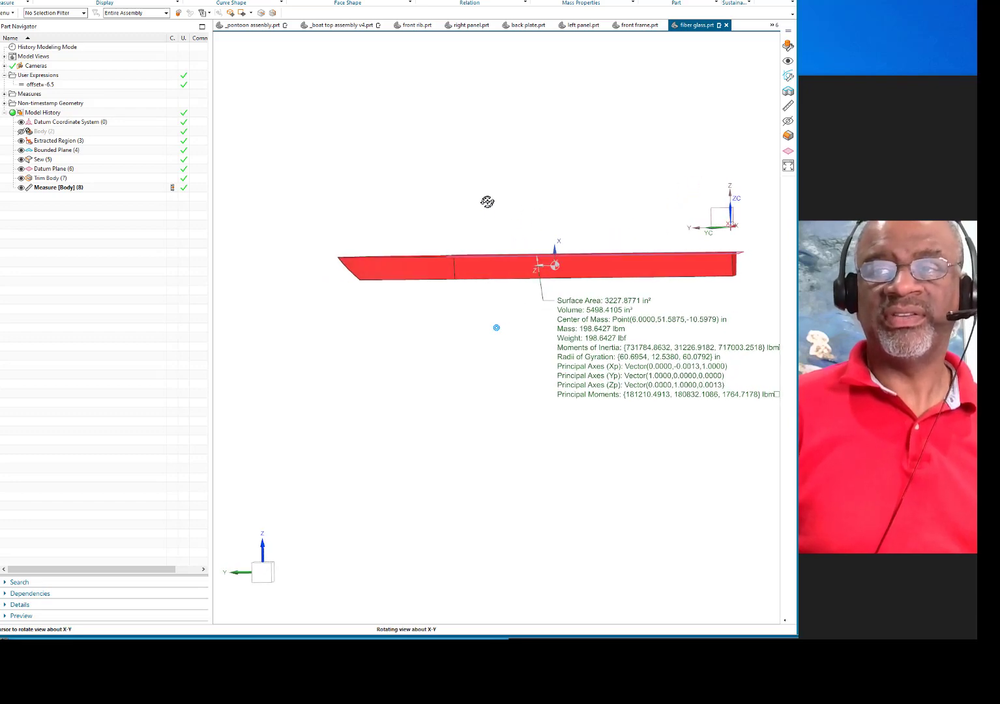
left_click_drag(488, 202, 548, 219)
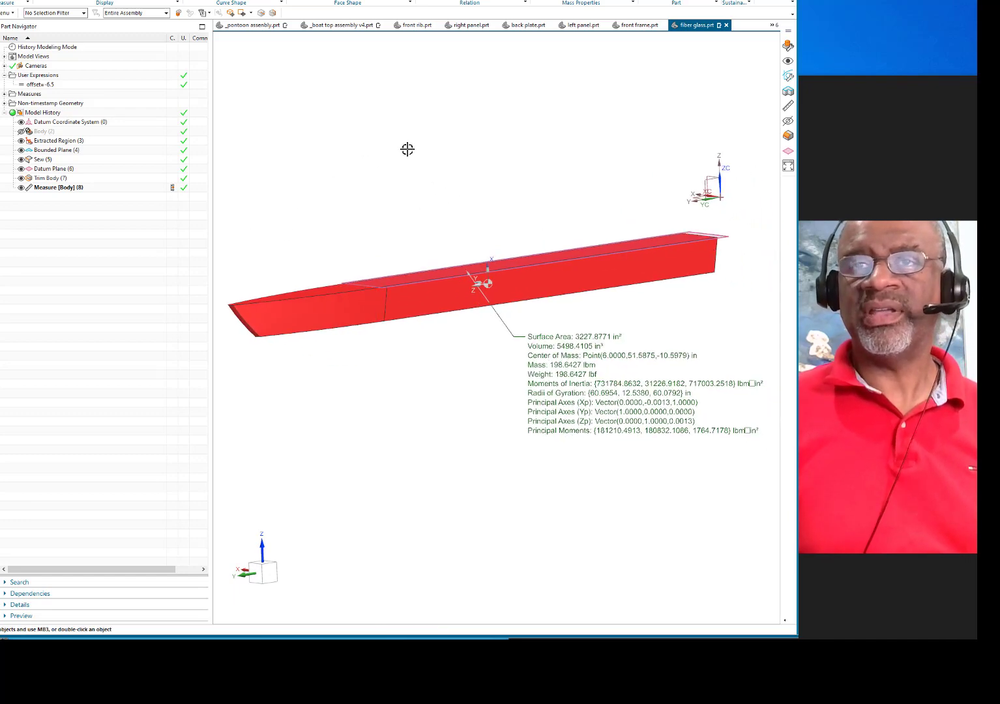
left_click(339, 25)
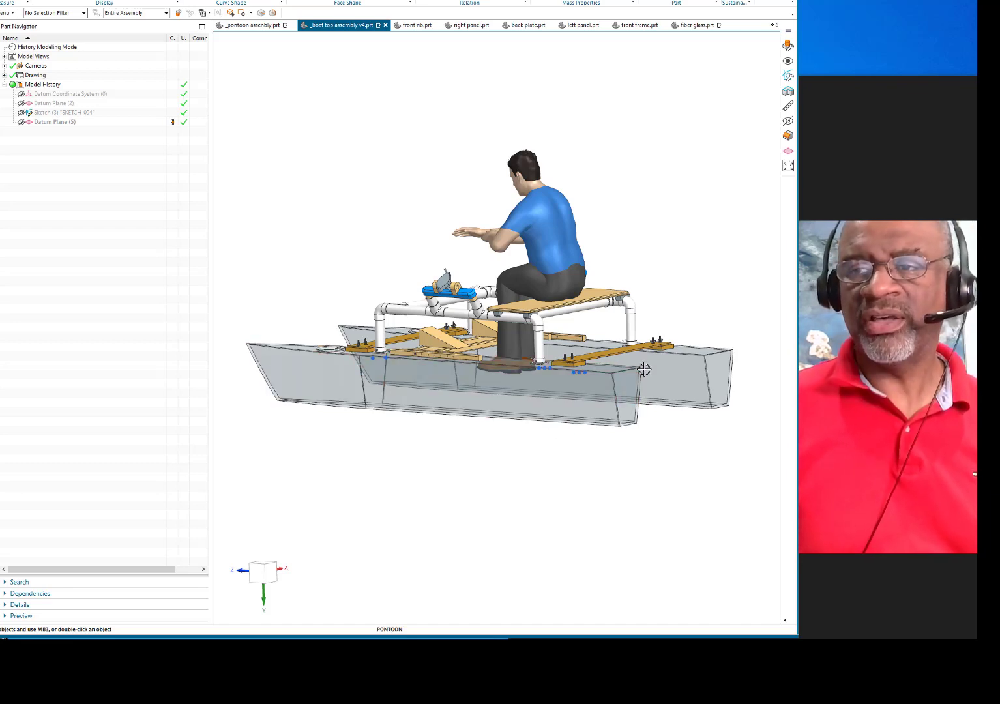
Orbit the boat assembly from behind and side, then switch to the pontoon assembly
left_click_drag(643, 368, 599, 450)
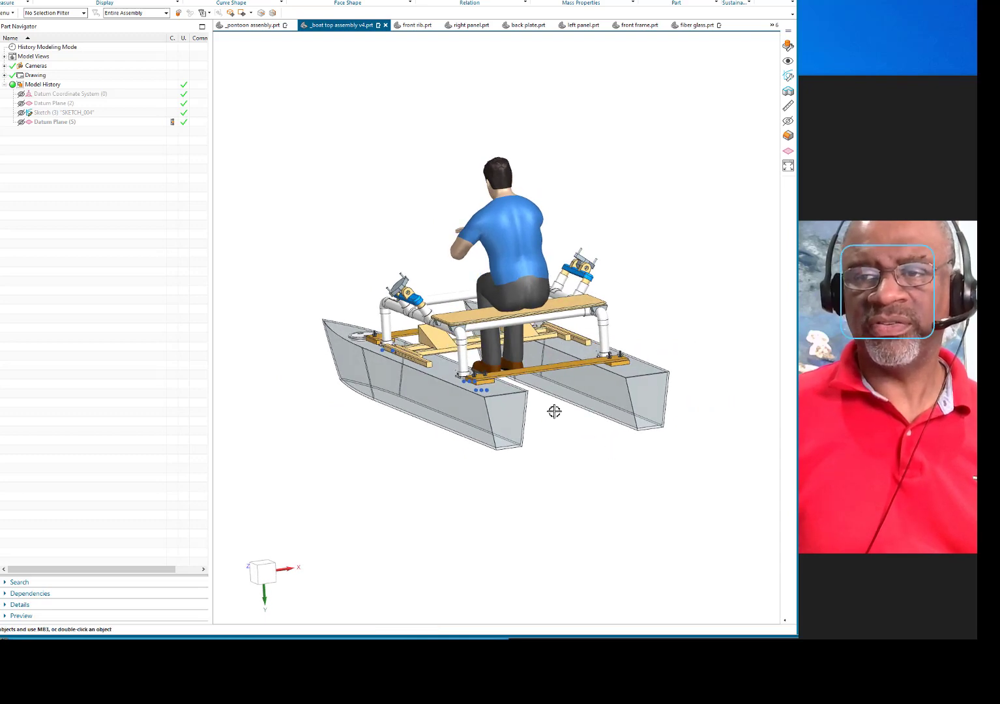
left_click_drag(554, 411, 632, 326)
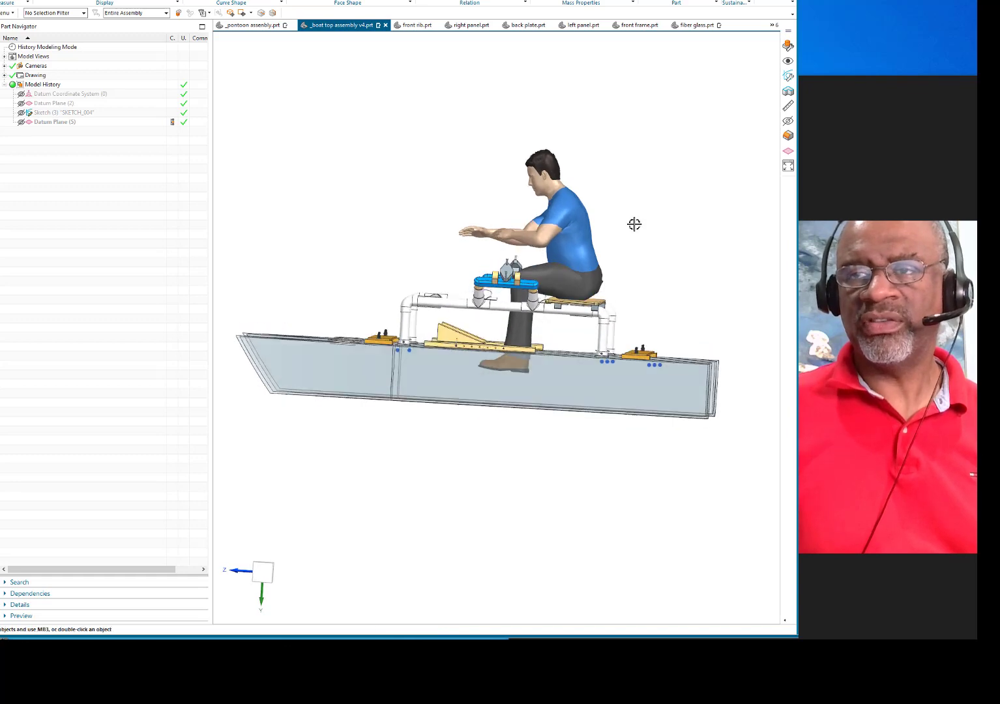
left_click_drag(634, 224, 489, 65)
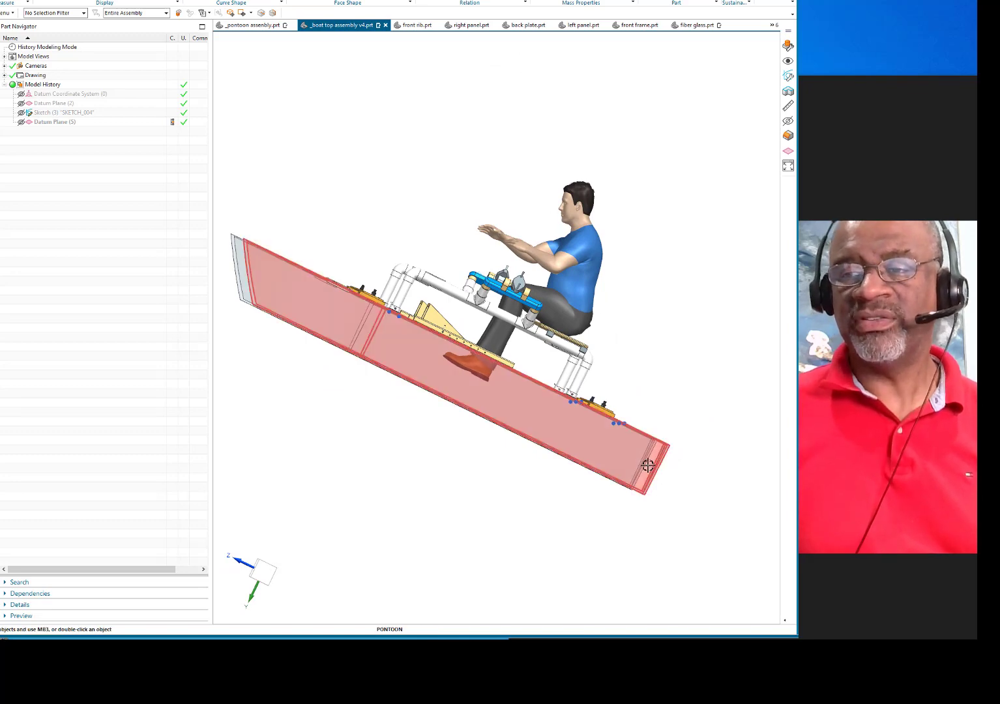
mouse_move(657, 454)
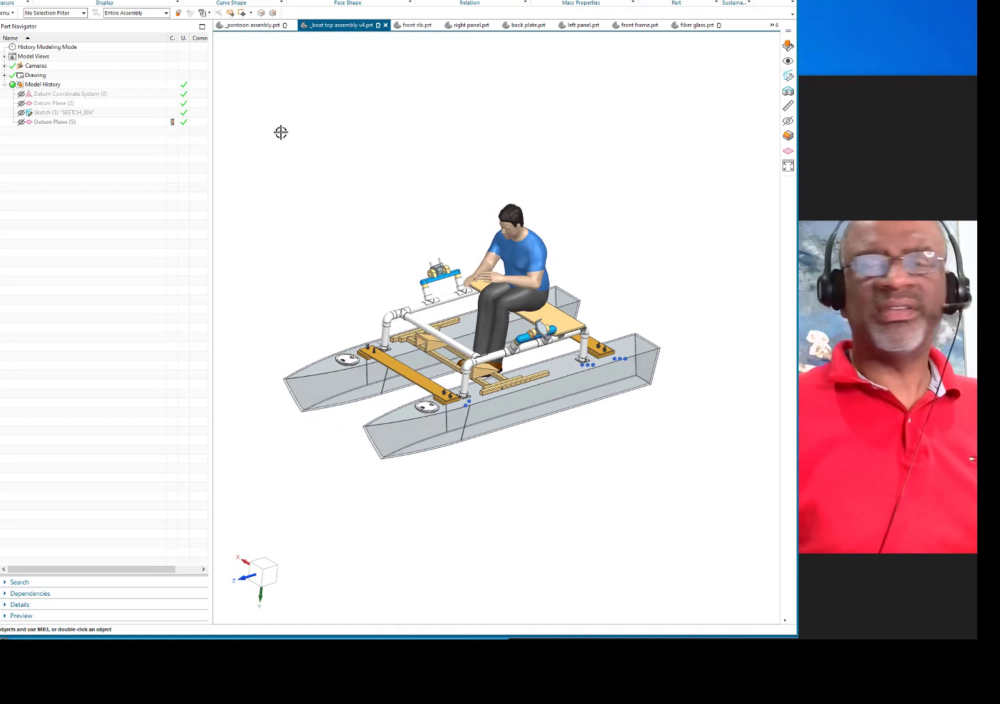
mouse_move(273, 136)
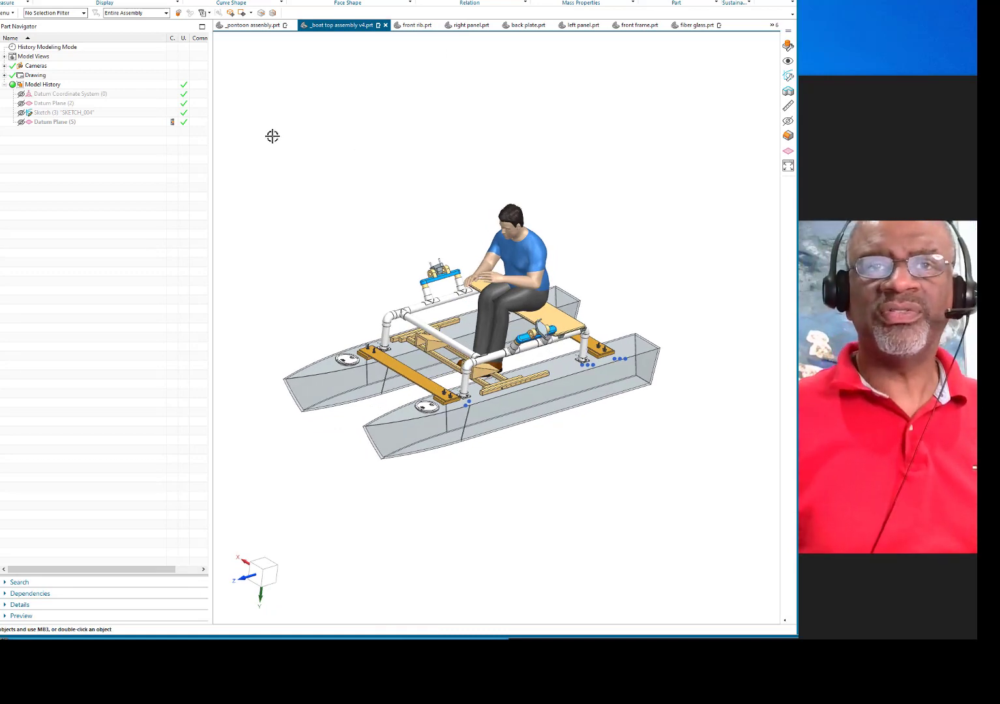
left_click(251, 25)
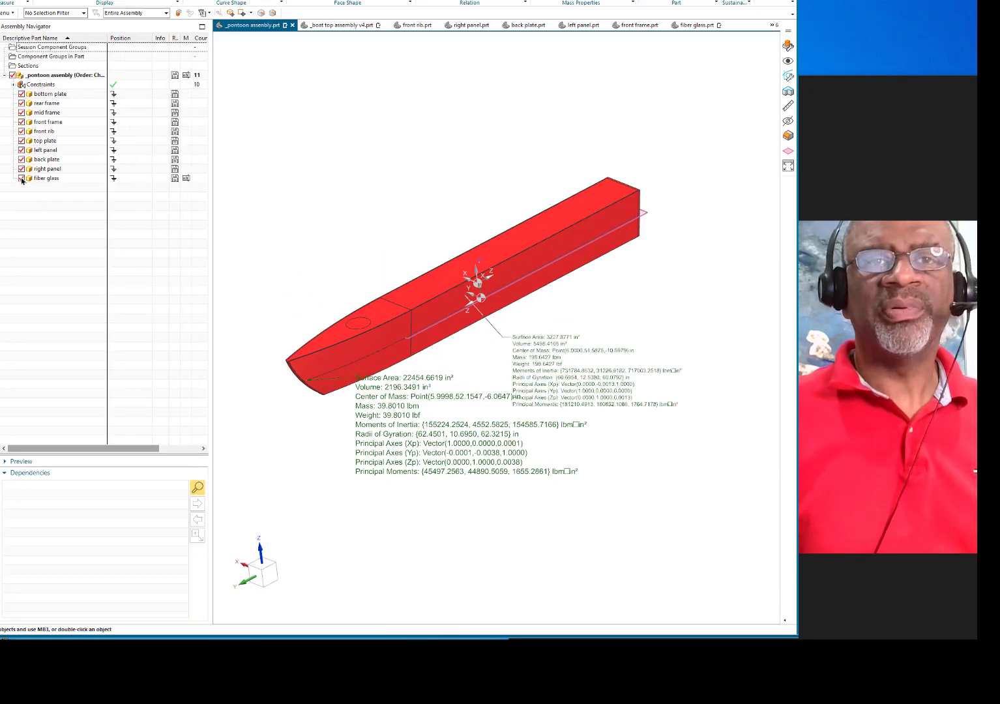
In Assembly Navigator hide the fiber glass shell and show the frames and top plate
left_click(21, 177)
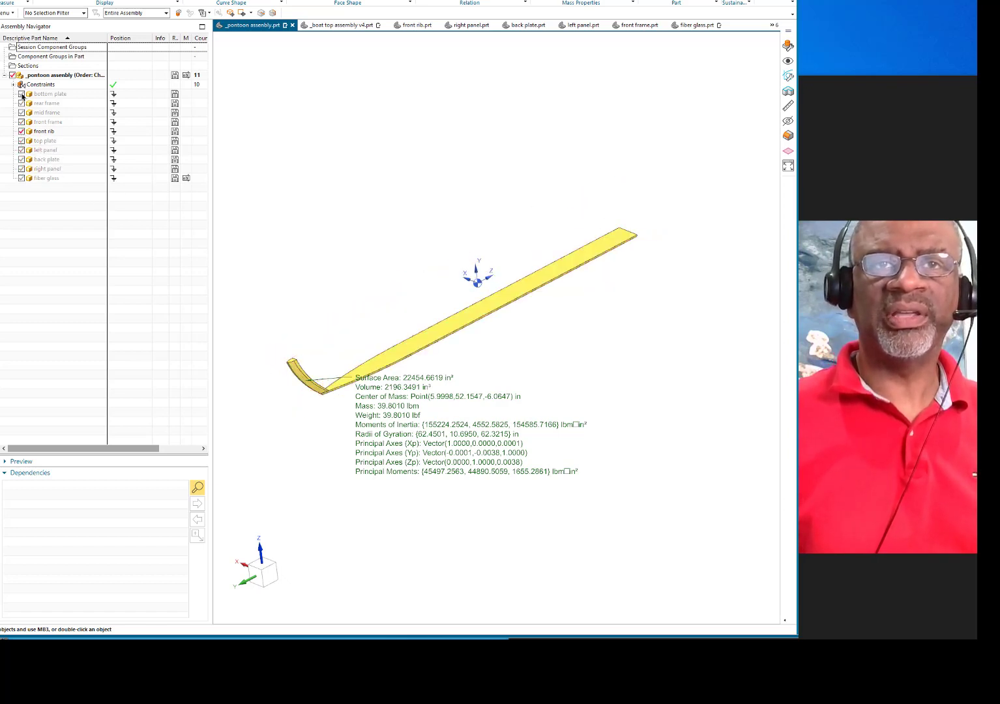
left_click(21, 103)
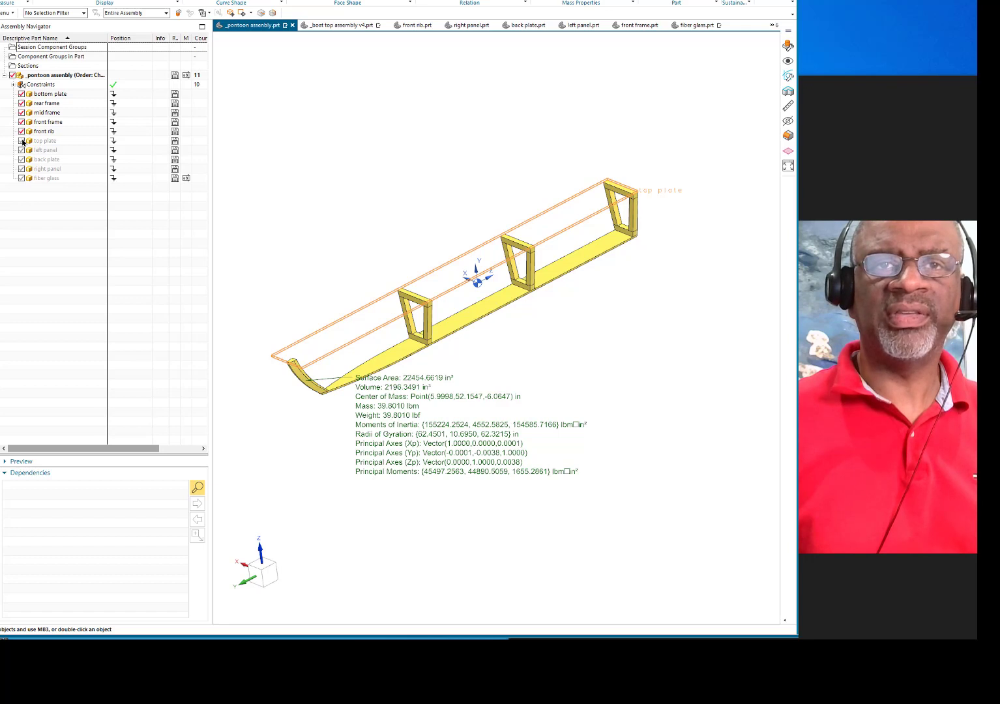
left_click(21, 141)
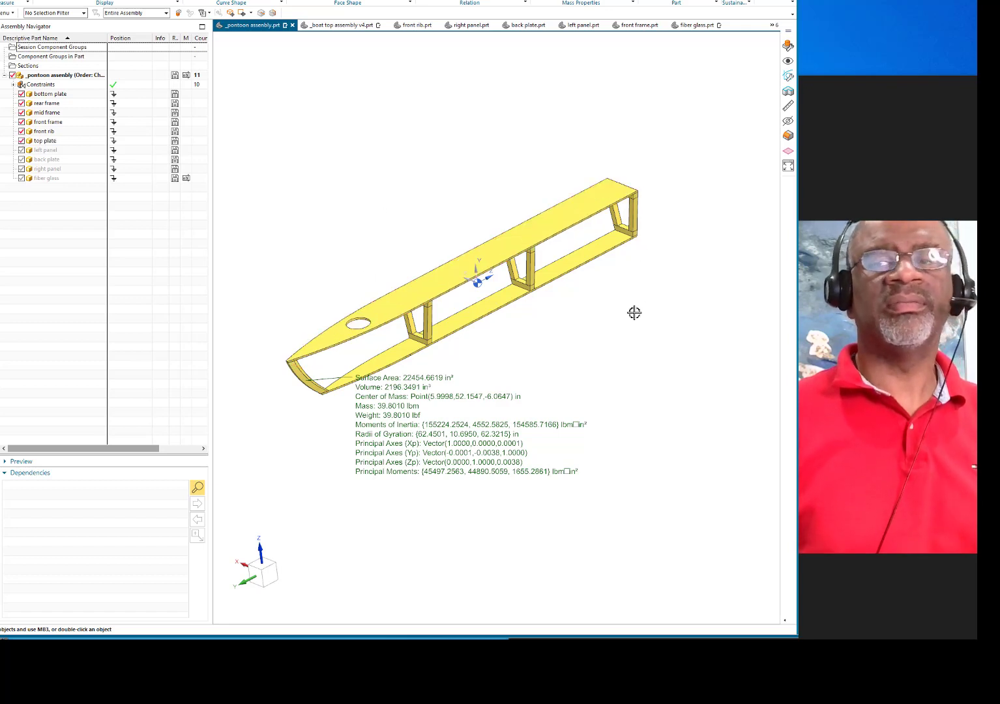
mouse_move(315, 198)
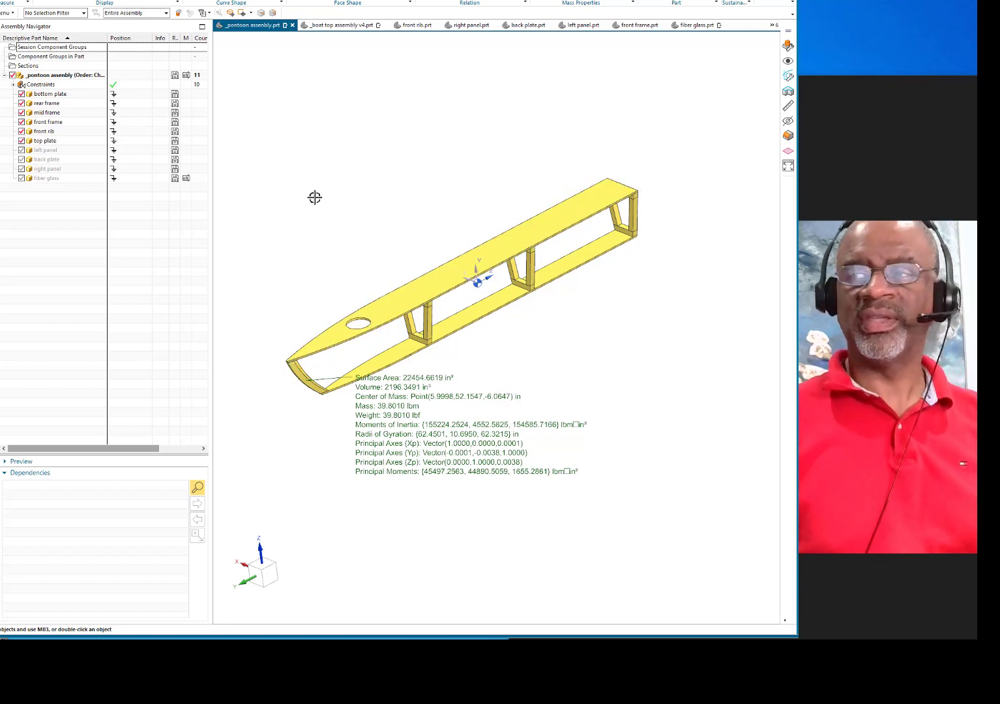